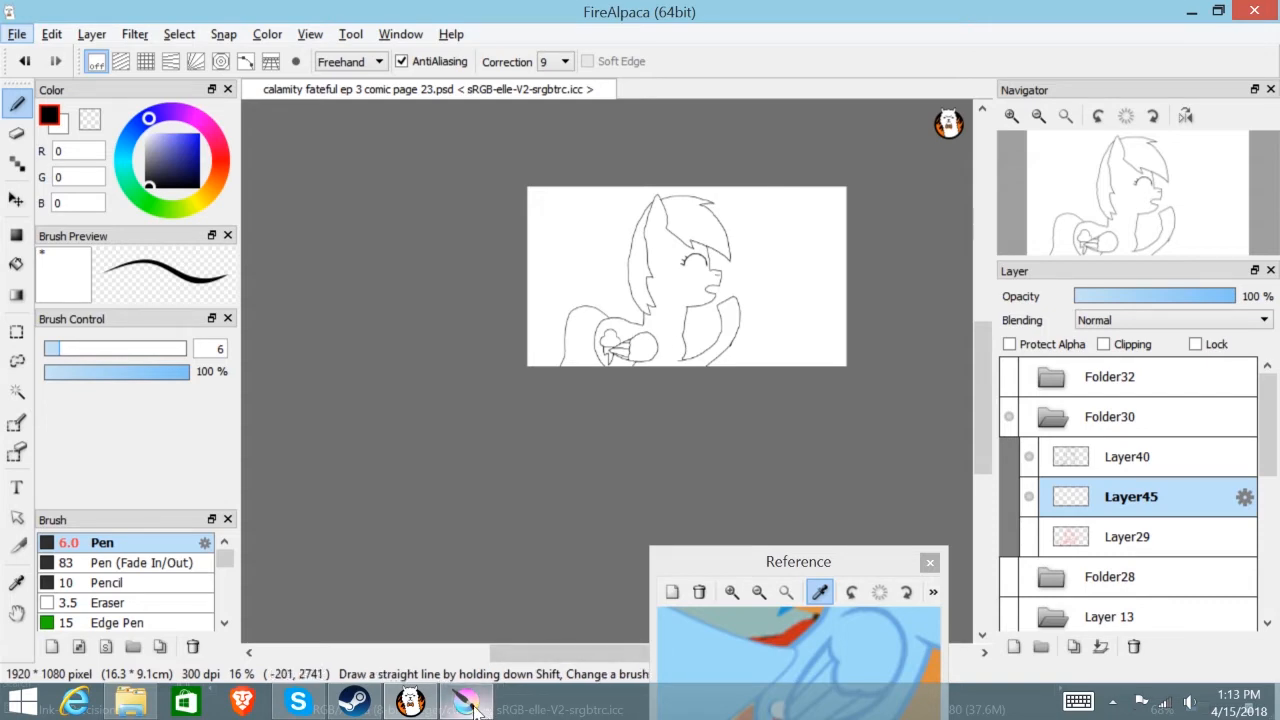
- Flip between the Krita and FireAlpaca drawings to compare them before colouring
click(460, 700)
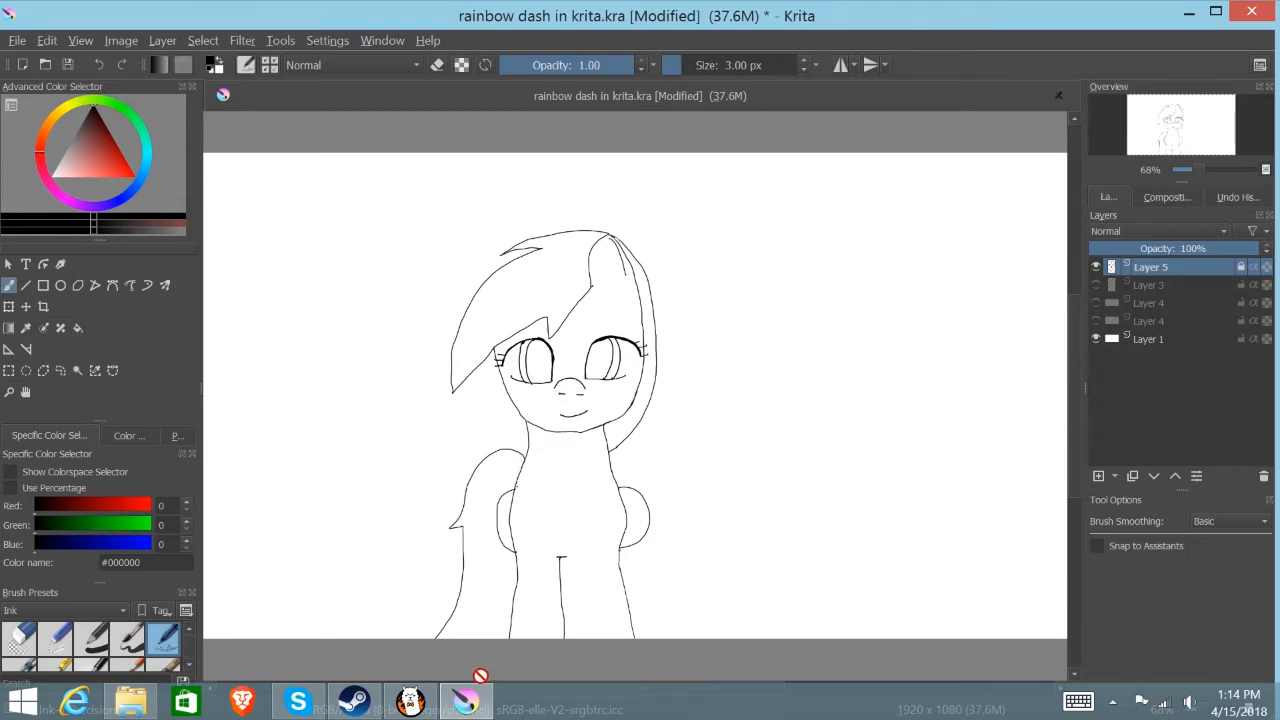
click(460, 700)
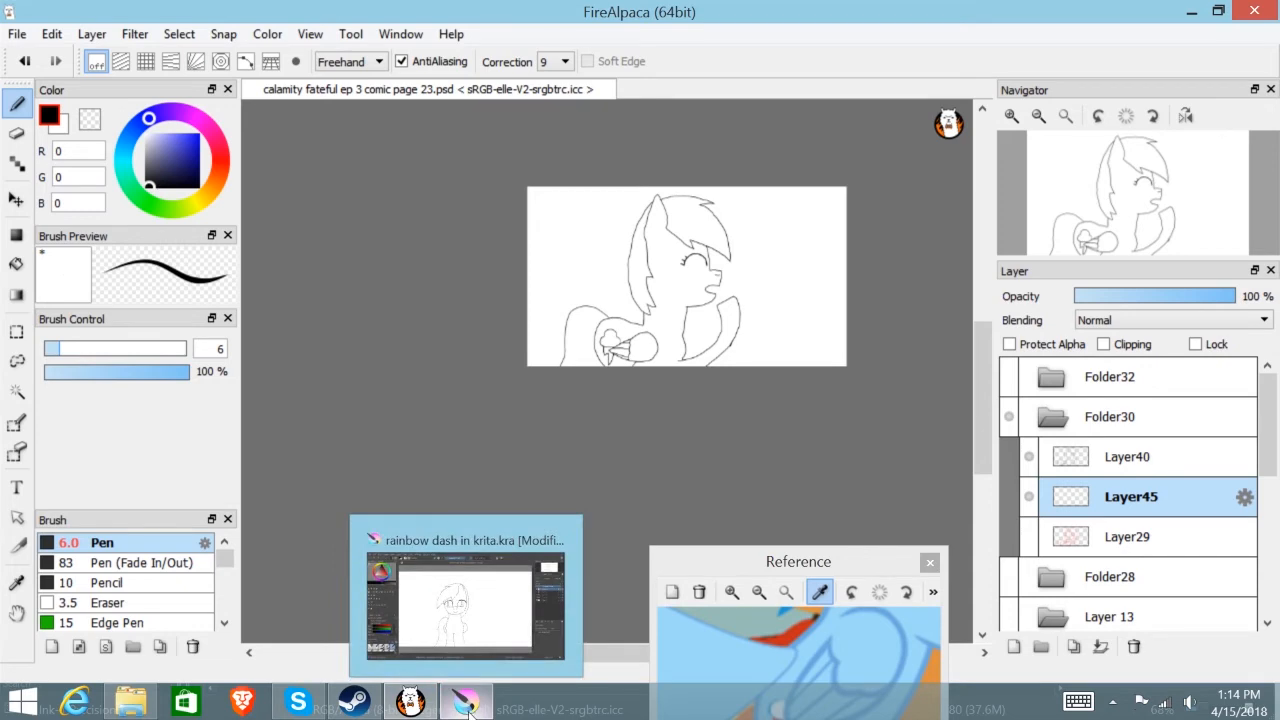
click(466, 700)
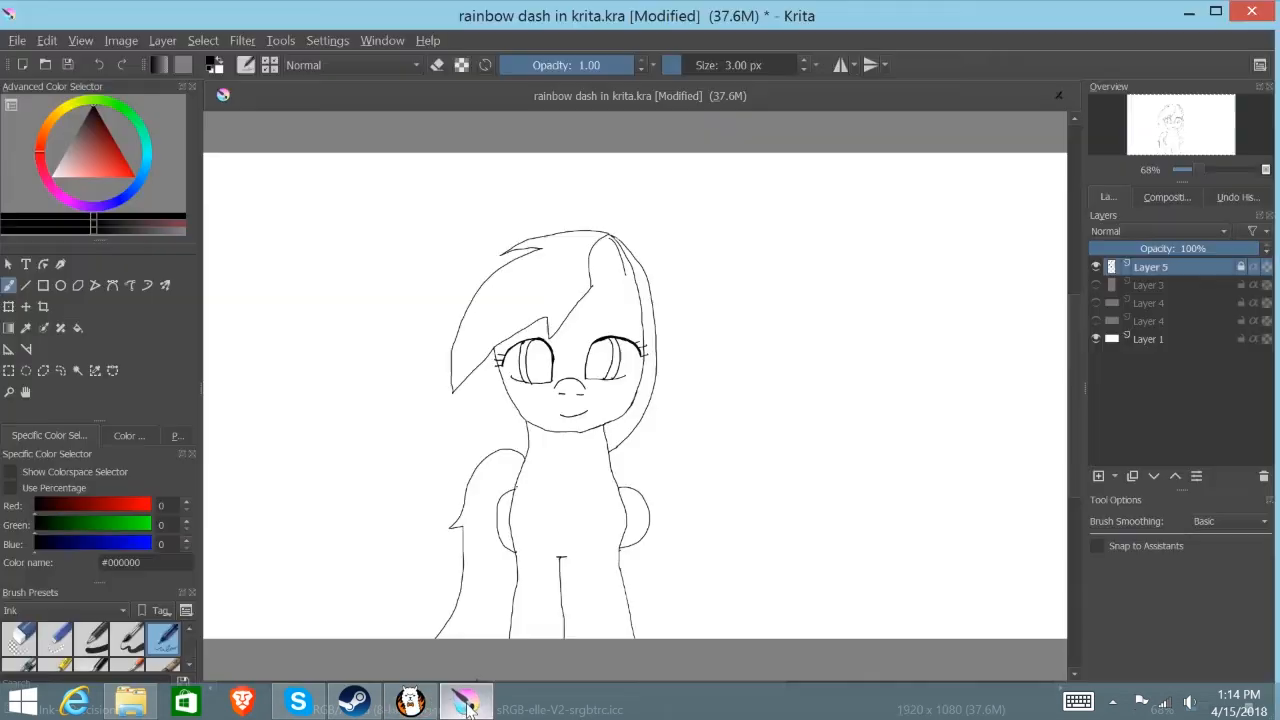
click(464, 700)
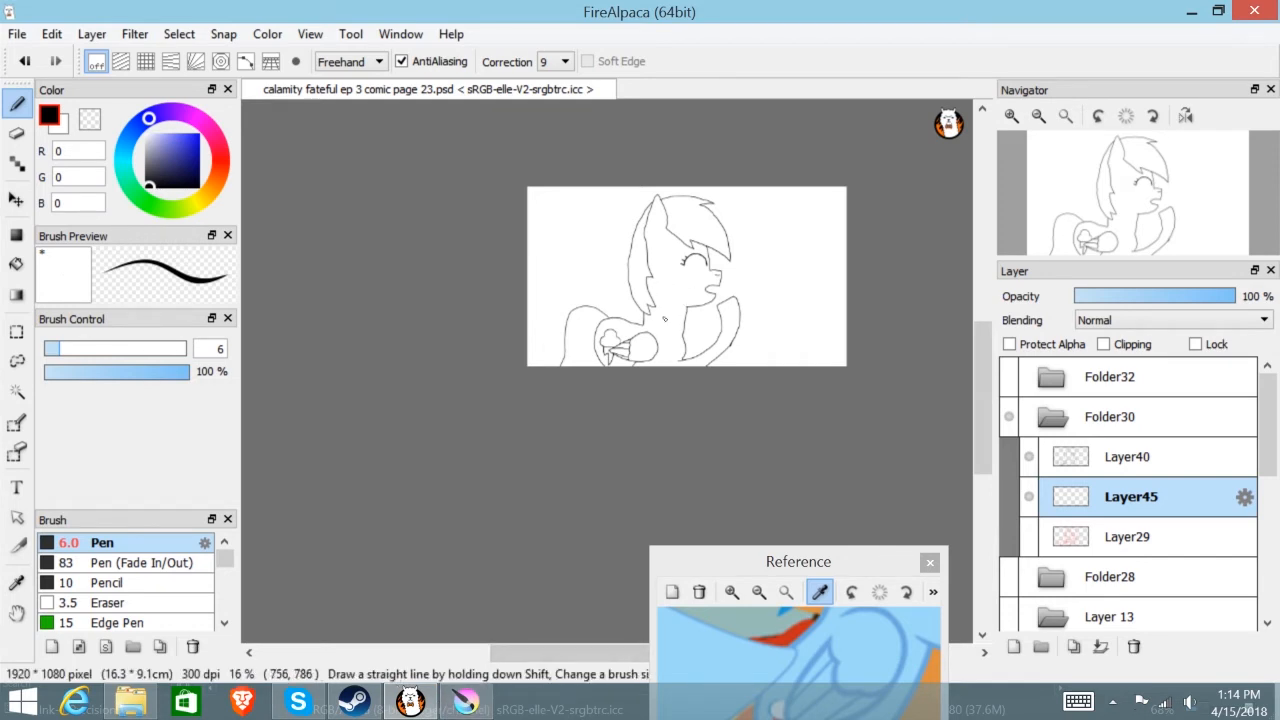
mouse_move(664, 418)
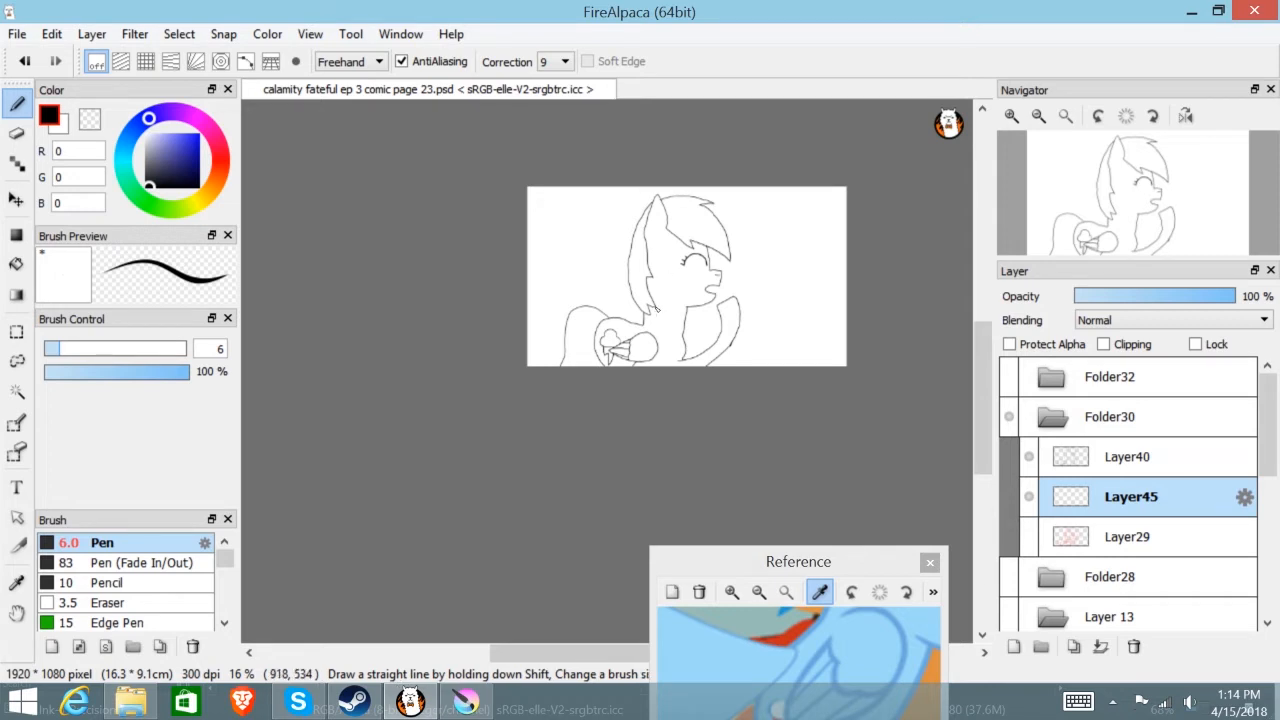
mouse_move(644, 324)
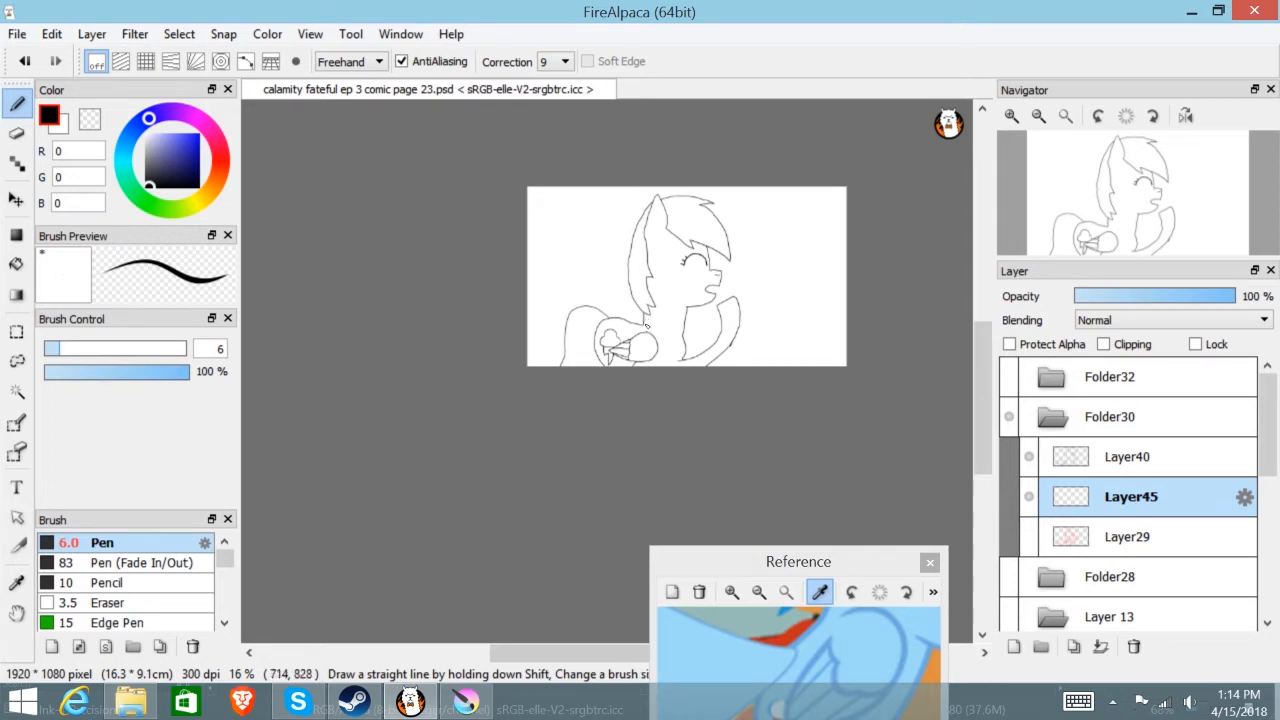
mouse_move(656, 568)
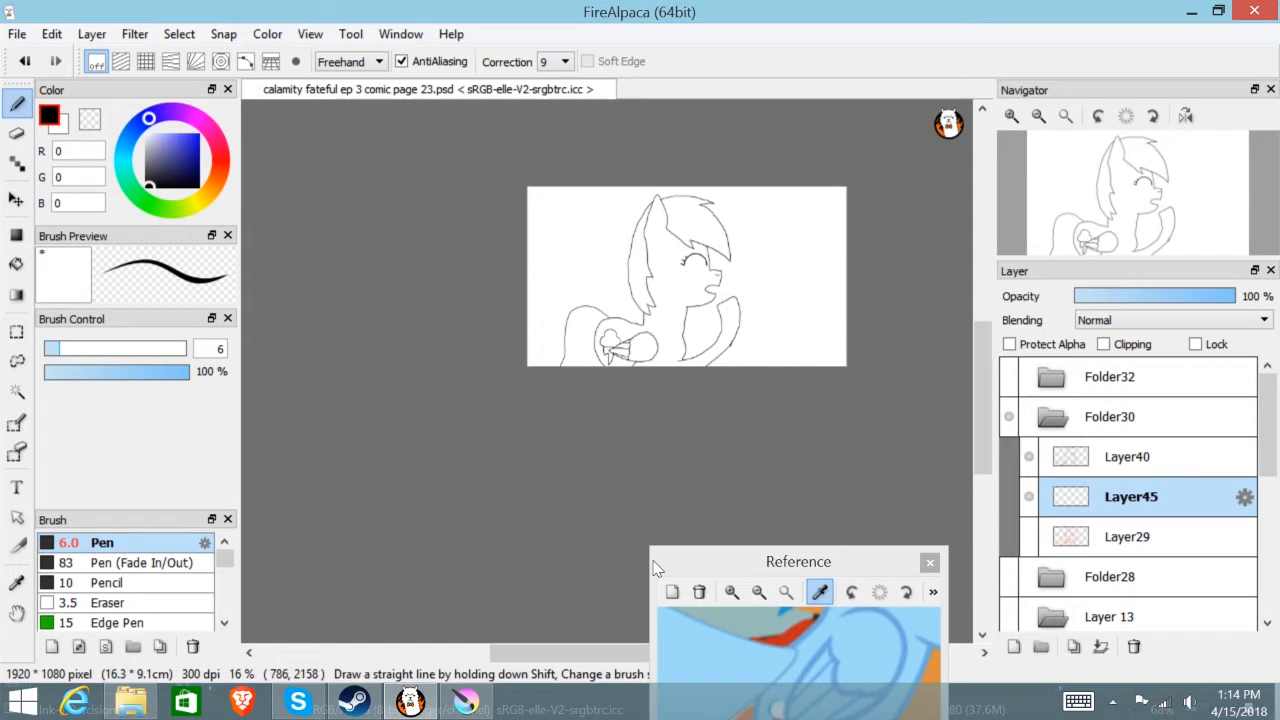
mouse_move(610, 192)
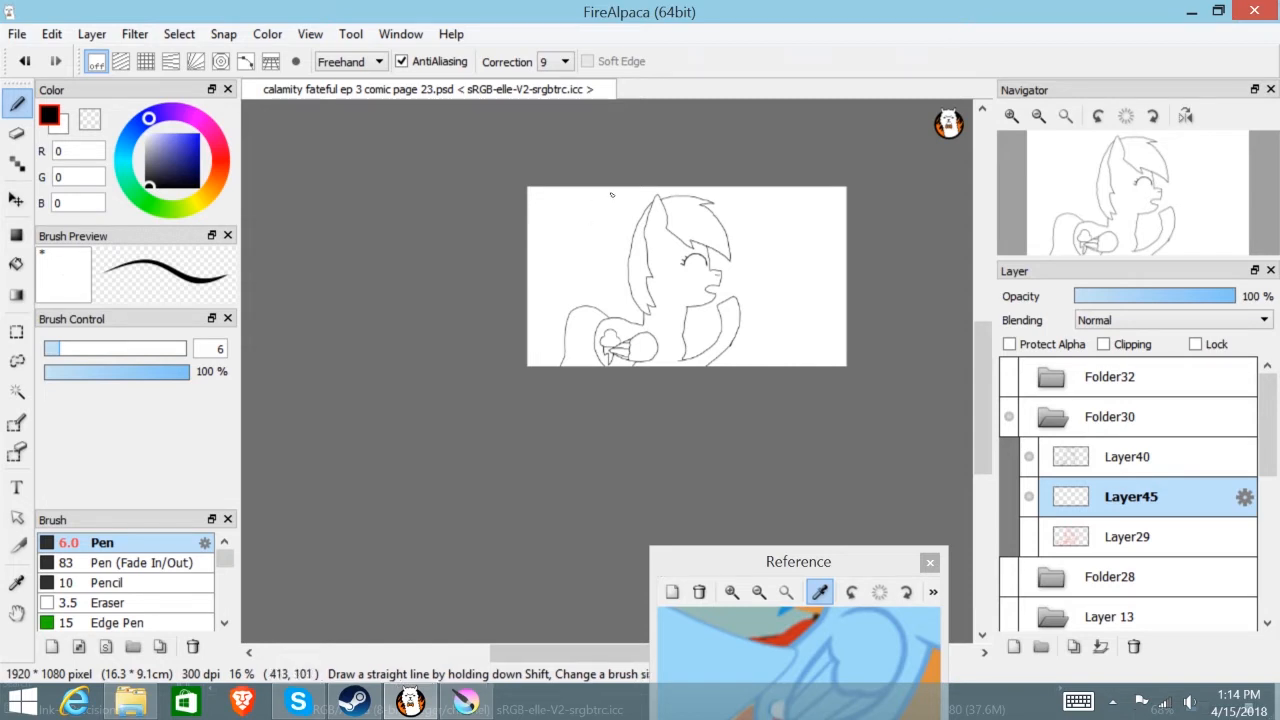
mouse_move(548, 324)
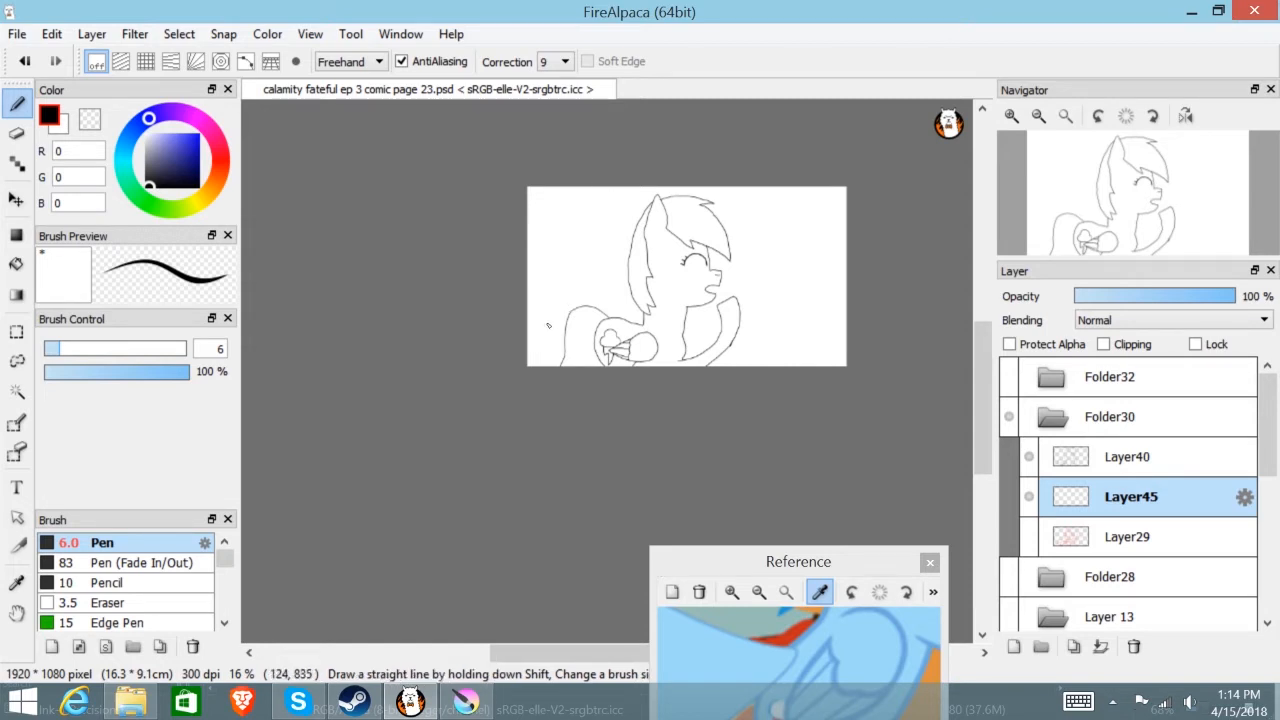
mouse_move(508, 256)
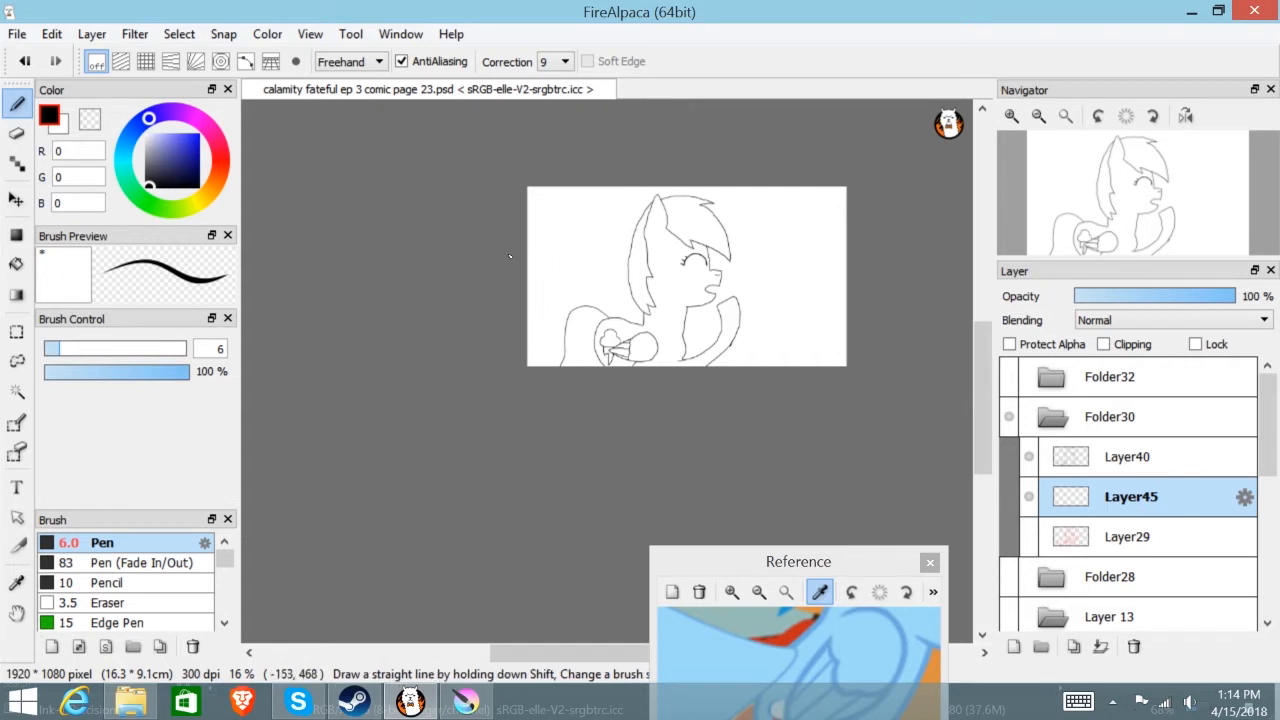
mouse_move(522, 236)
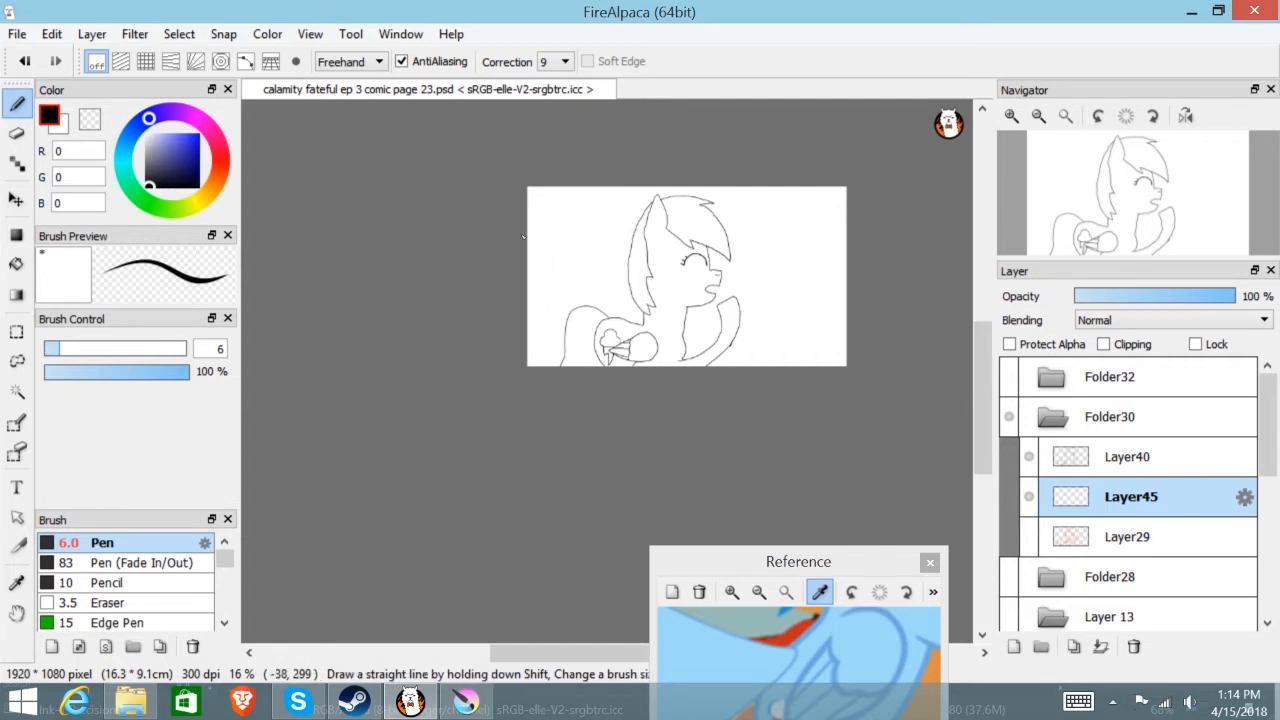
mouse_move(518, 242)
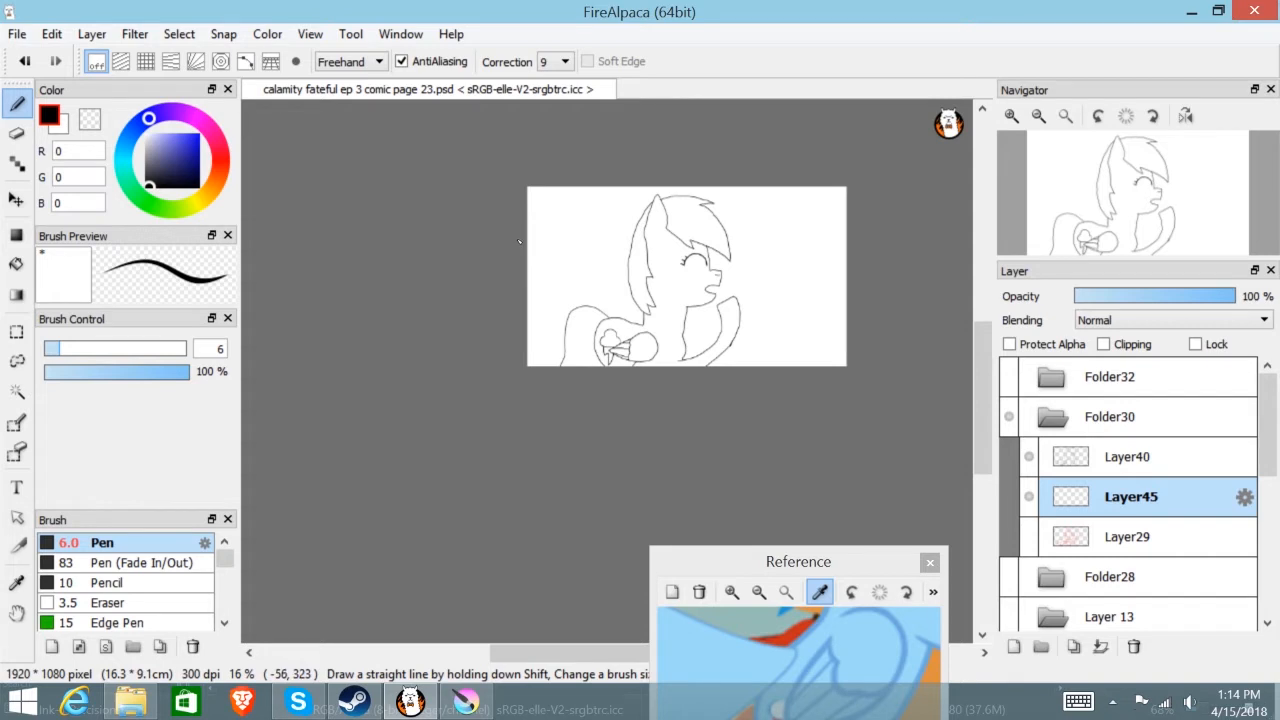
mouse_move(518, 242)
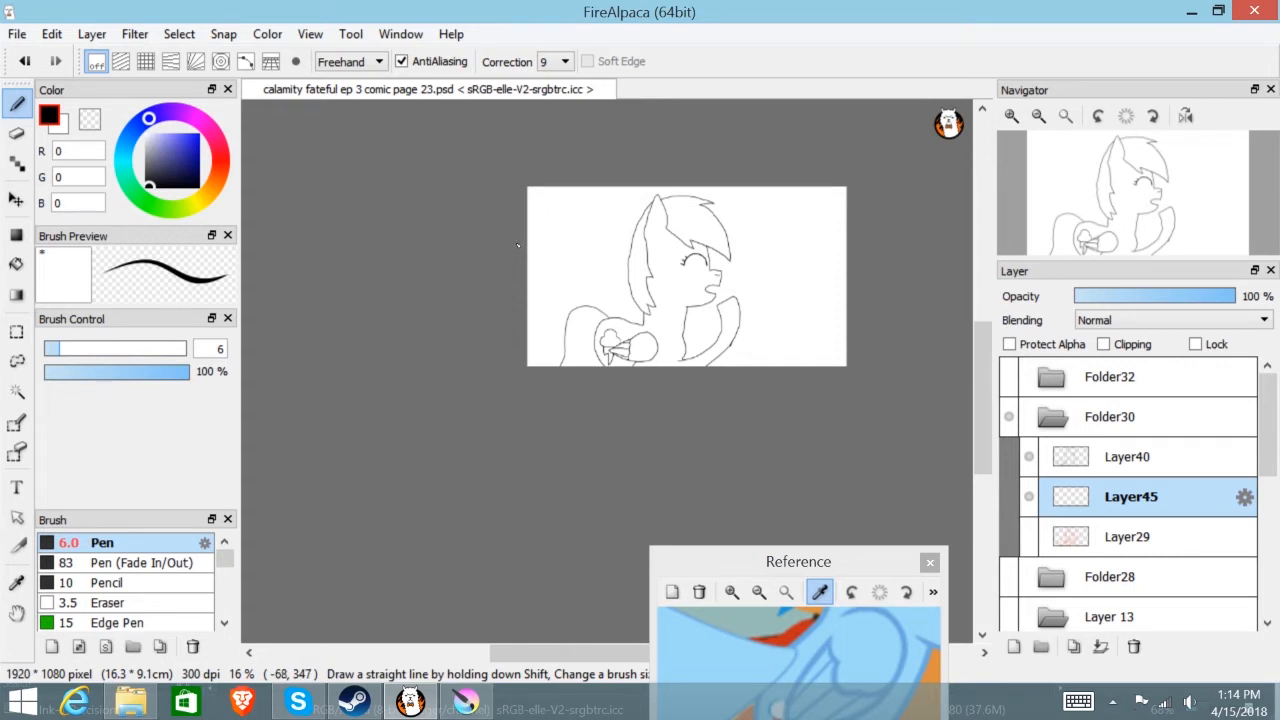
mouse_move(504, 348)
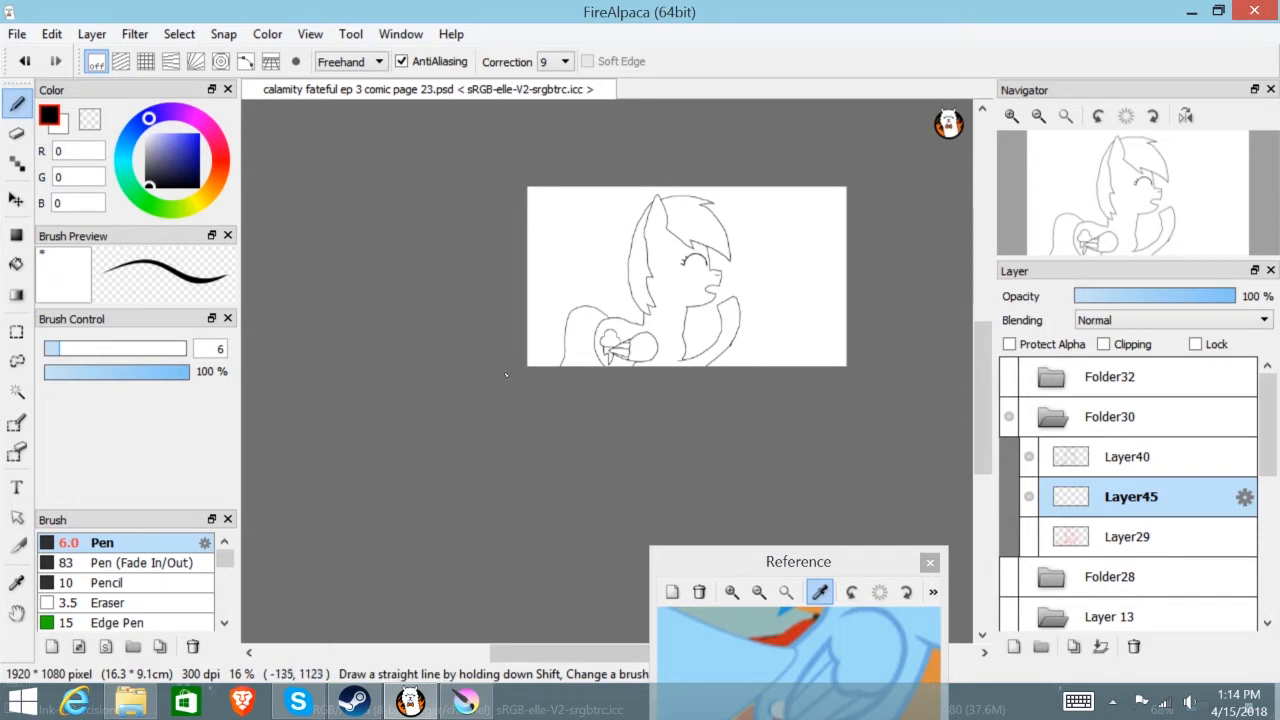
mouse_move(504, 364)
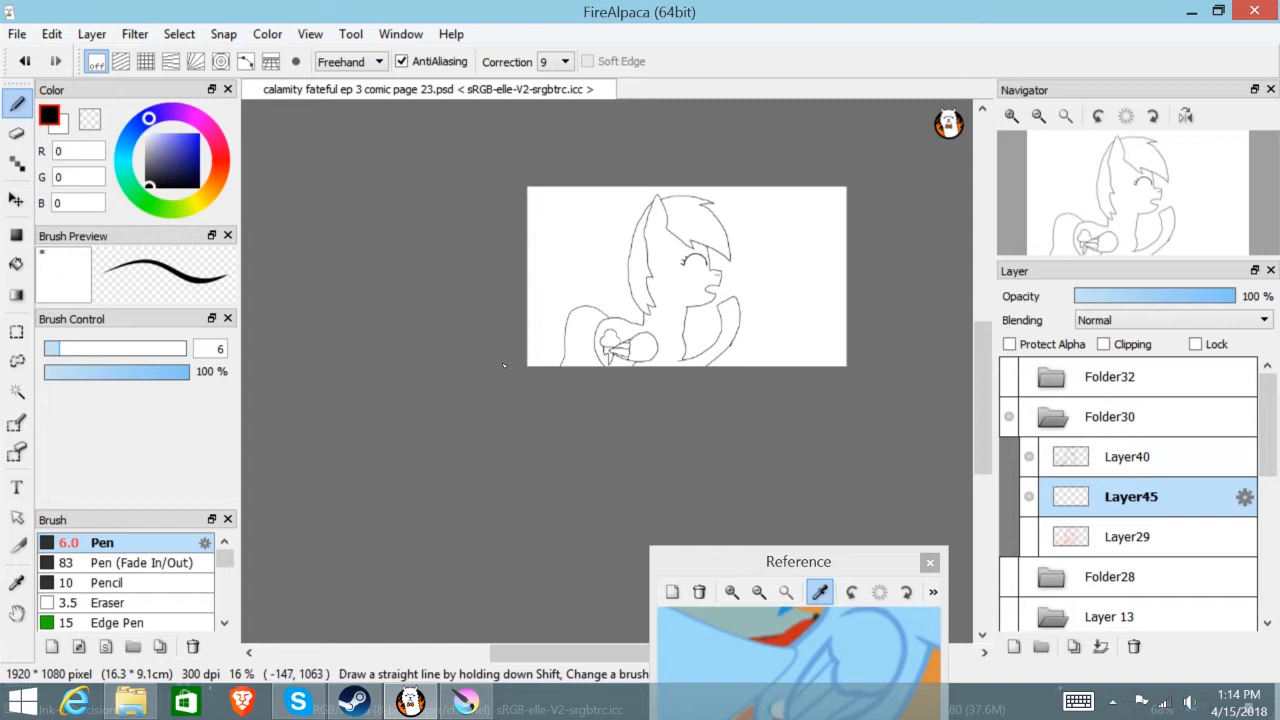
mouse_move(196, 168)
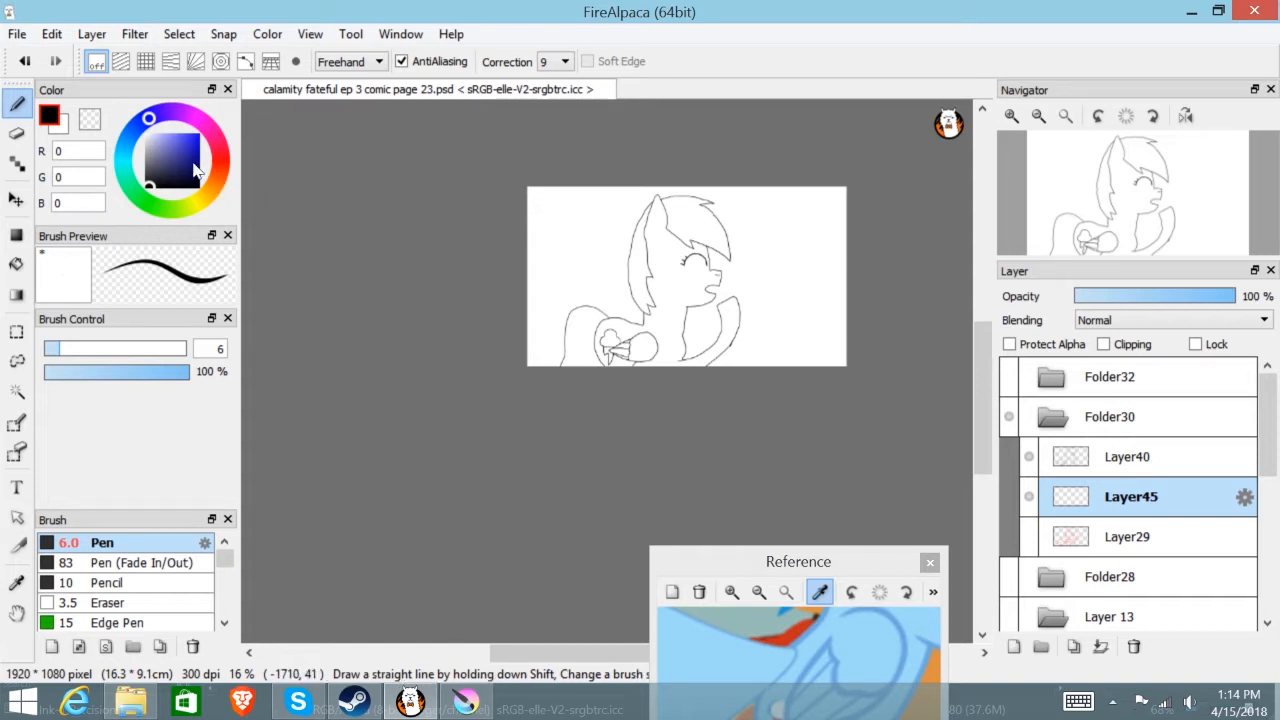
- Choose a dark blue paint colour and make the Bucket tool active for flood-filling
click(196, 158)
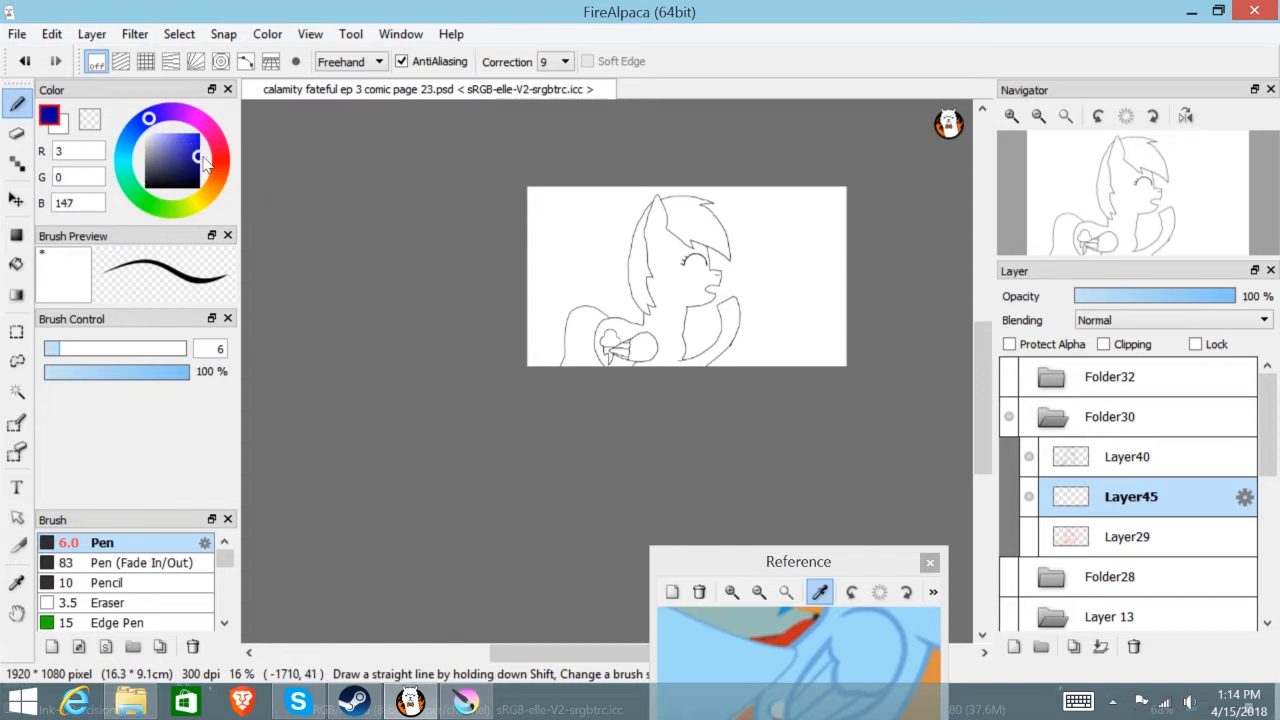
click(192, 158)
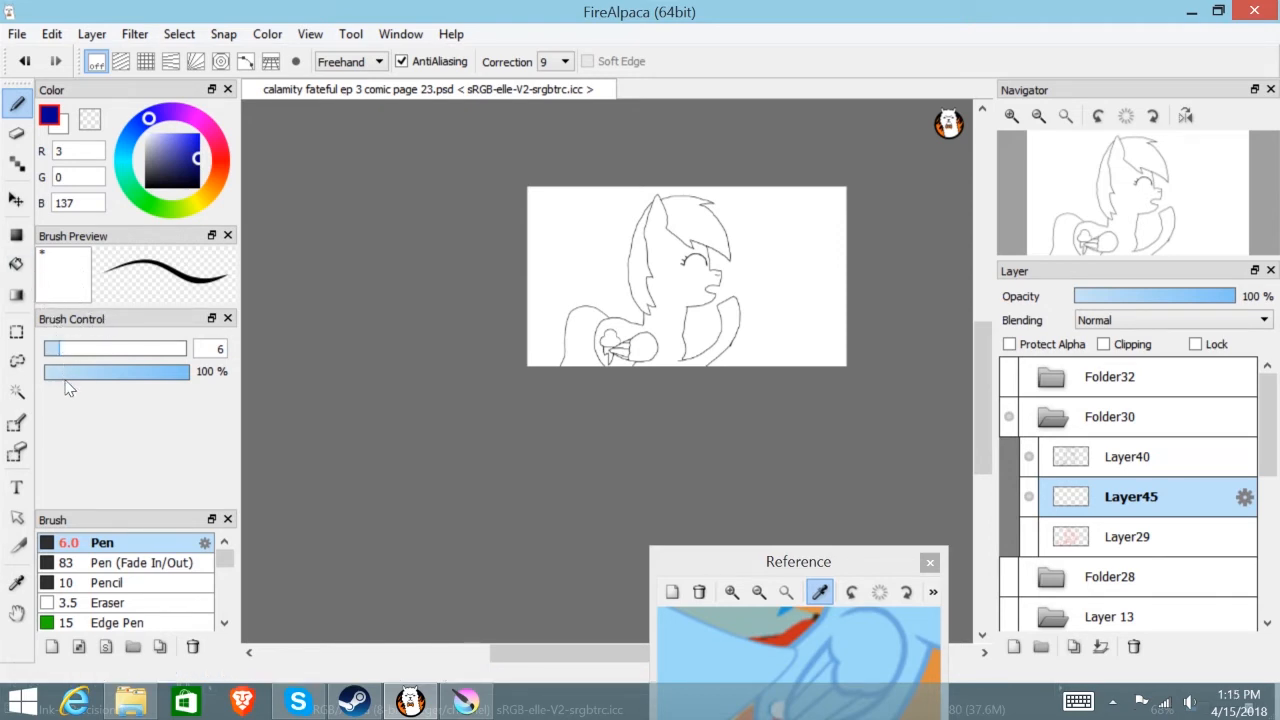
mouse_move(276, 292)
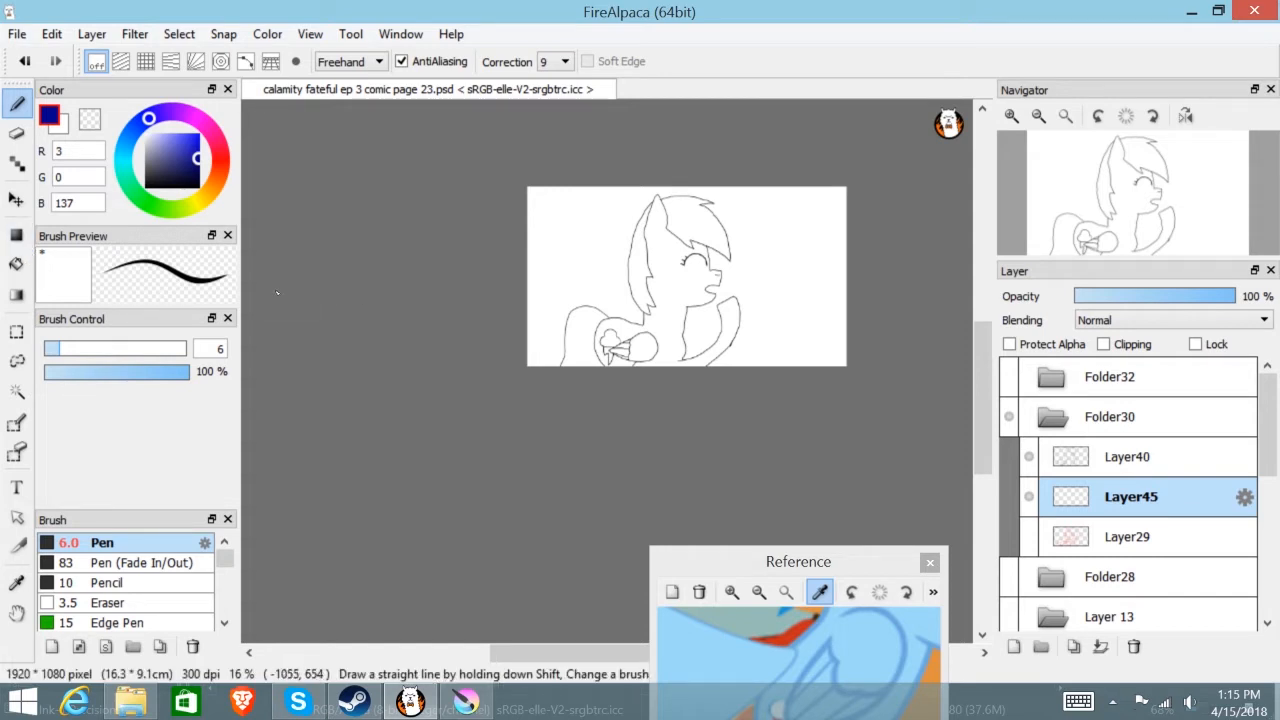
mouse_move(328, 328)
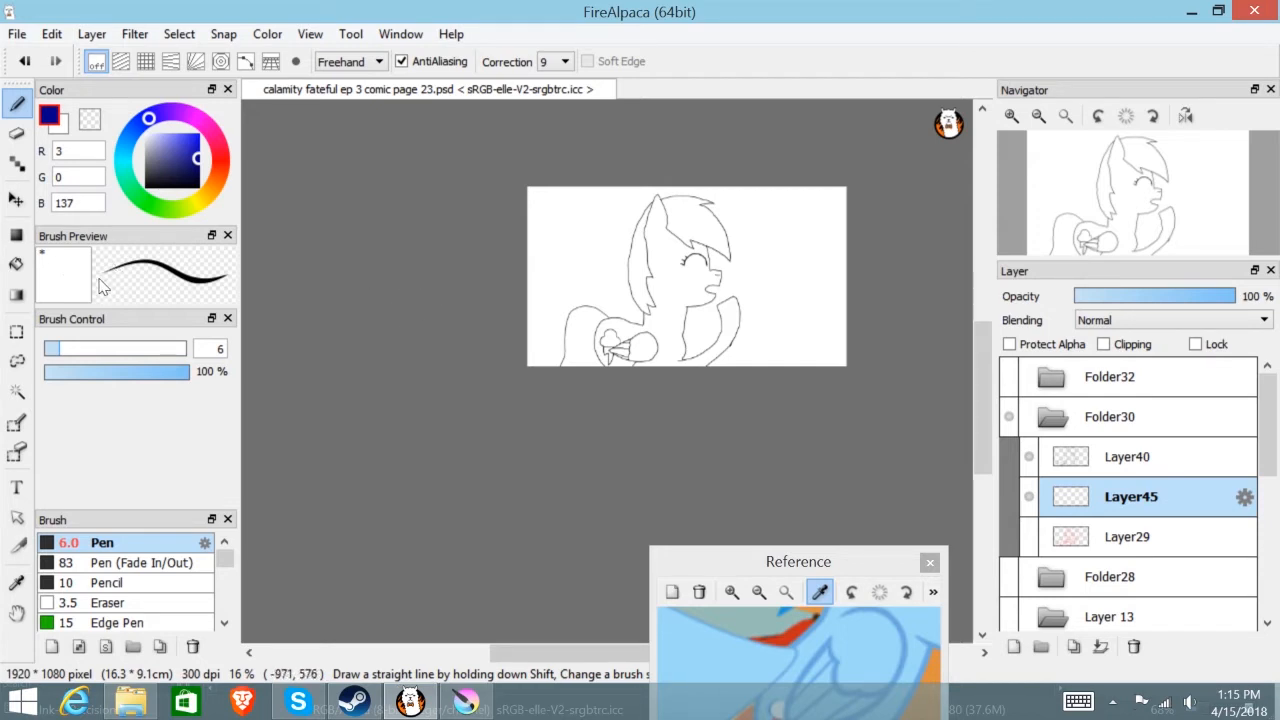
click(16, 264)
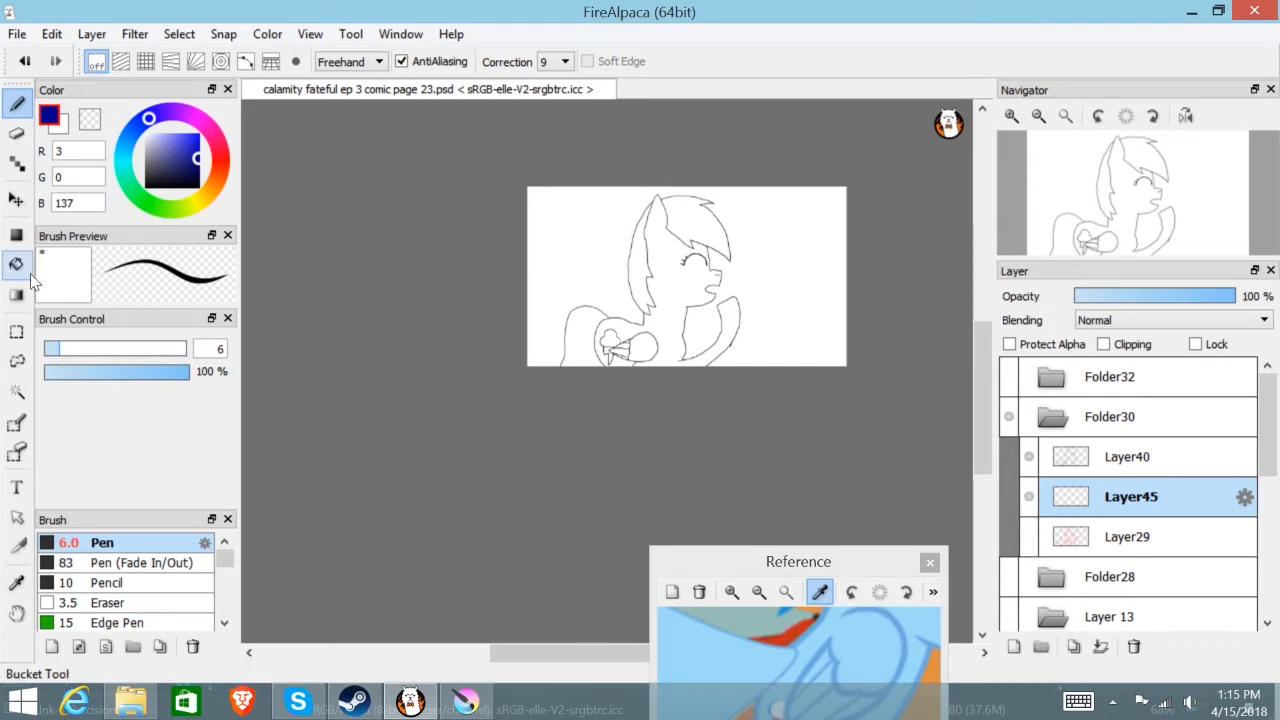
click(16, 264)
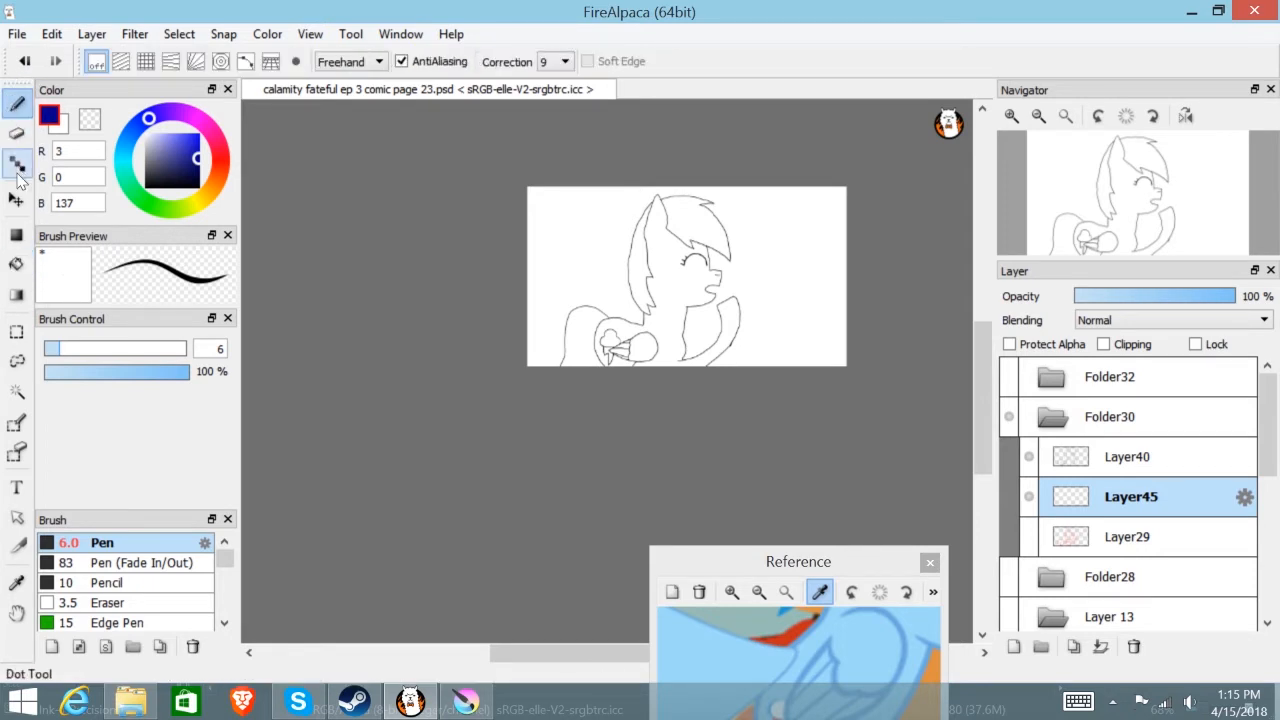
mouse_move(80, 390)
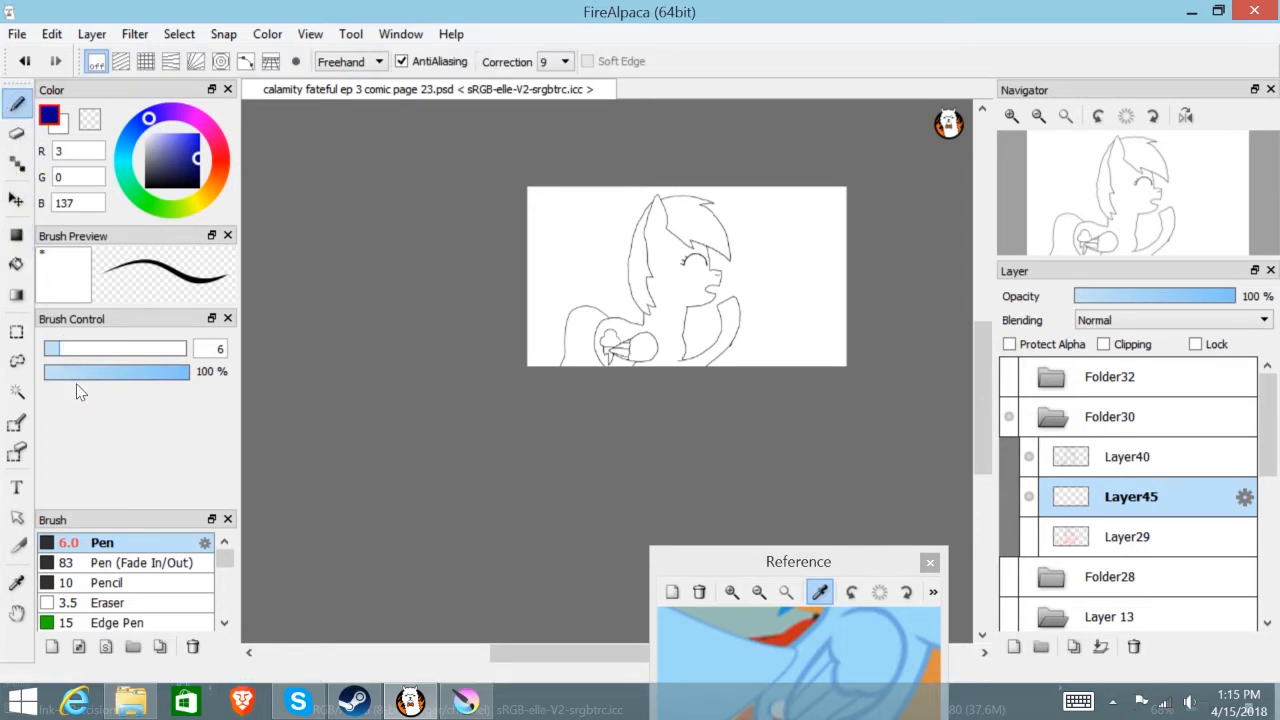
mouse_move(68, 376)
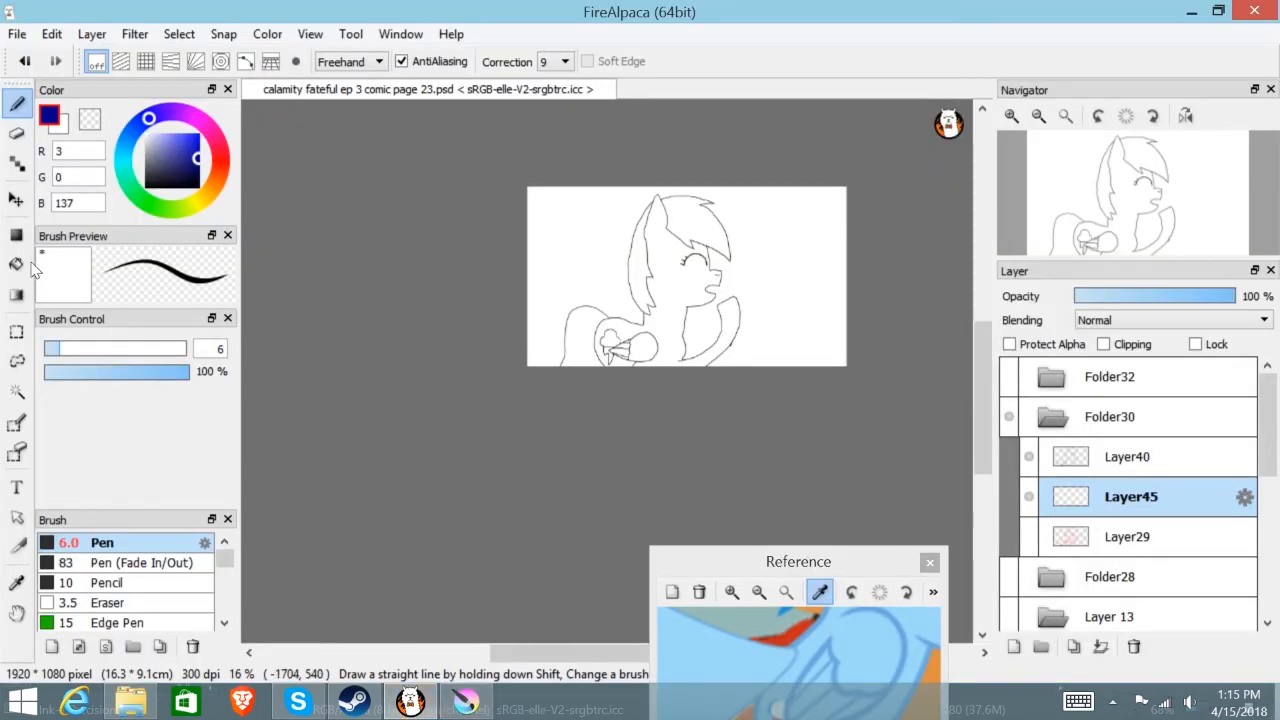
click(16, 264)
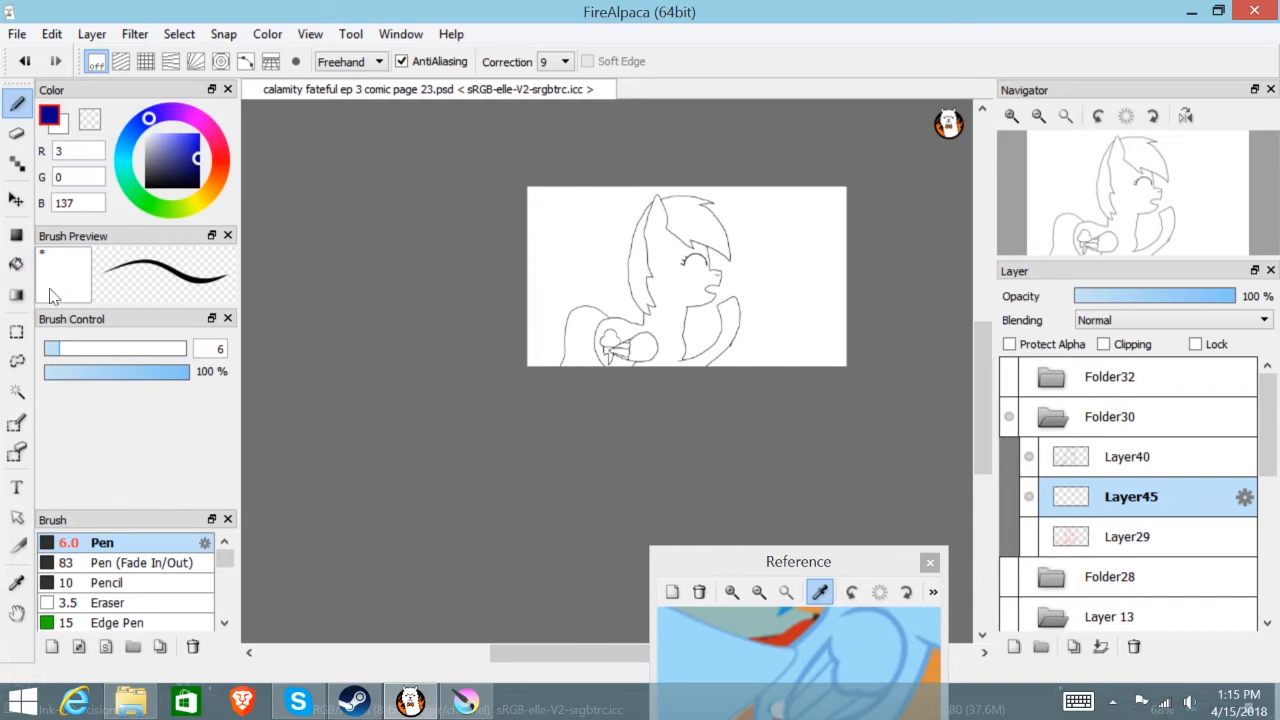
click(464, 700)
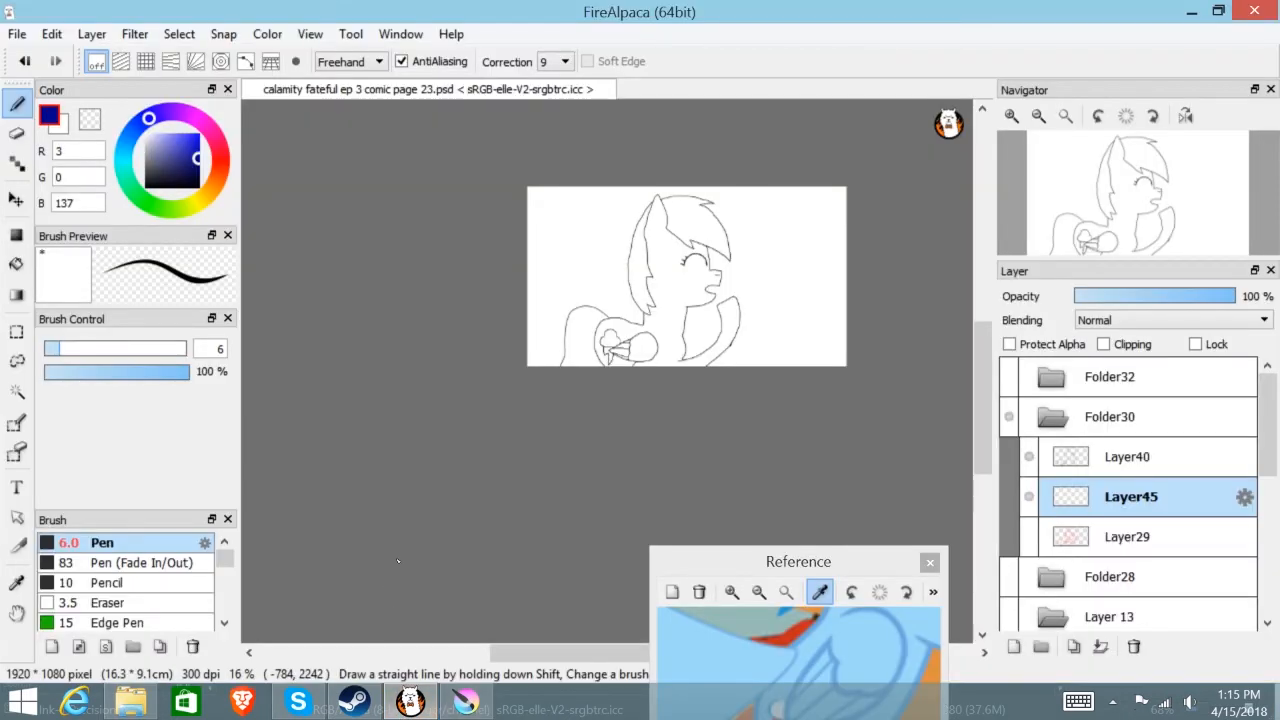
click(16, 264)
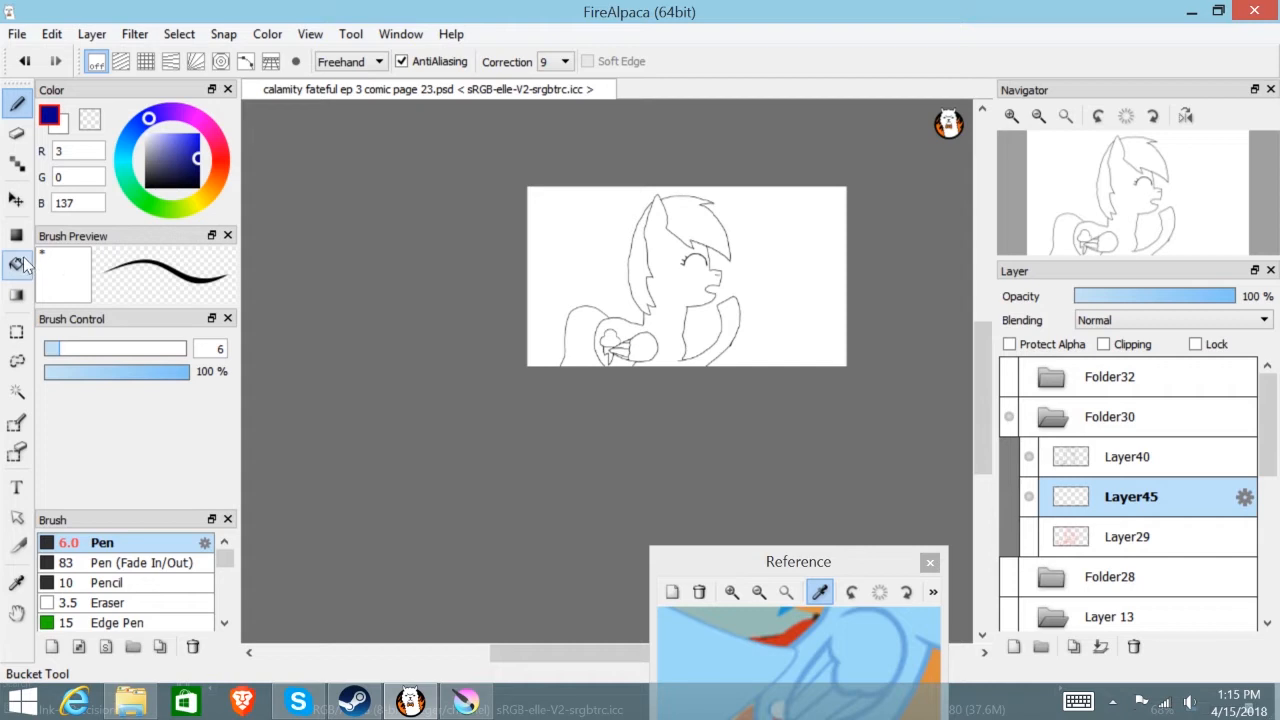
- Darken the blue a little further for the base fill with the Bucket tool ready
click(16, 264)
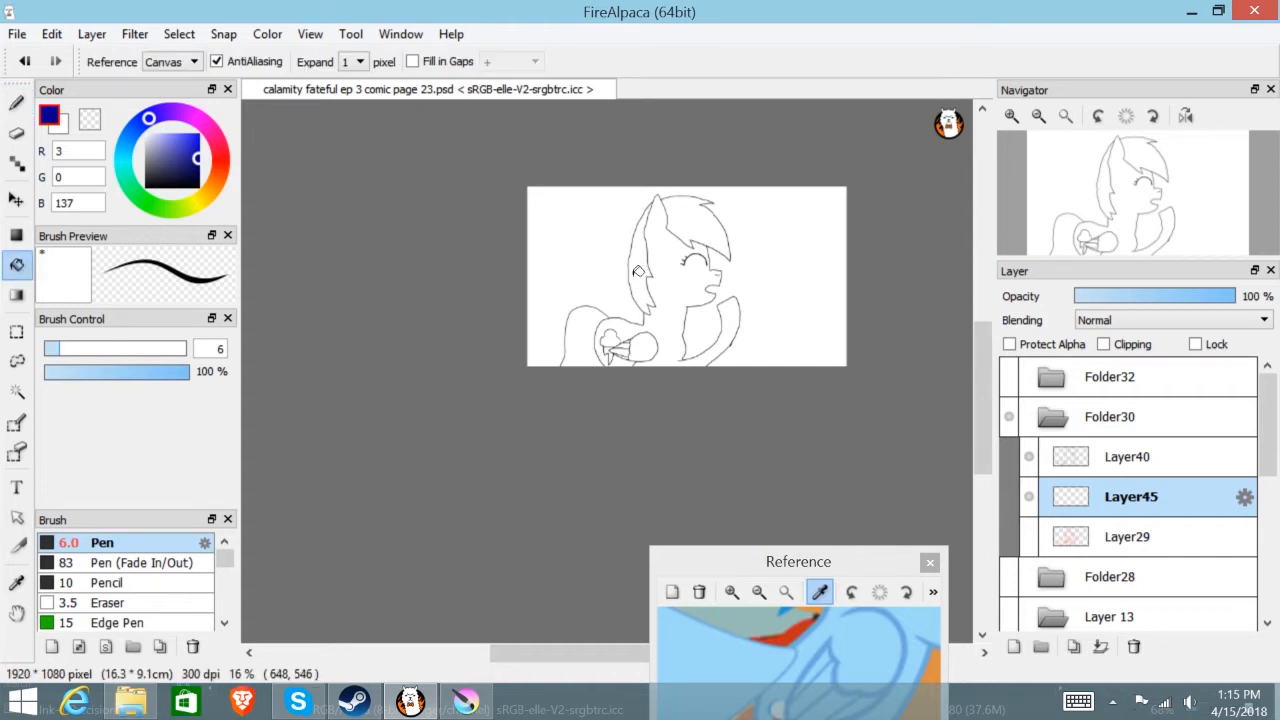
mouse_move(636, 252)
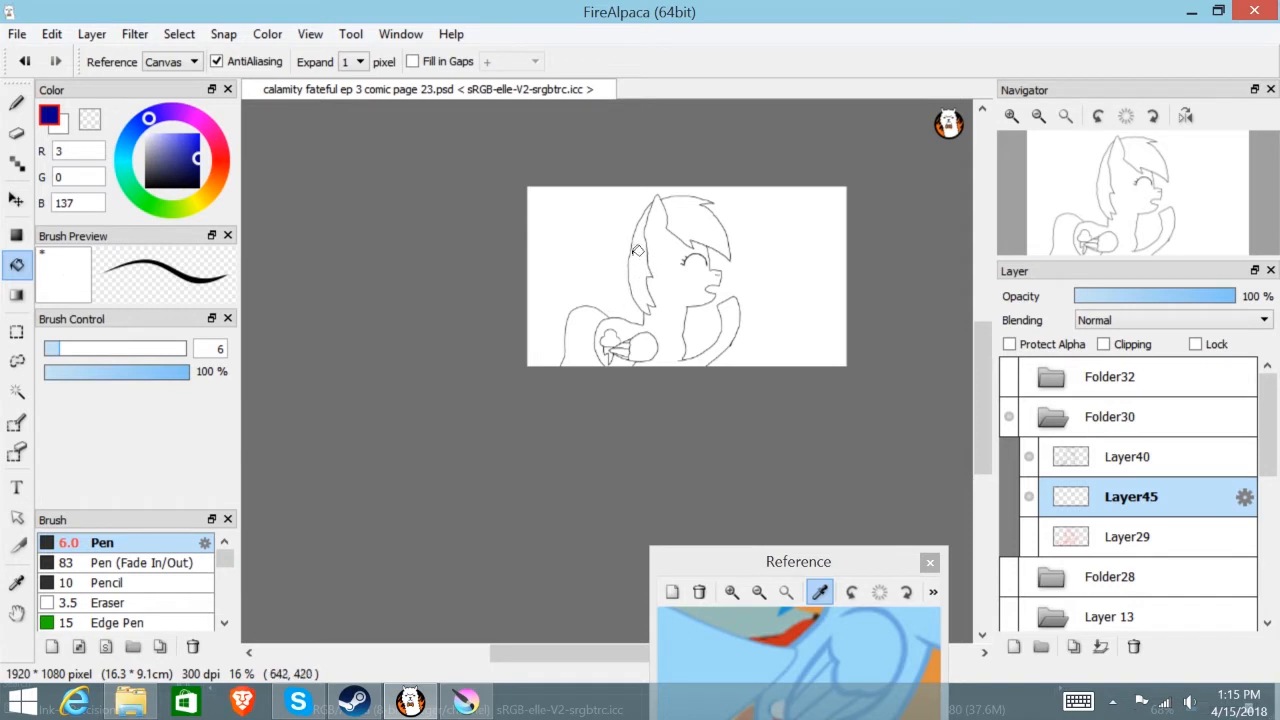
click(188, 156)
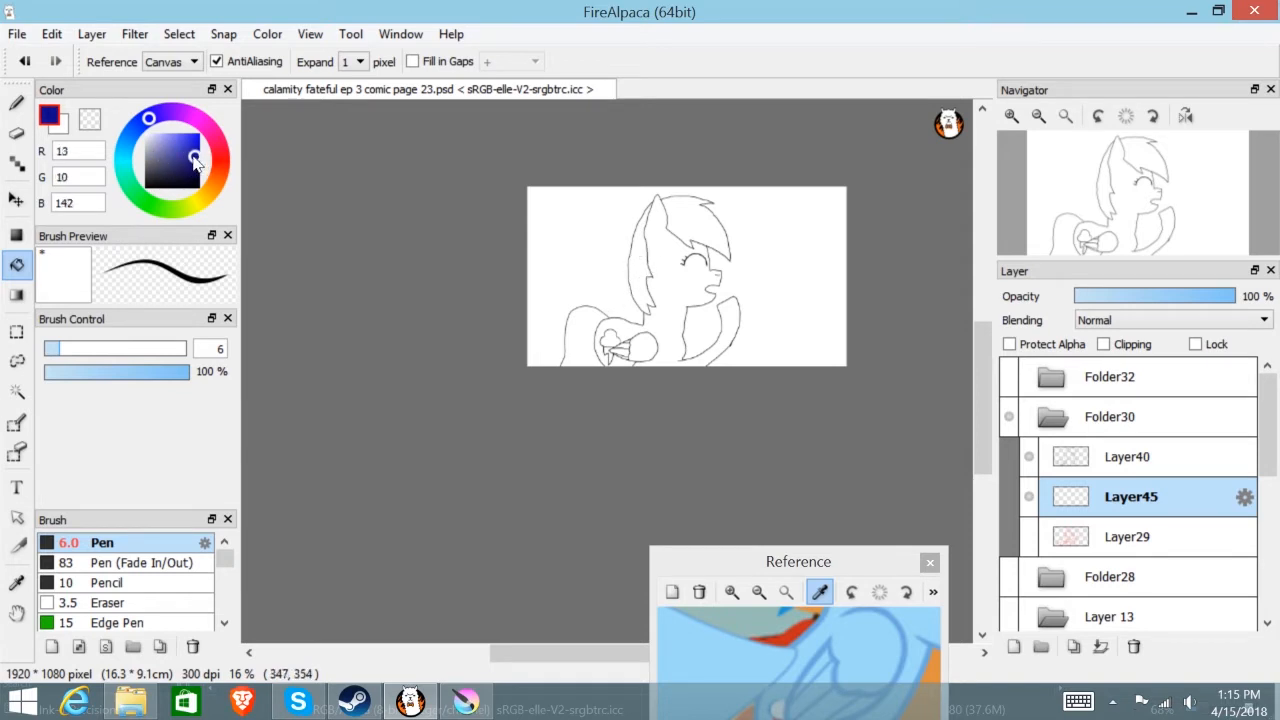
click(200, 164)
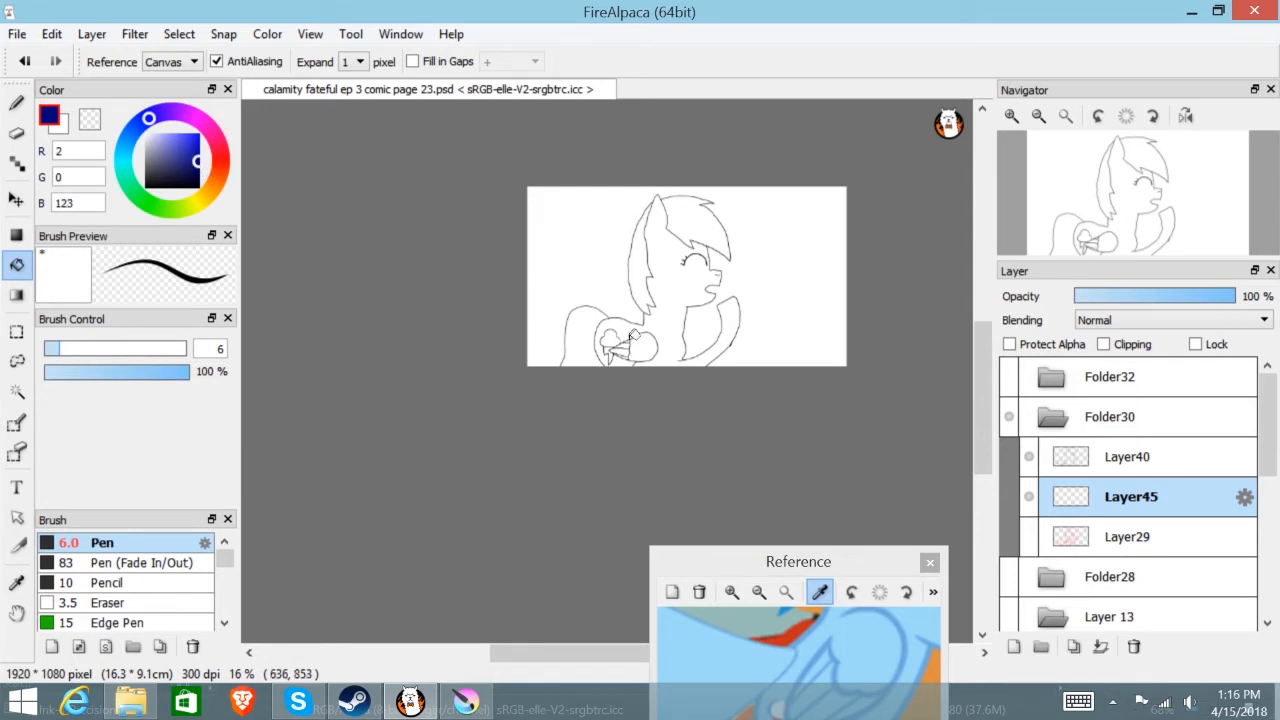
mouse_move(584, 332)
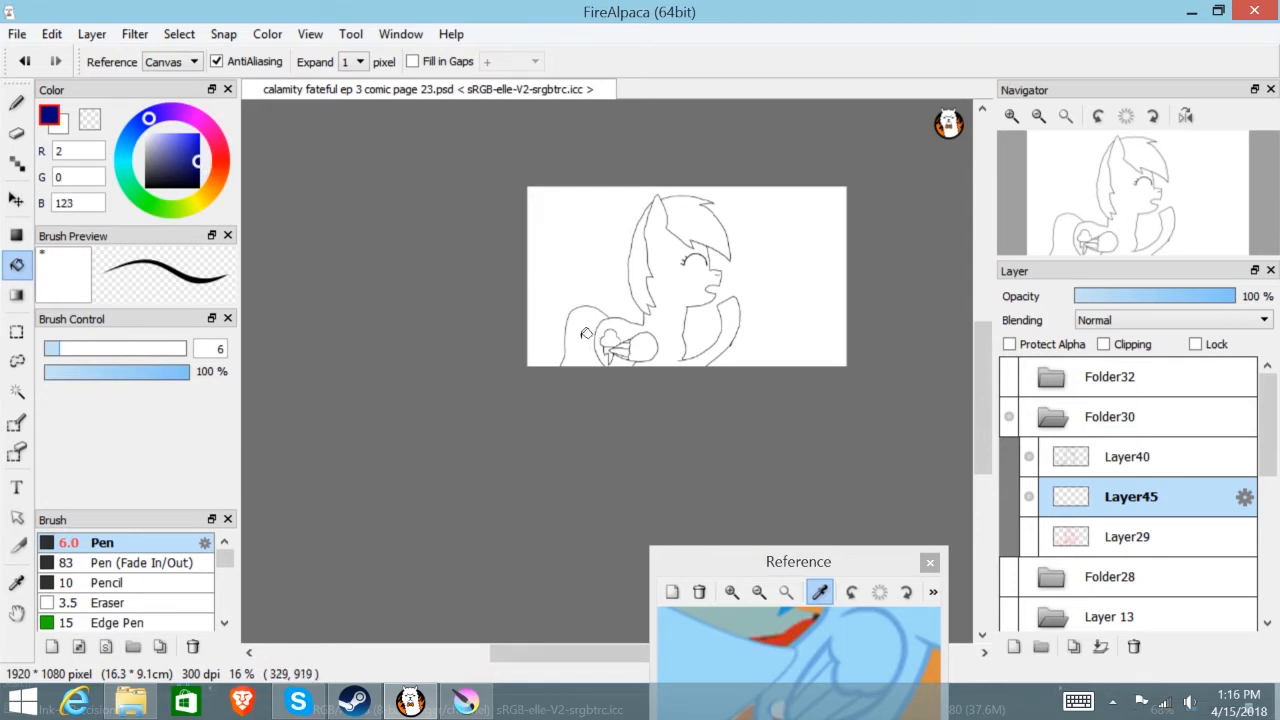
mouse_move(580, 348)
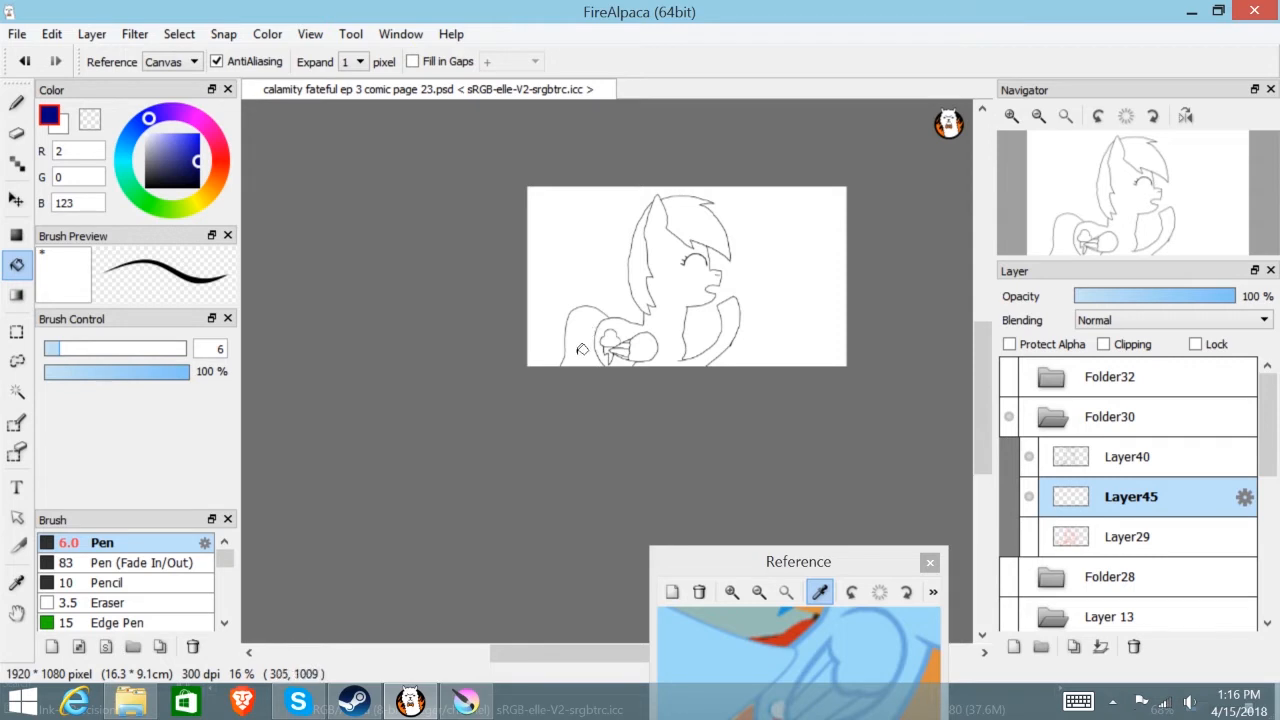
- Bucket-fill the tail, body and remaining silhouette regions dark blue under the line art
click(584, 330)
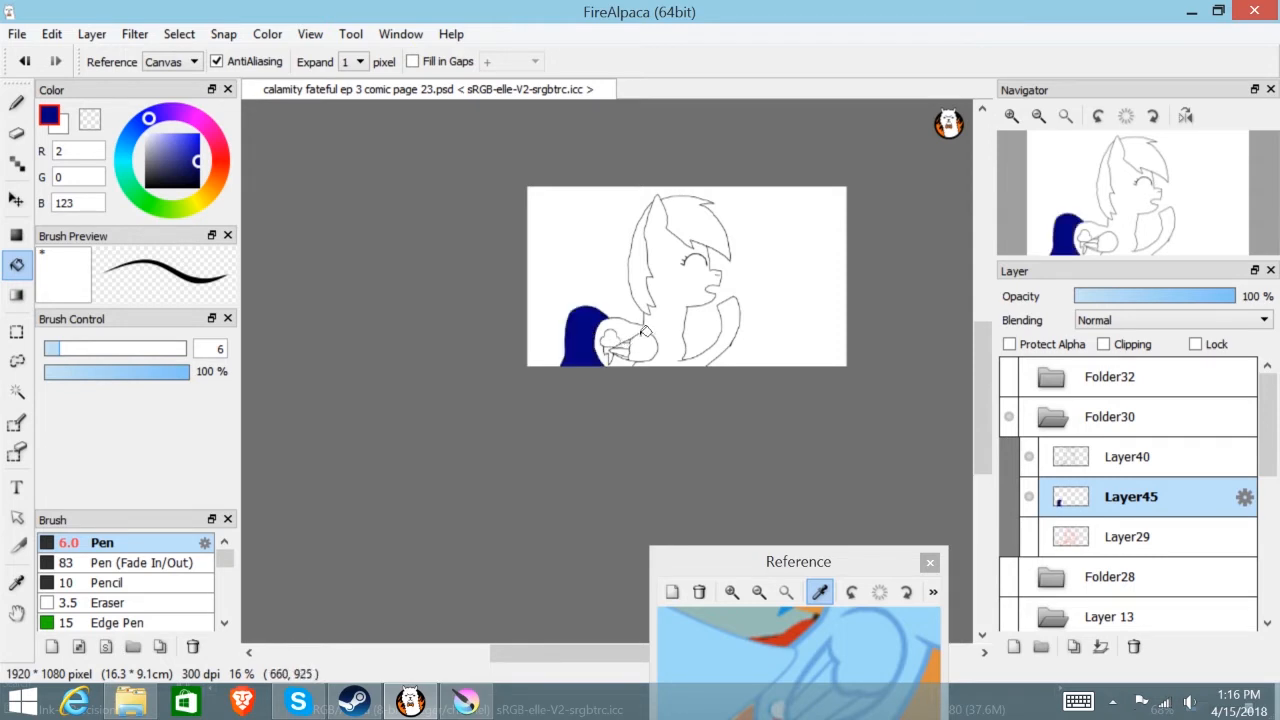
click(652, 330)
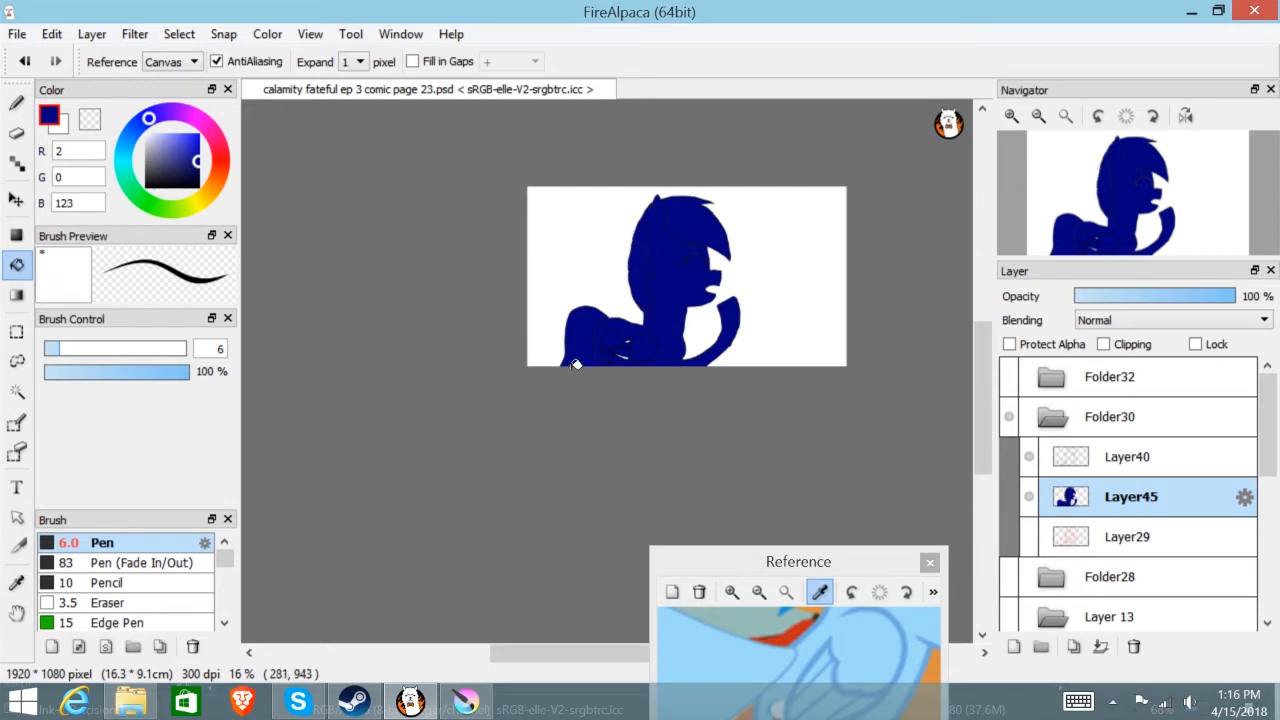
click(12, 104)
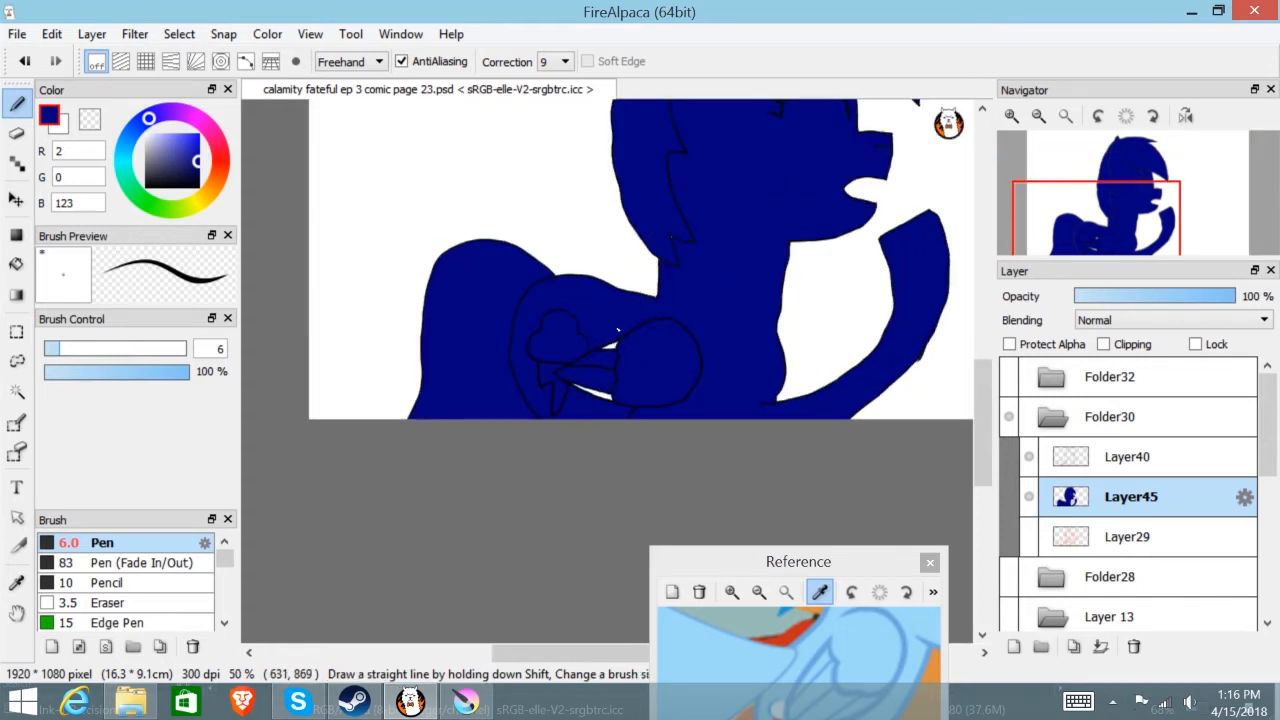
- Switch from the Bucket to the Pen brush to hand-paint the leftover white gaps dark blue
click(14, 264)
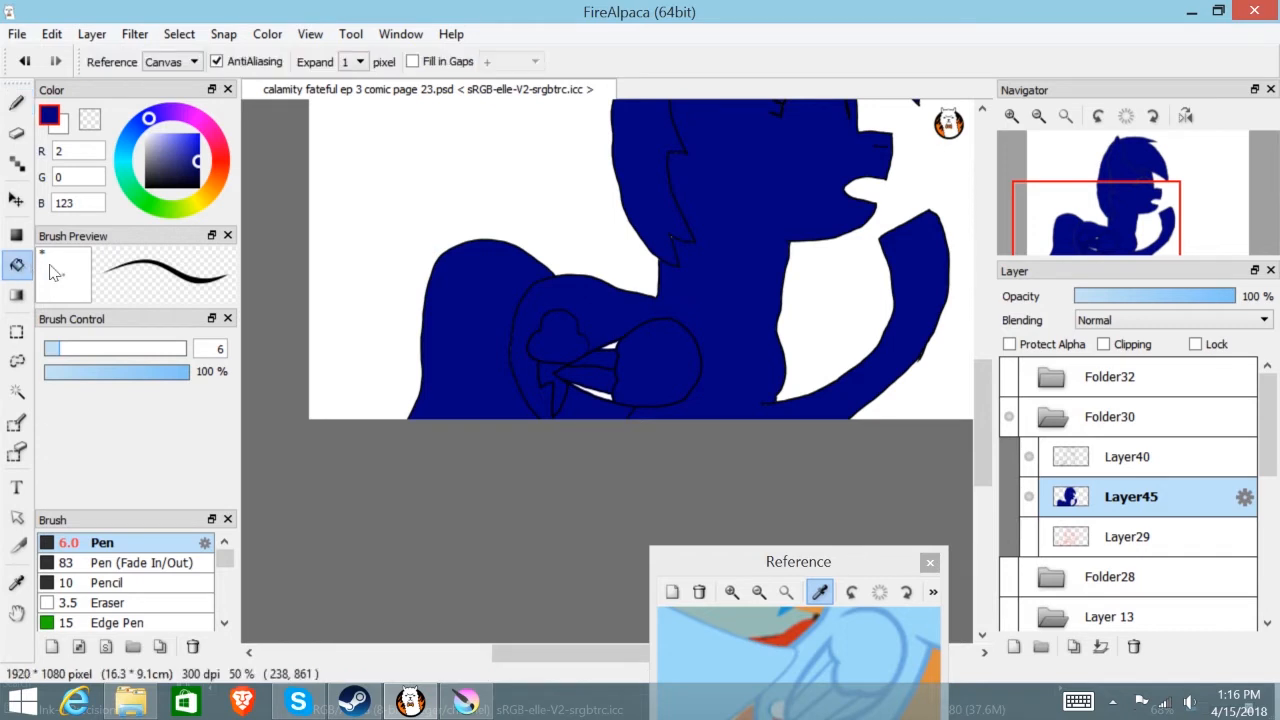
mouse_move(616, 338)
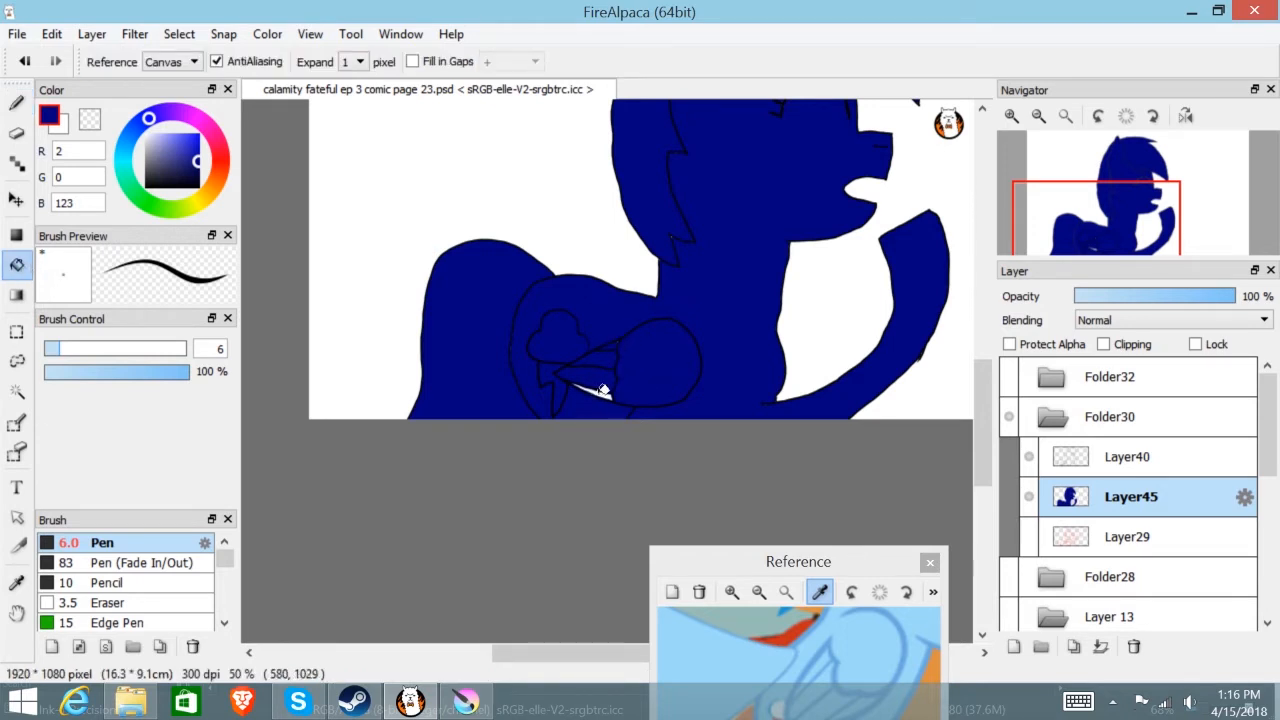
mouse_move(676, 234)
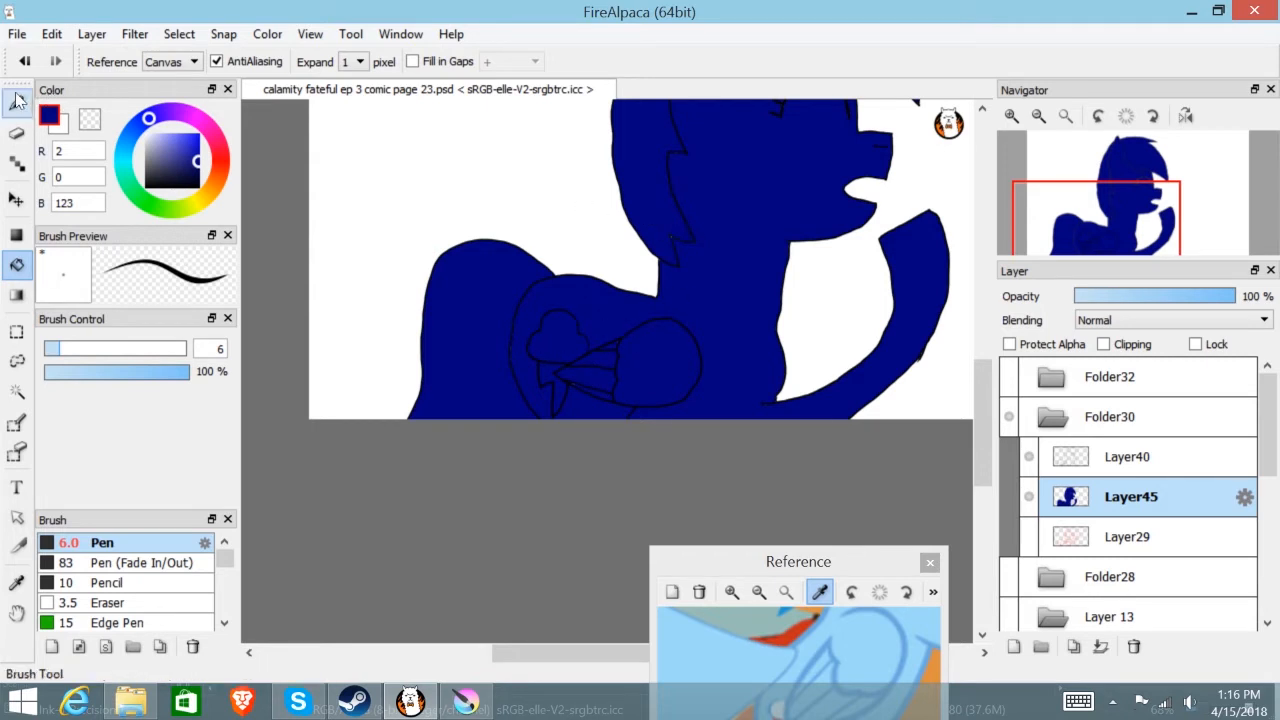
click(12, 104)
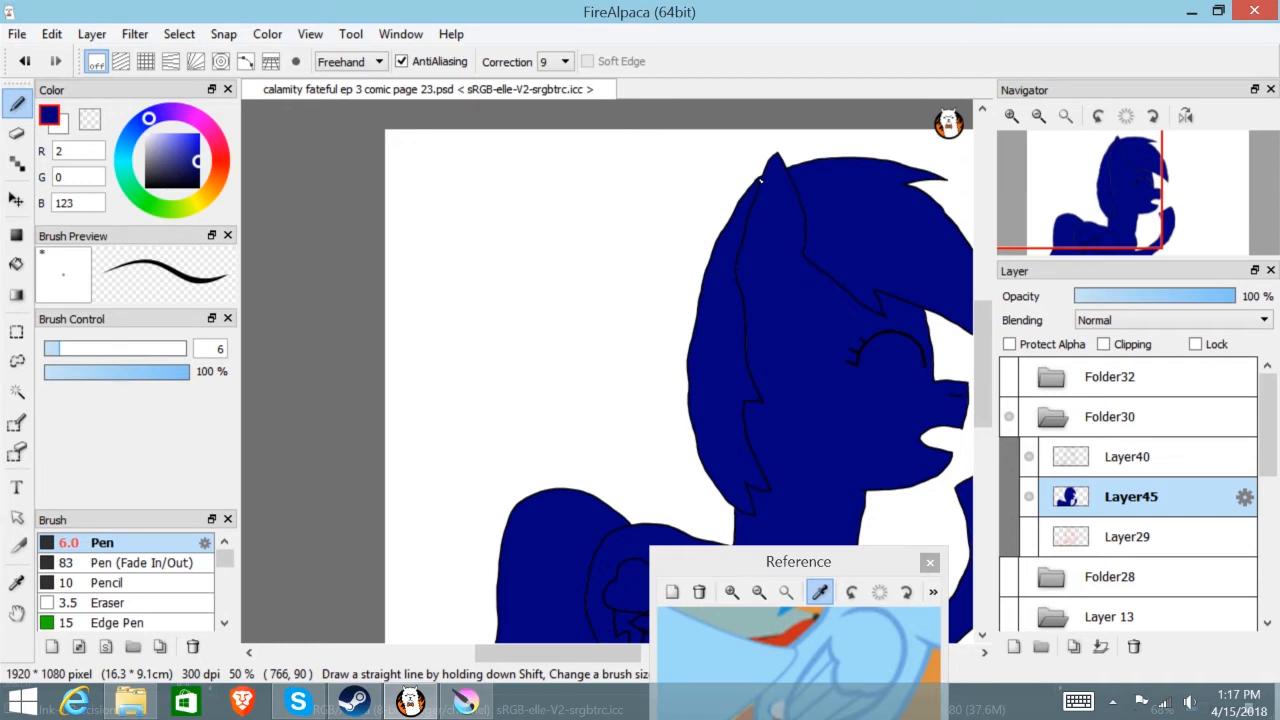
mouse_move(738, 172)
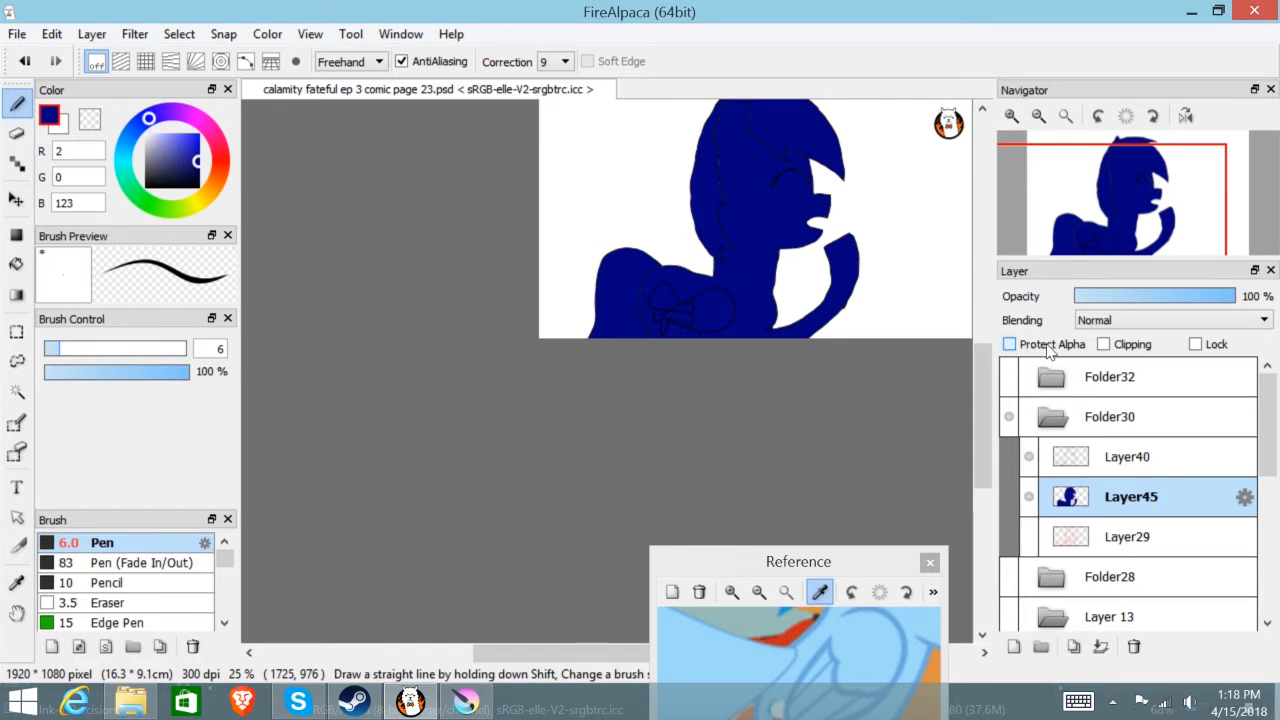
- Add a new layer above the base fill, clip it to the silhouette and pick light sky blue
click(1008, 344)
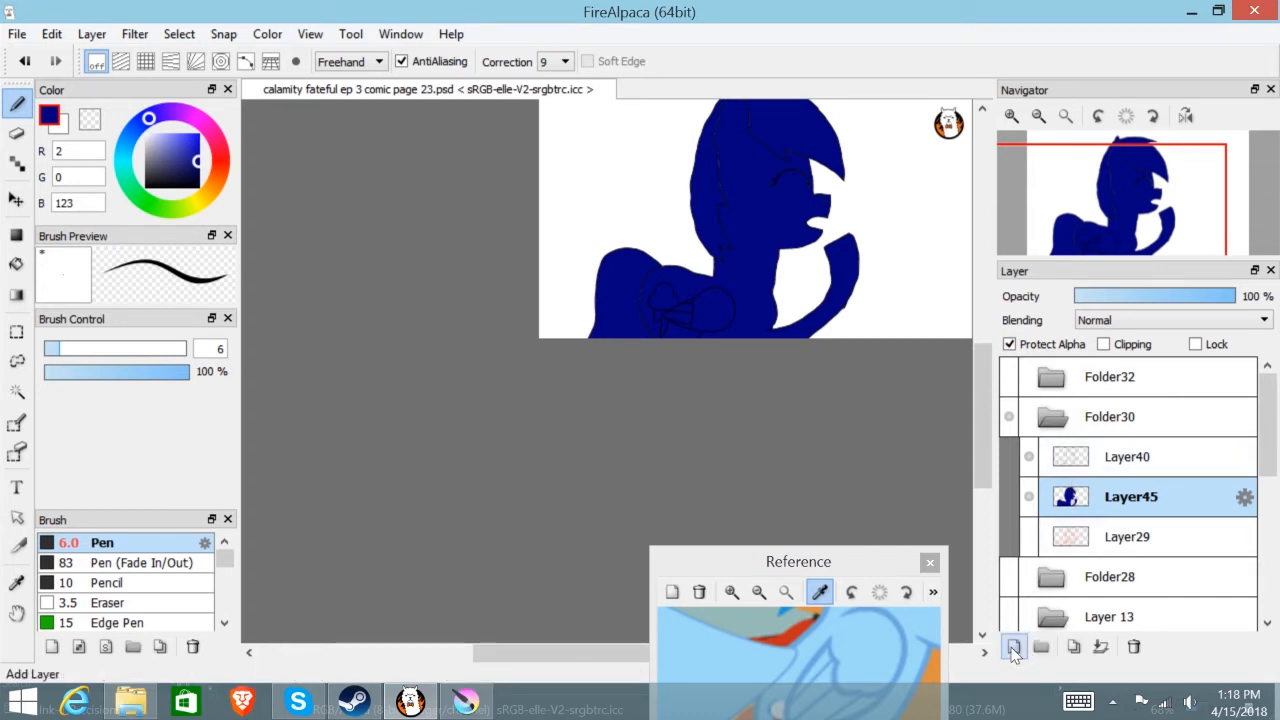
click(1012, 648)
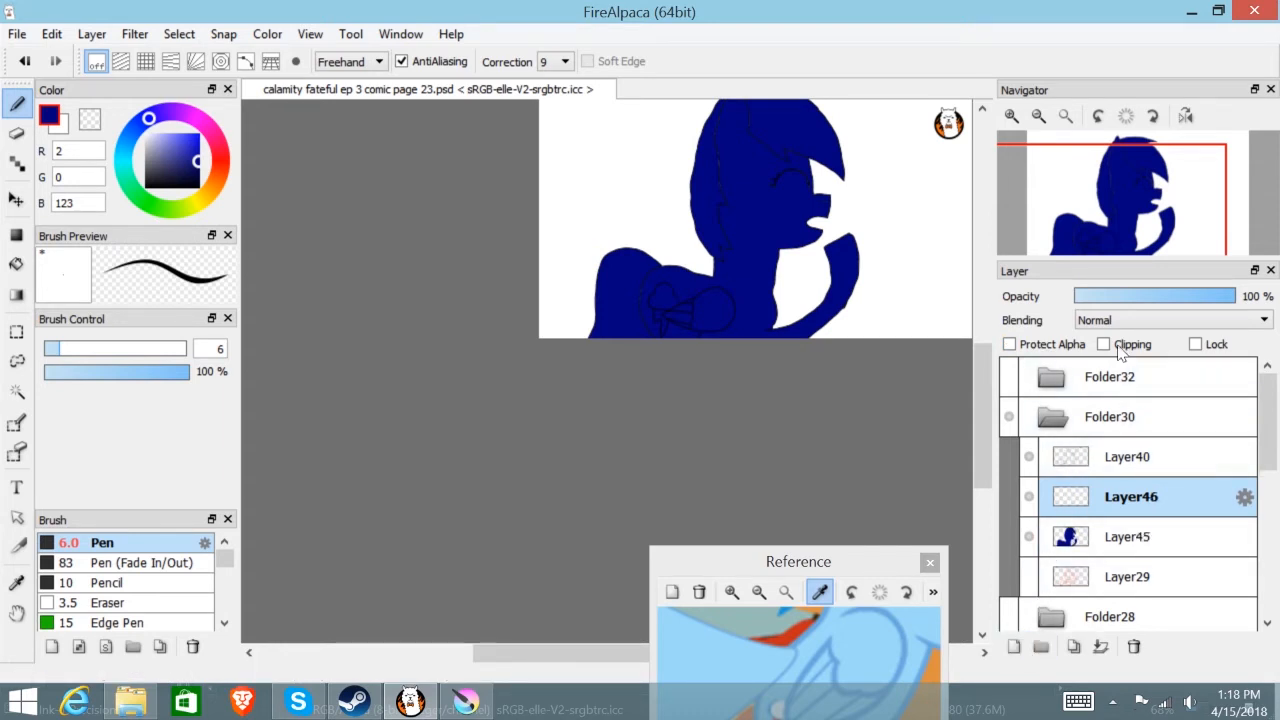
click(1104, 344)
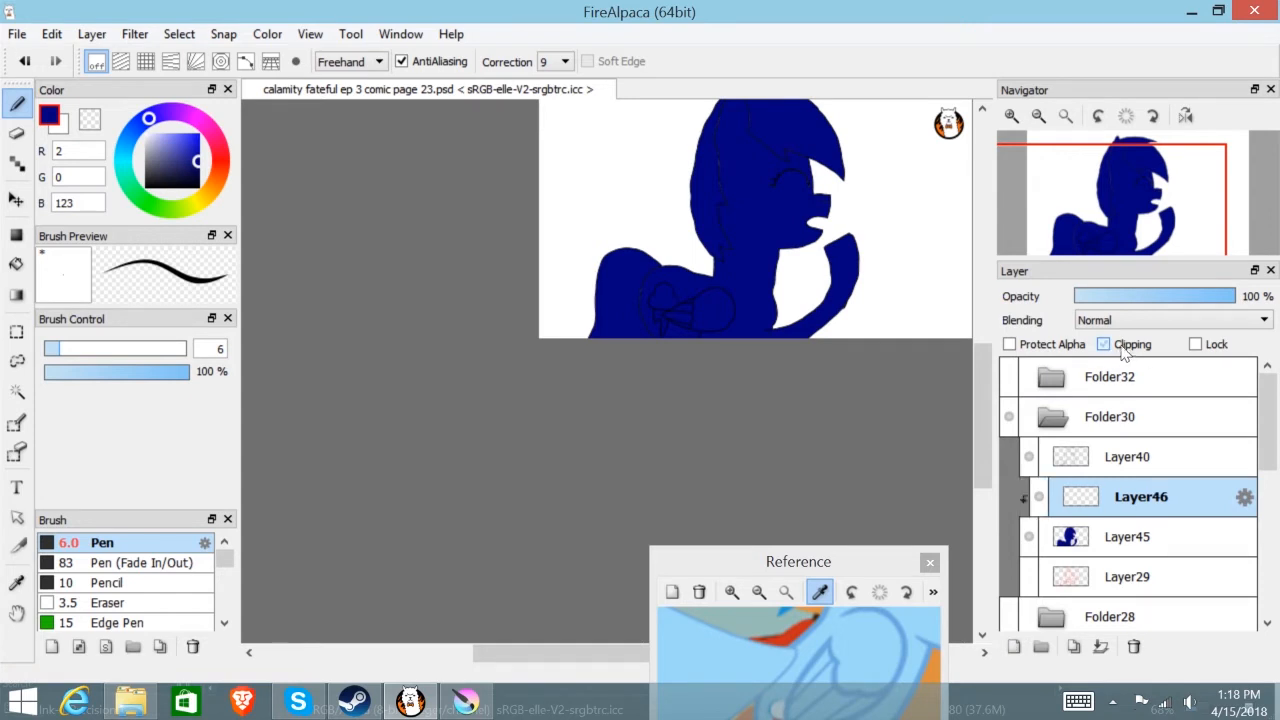
click(1104, 344)
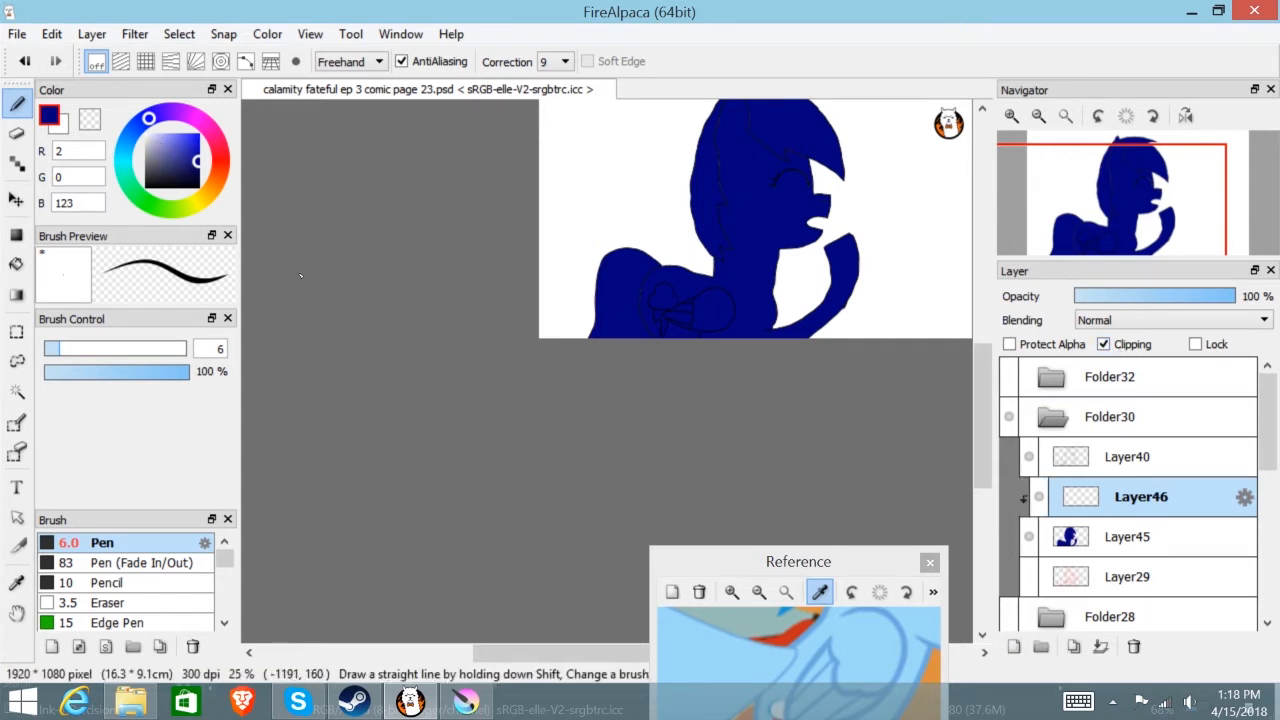
click(162, 136)
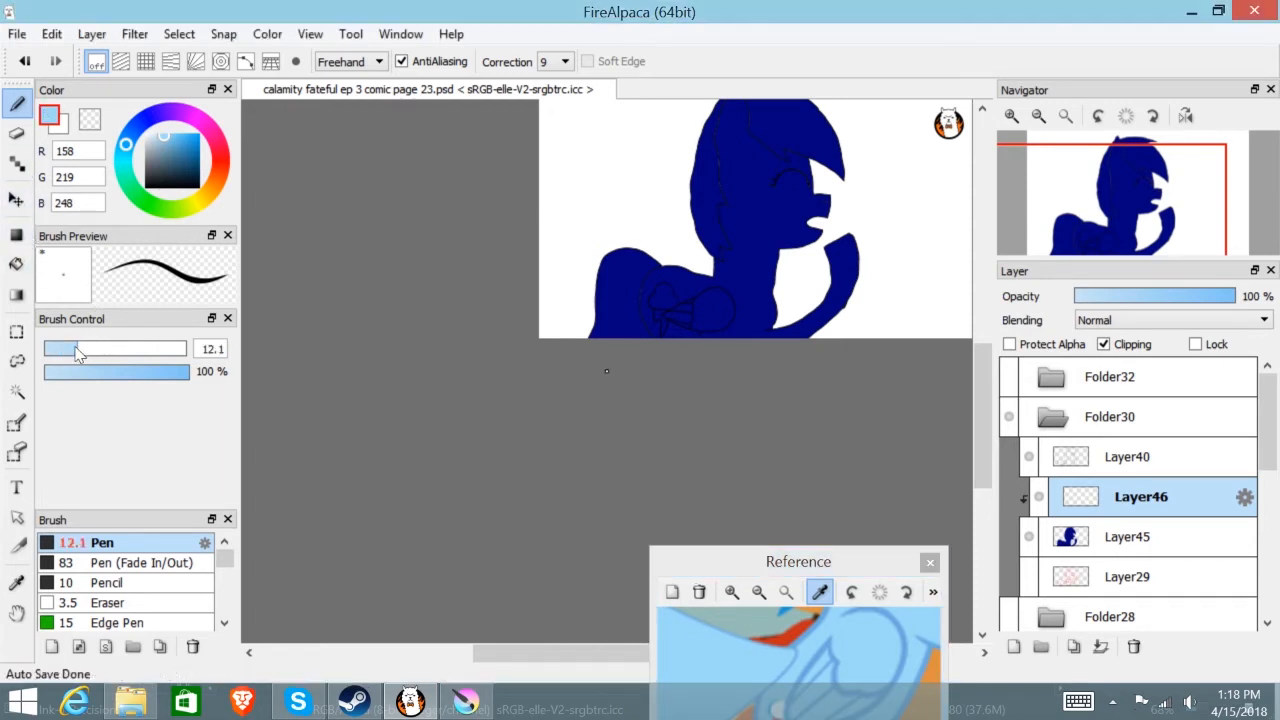
- Raise the brush size to about 1000 to cover the whole pony light blue, then shrink it back
drag(80, 348, 184, 348)
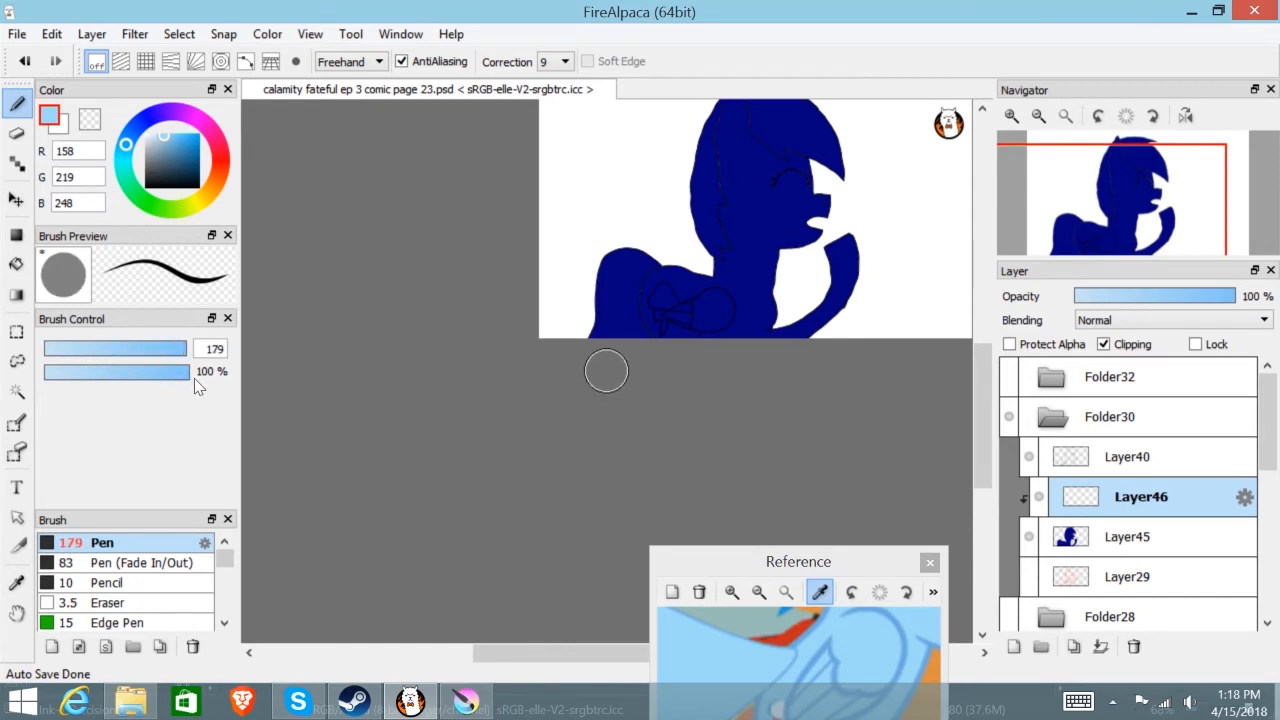
drag(150, 348, 188, 348)
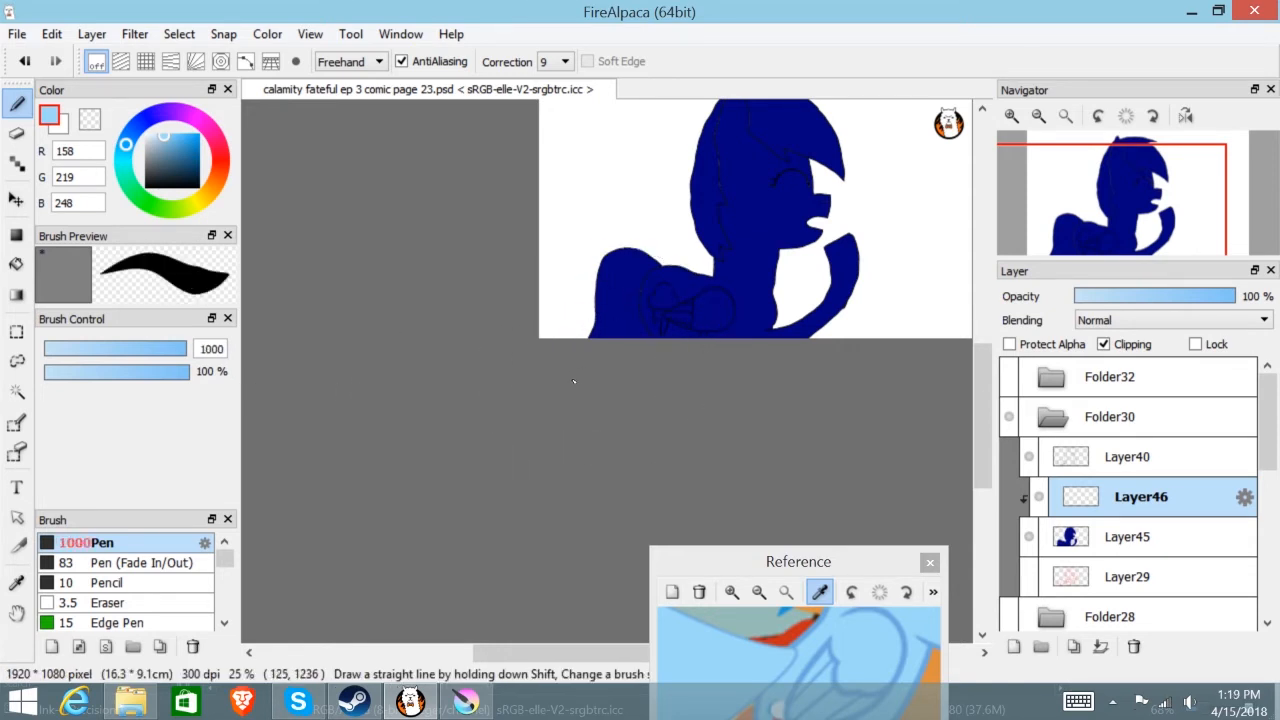
mouse_move(576, 392)
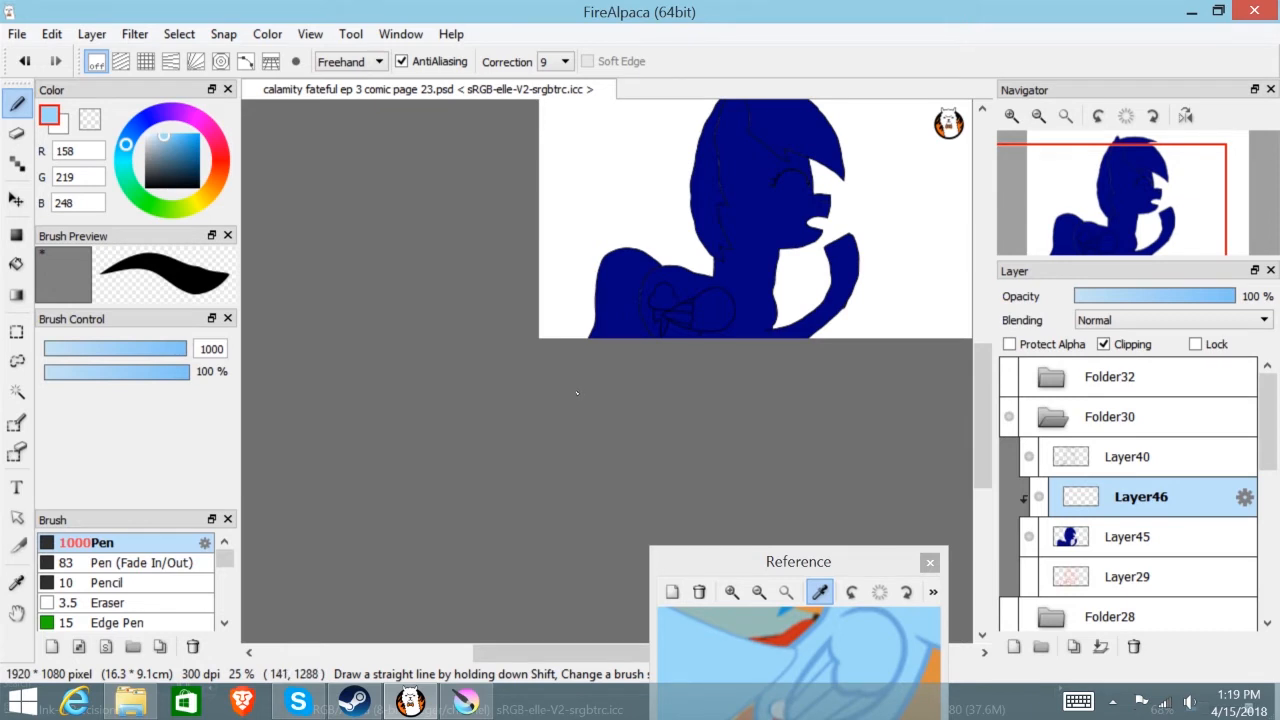
mouse_move(580, 388)
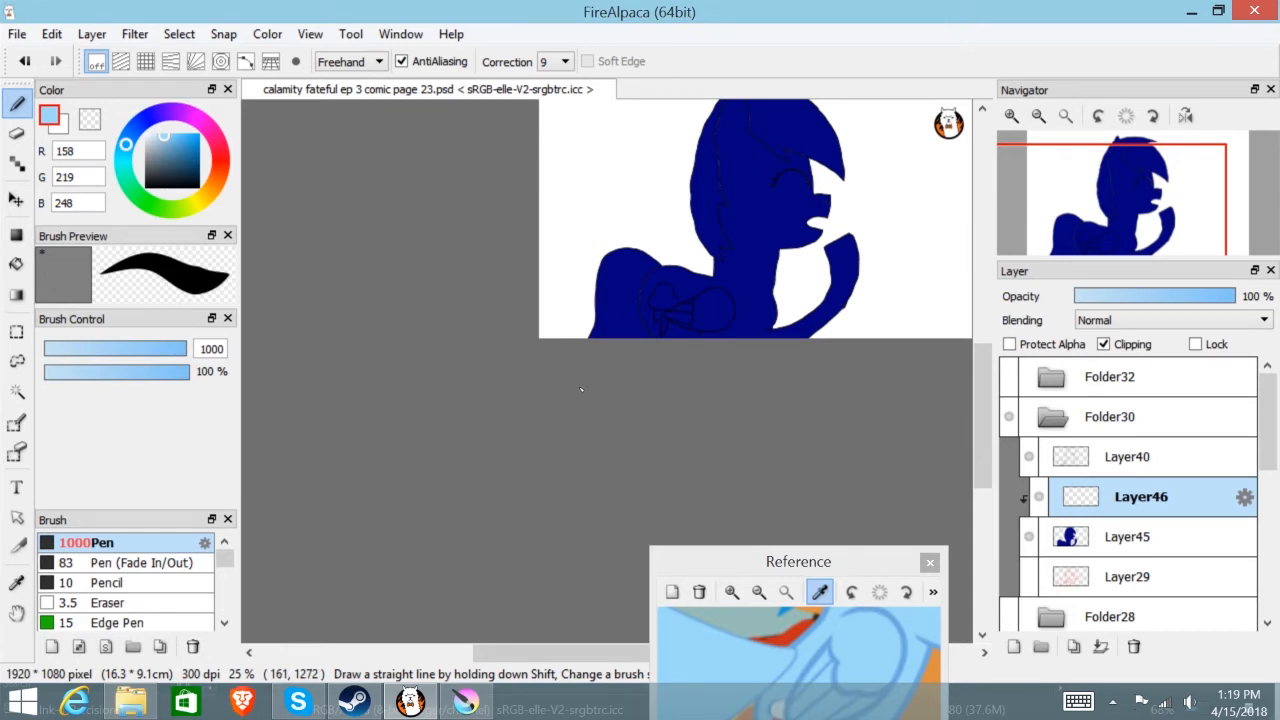
mouse_move(576, 378)
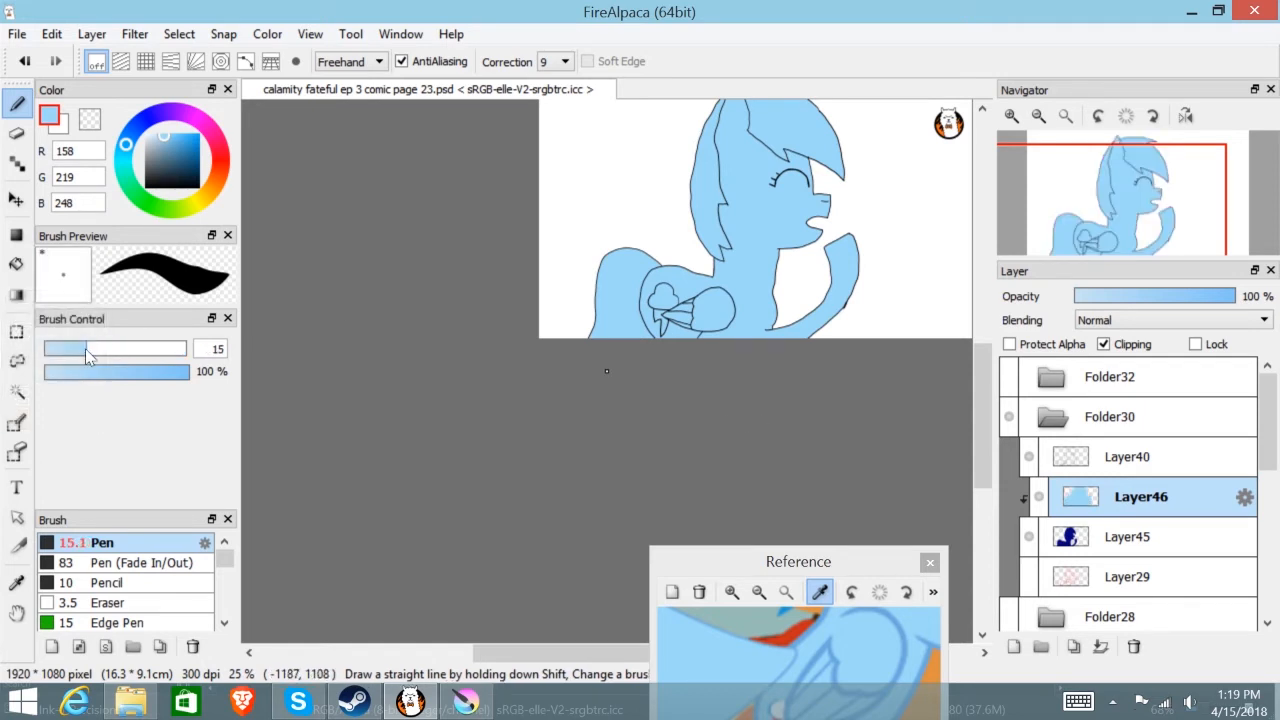
drag(116, 348, 96, 348)
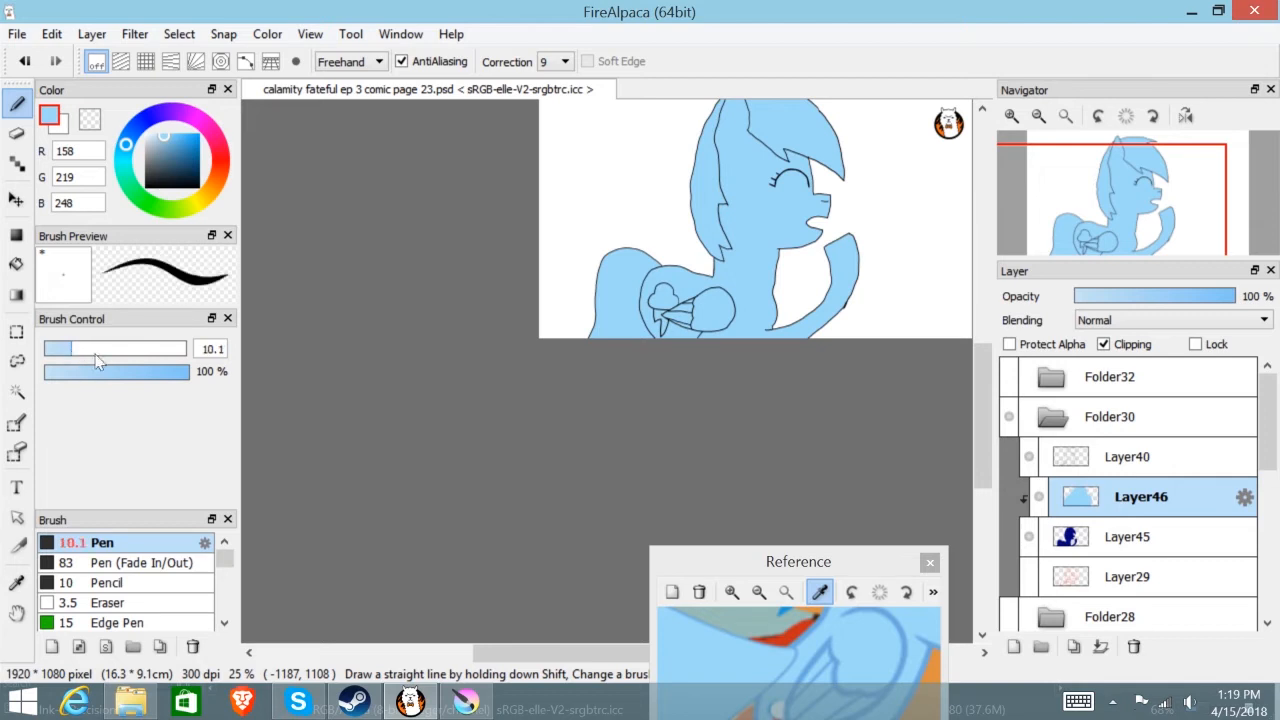
drag(96, 348, 76, 348)
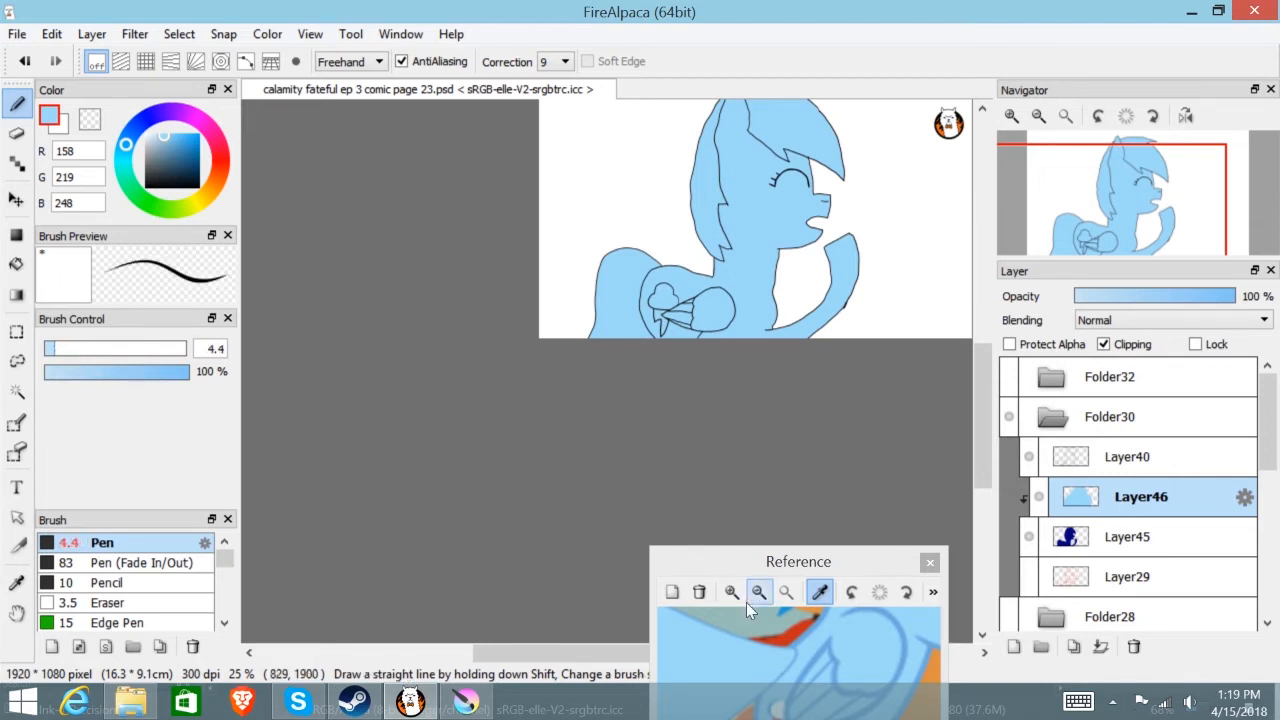
- Zoom the reference picture out while colouring the forelock of the mane orange
click(758, 592)
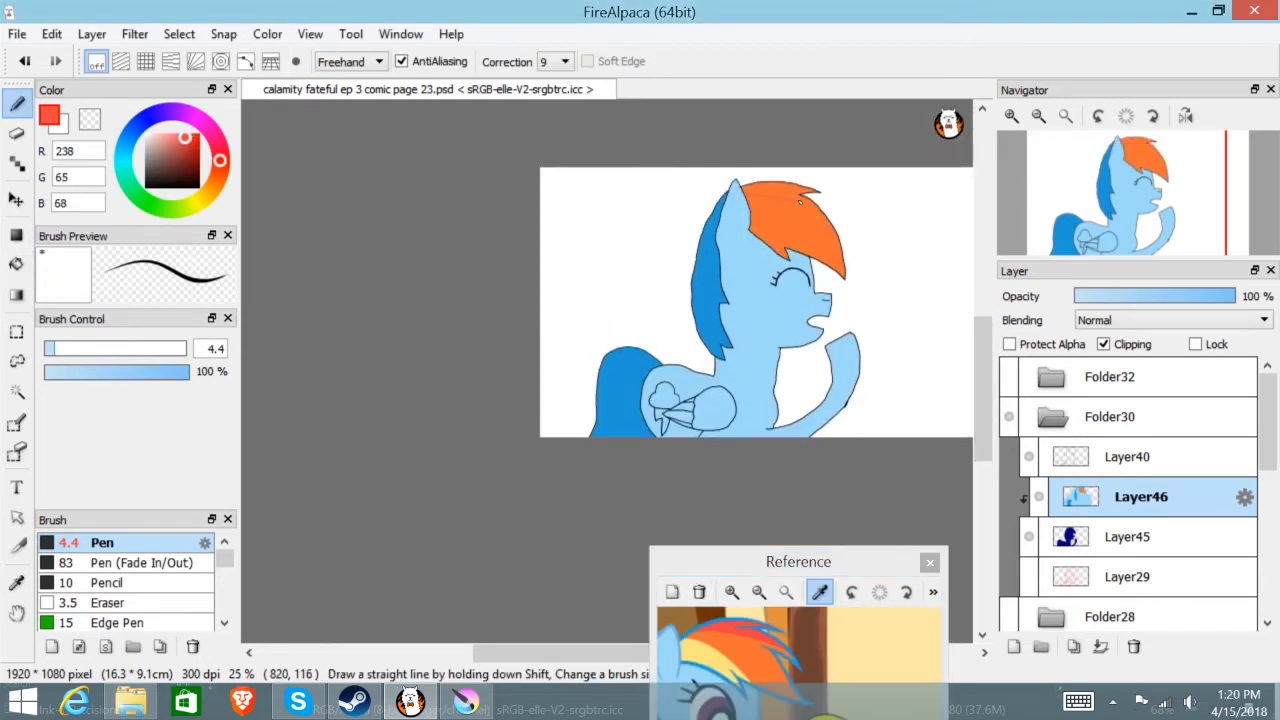
mouse_move(792, 224)
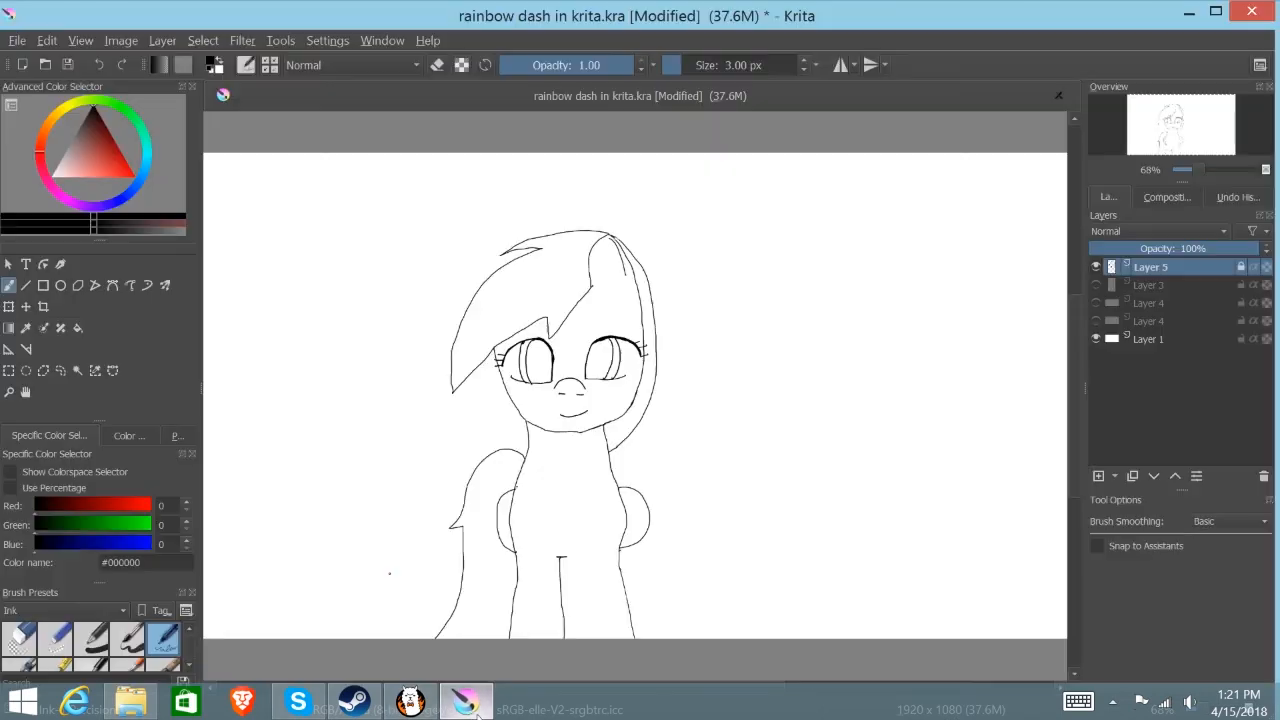
mouse_move(456, 700)
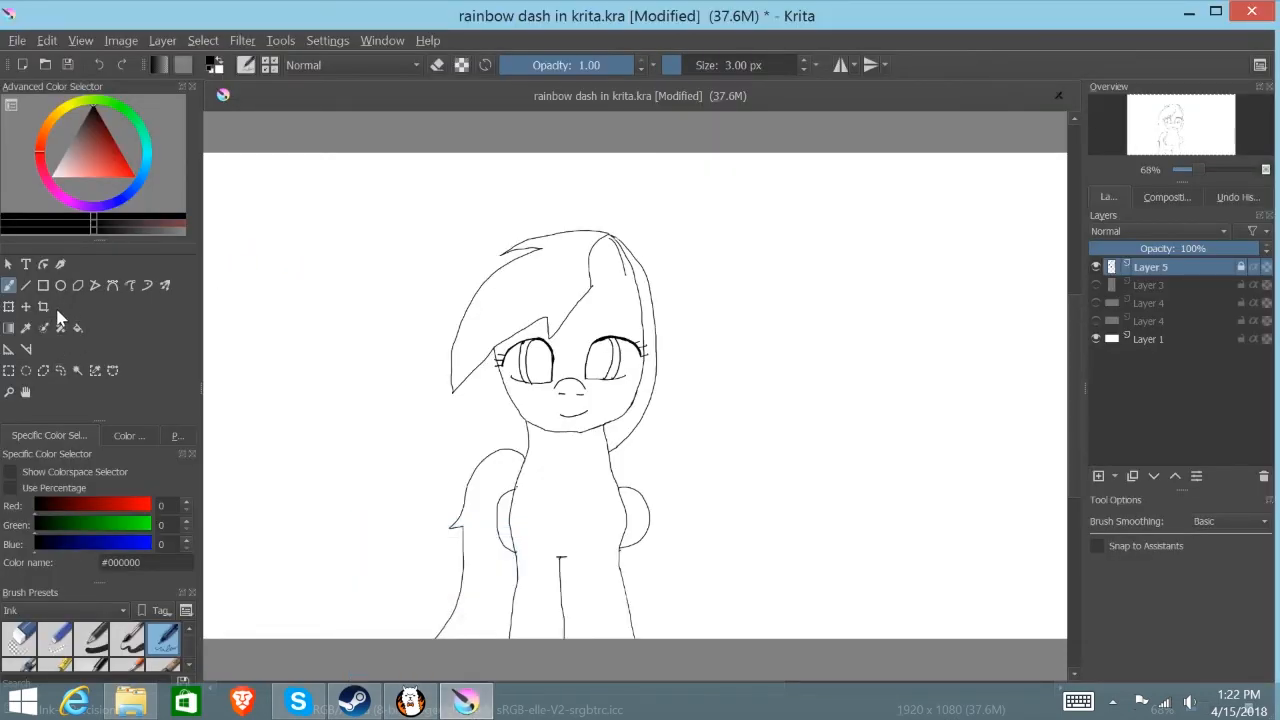
mouse_move(372, 352)
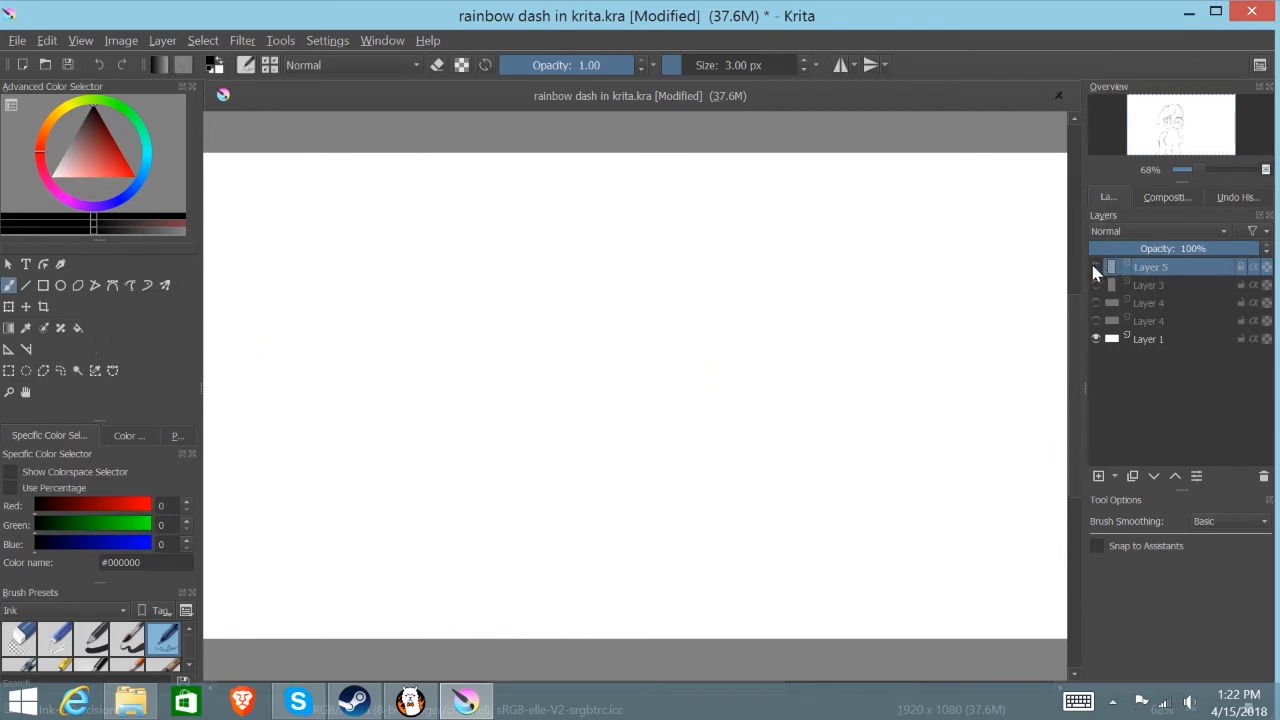
- Unhide the line-art layer in Krita so the uncoloured Rainbow Dash drawing shows again
click(1094, 268)
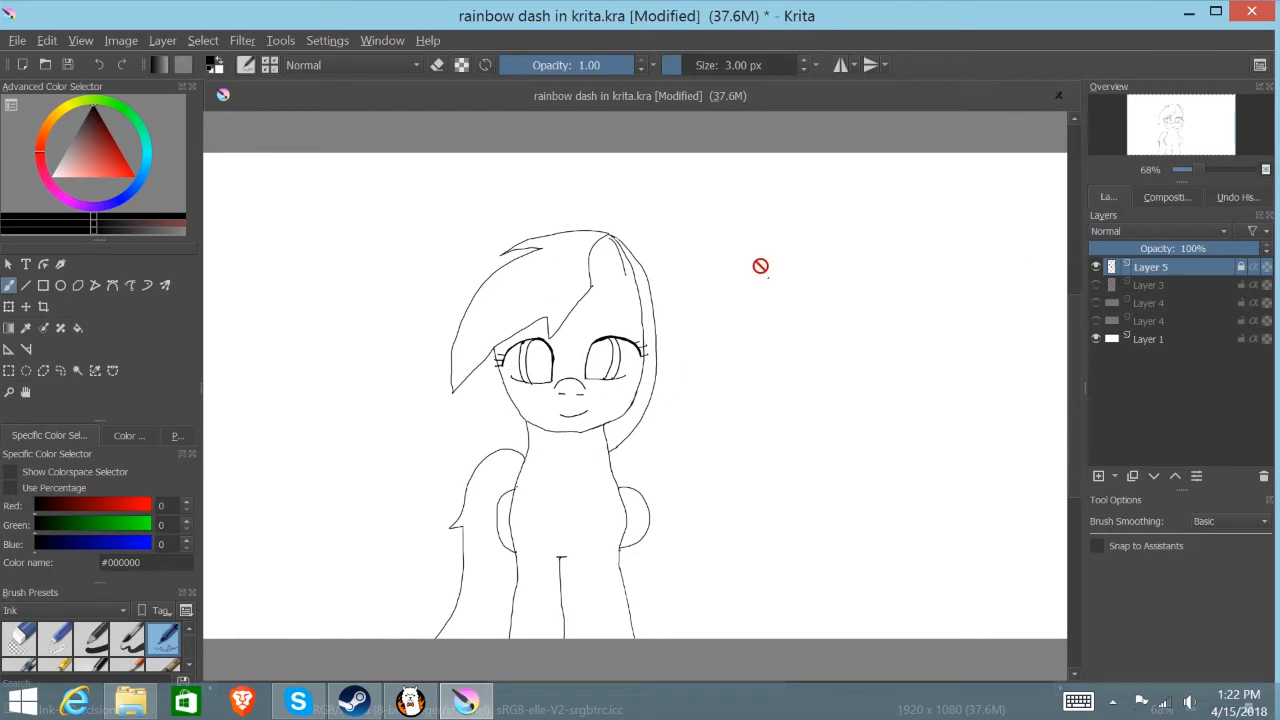
mouse_move(584, 236)
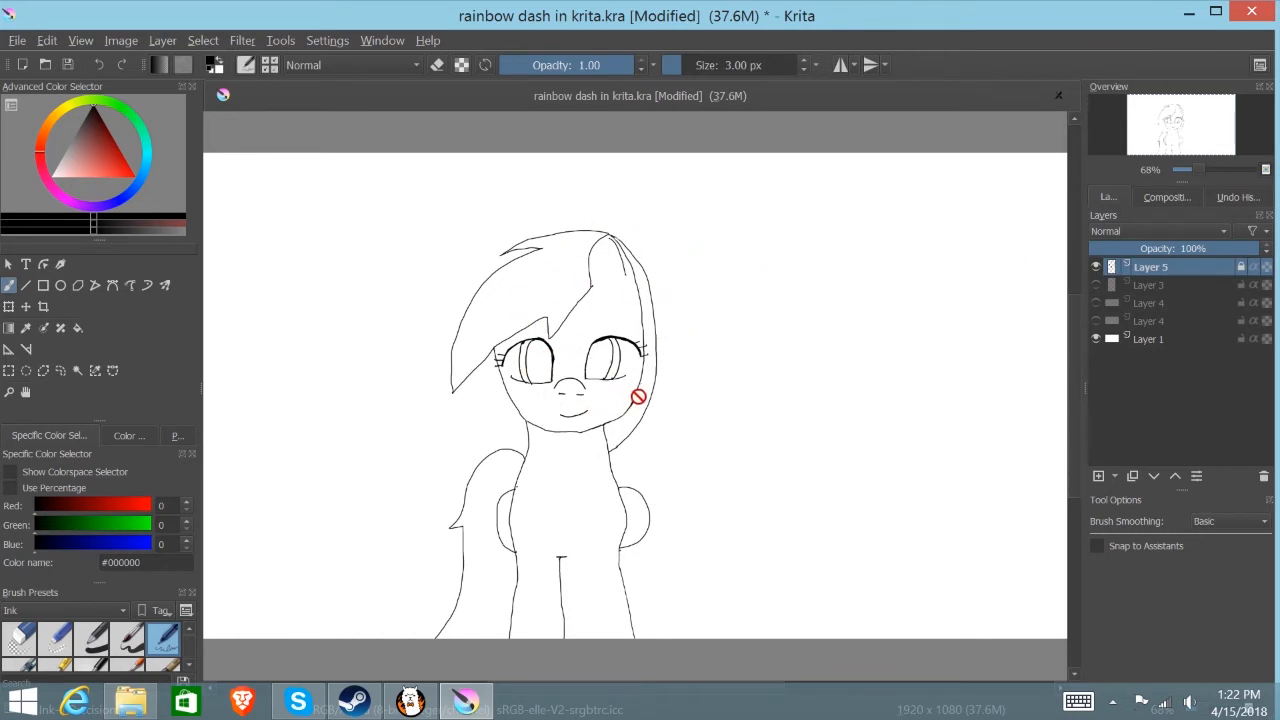
mouse_move(610, 282)
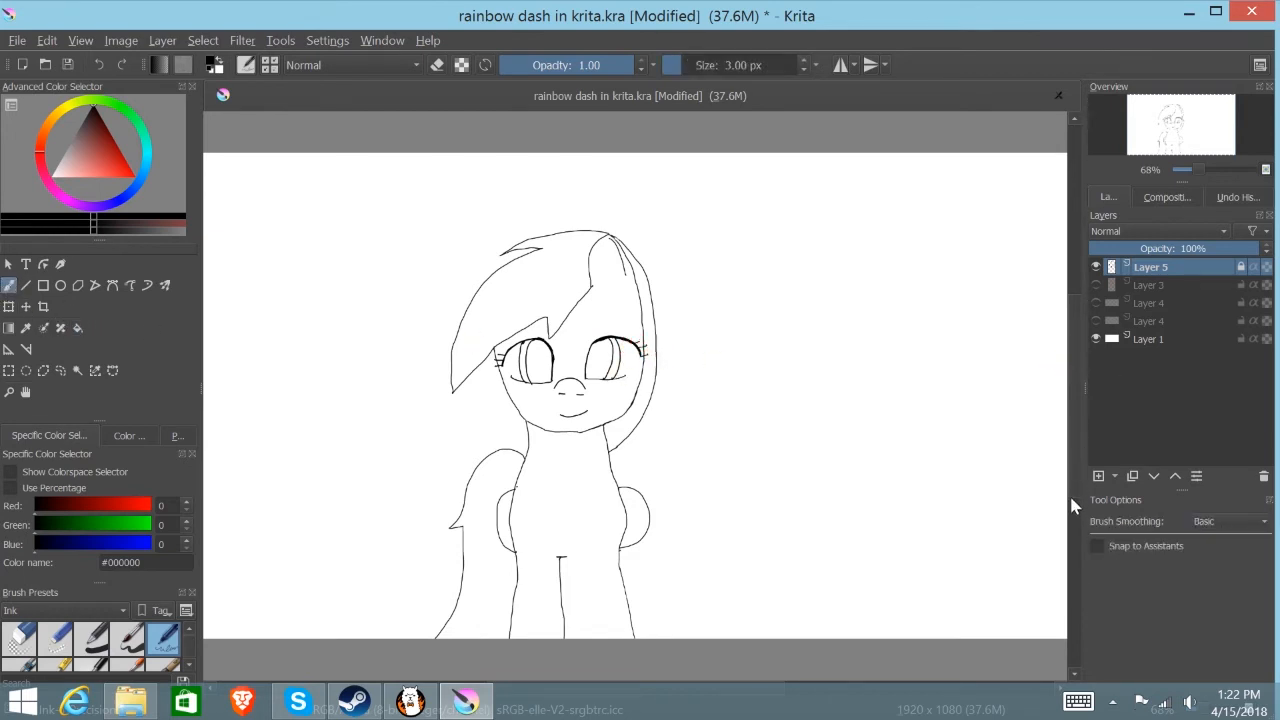
- Add a new paint layer and choose a saturated bright blue in the Advanced Color Selector
click(1096, 476)
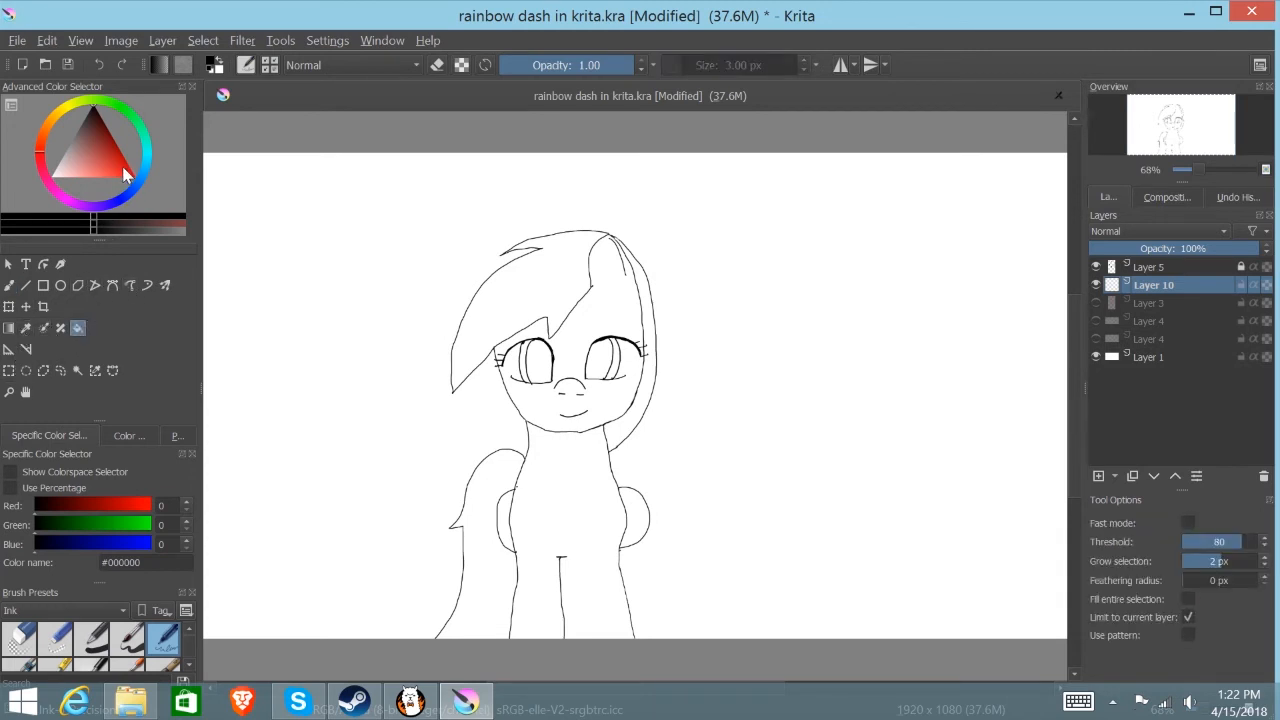
click(136, 184)
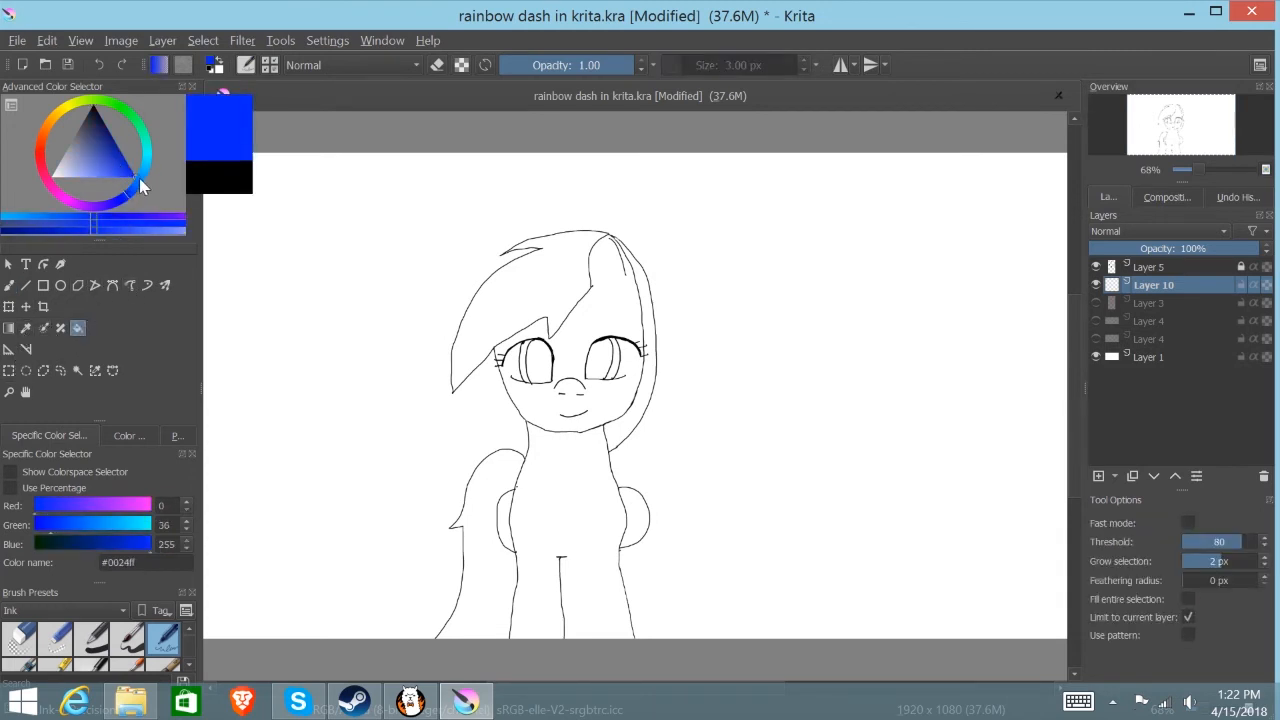
click(522, 388)
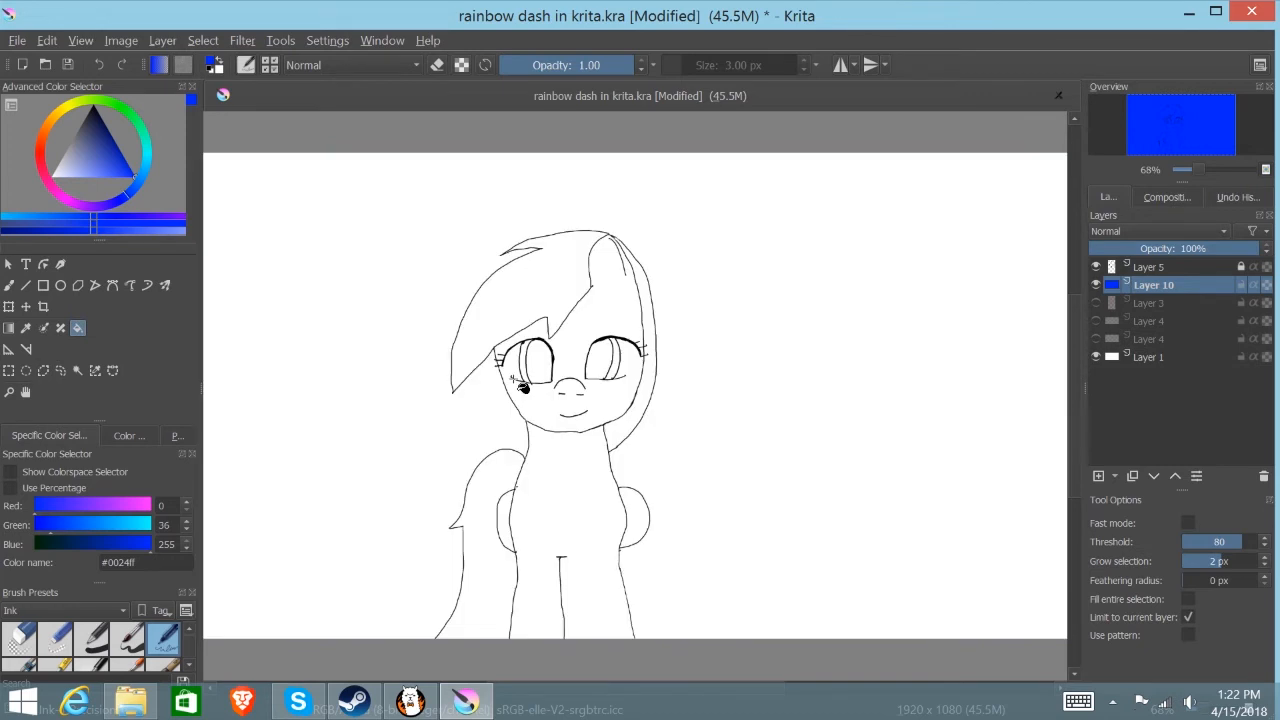
click(458, 576)
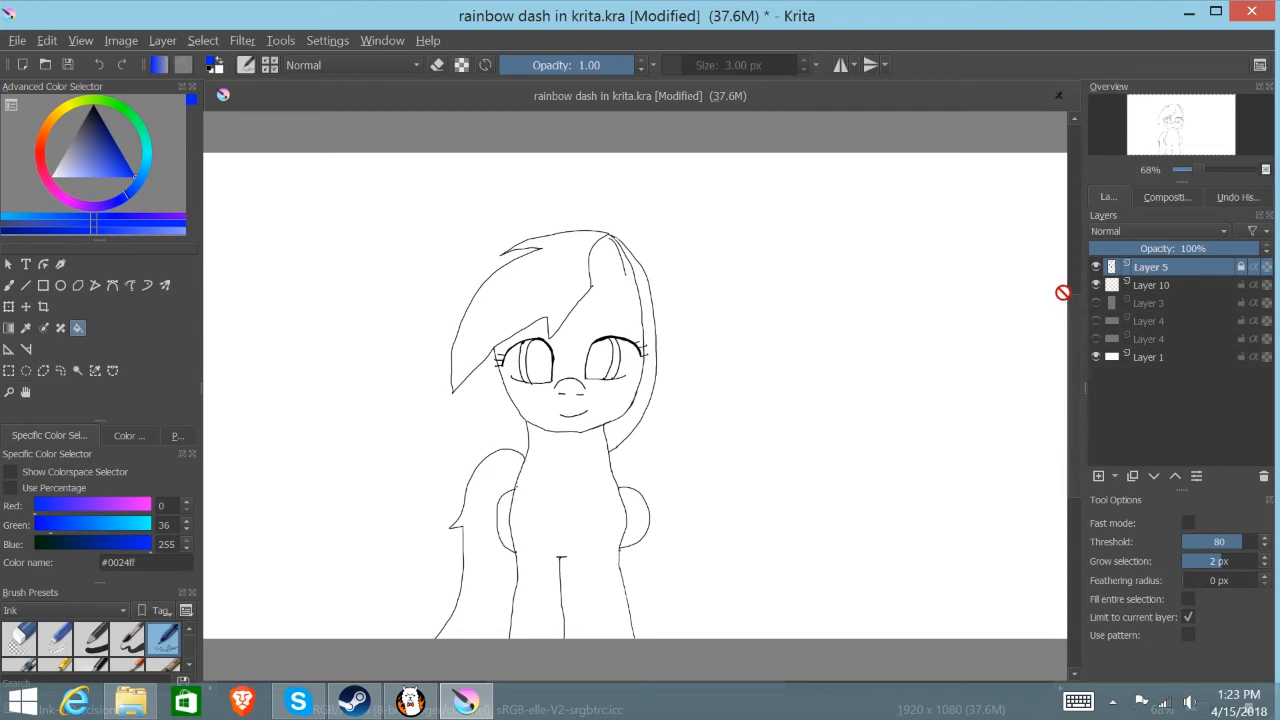
- Place the colour layer beneath the lineart layer and make it the active layer
click(1100, 476)
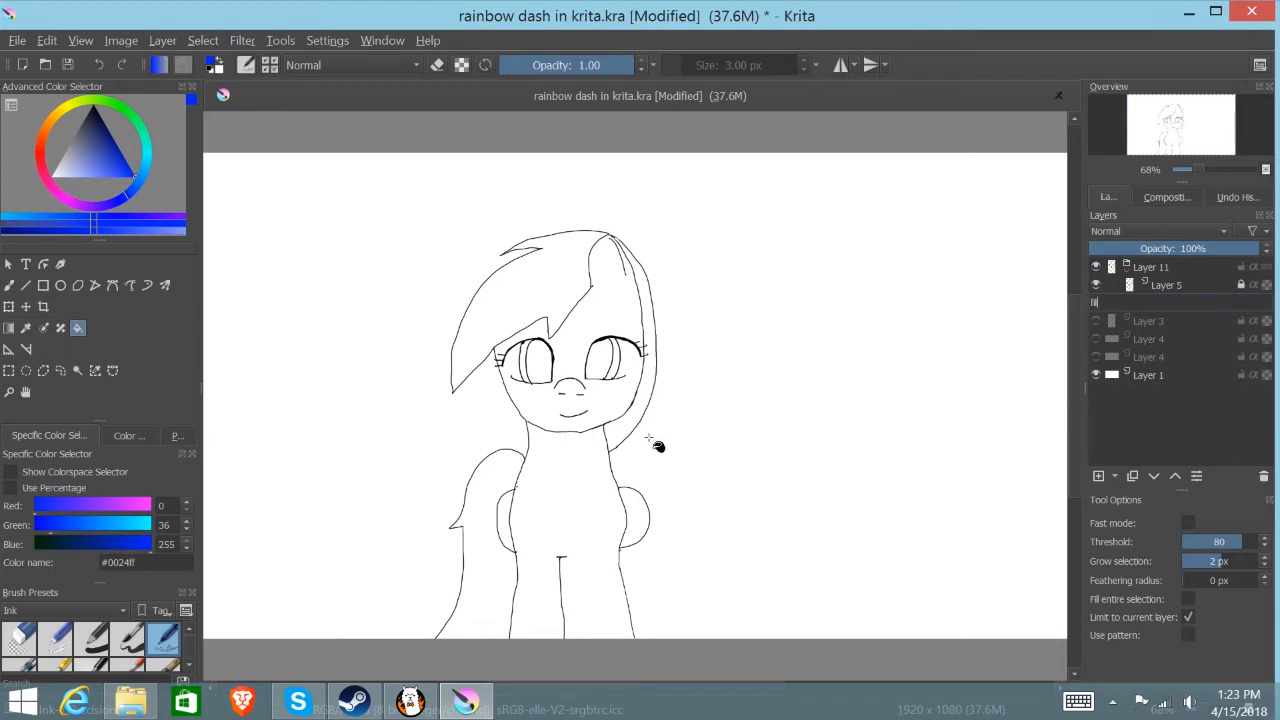
click(664, 444)
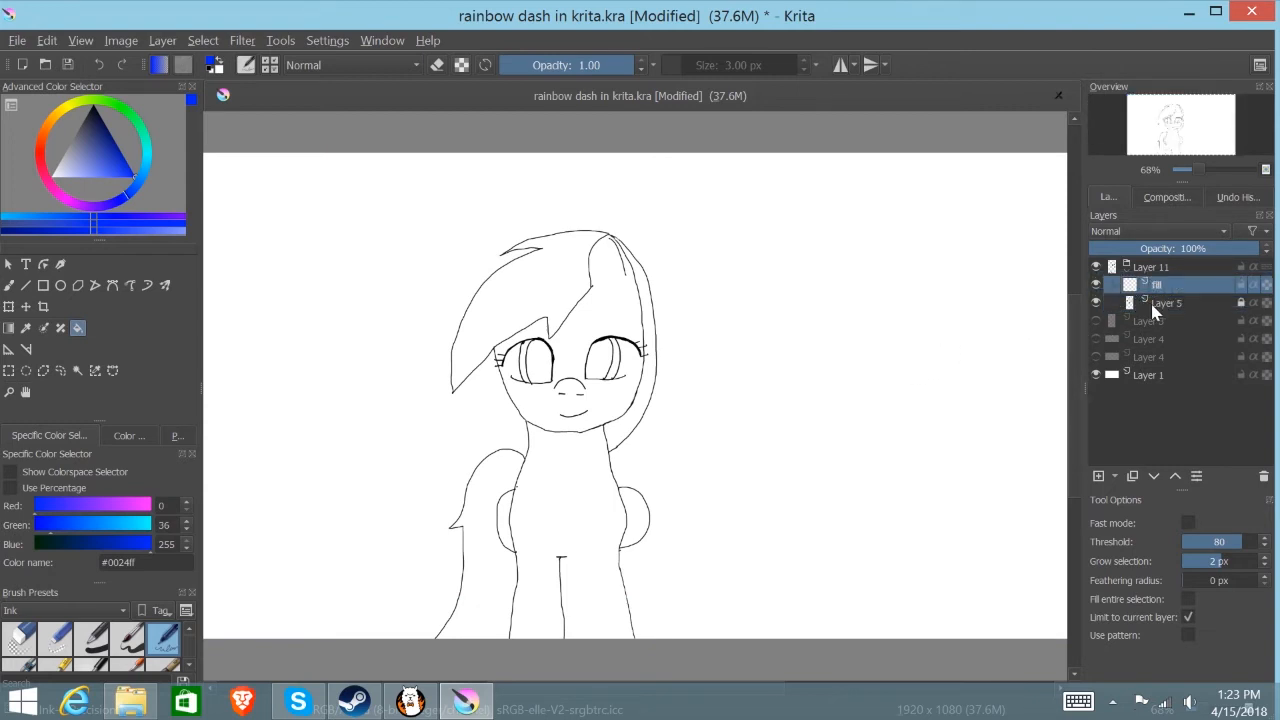
click(1168, 302)
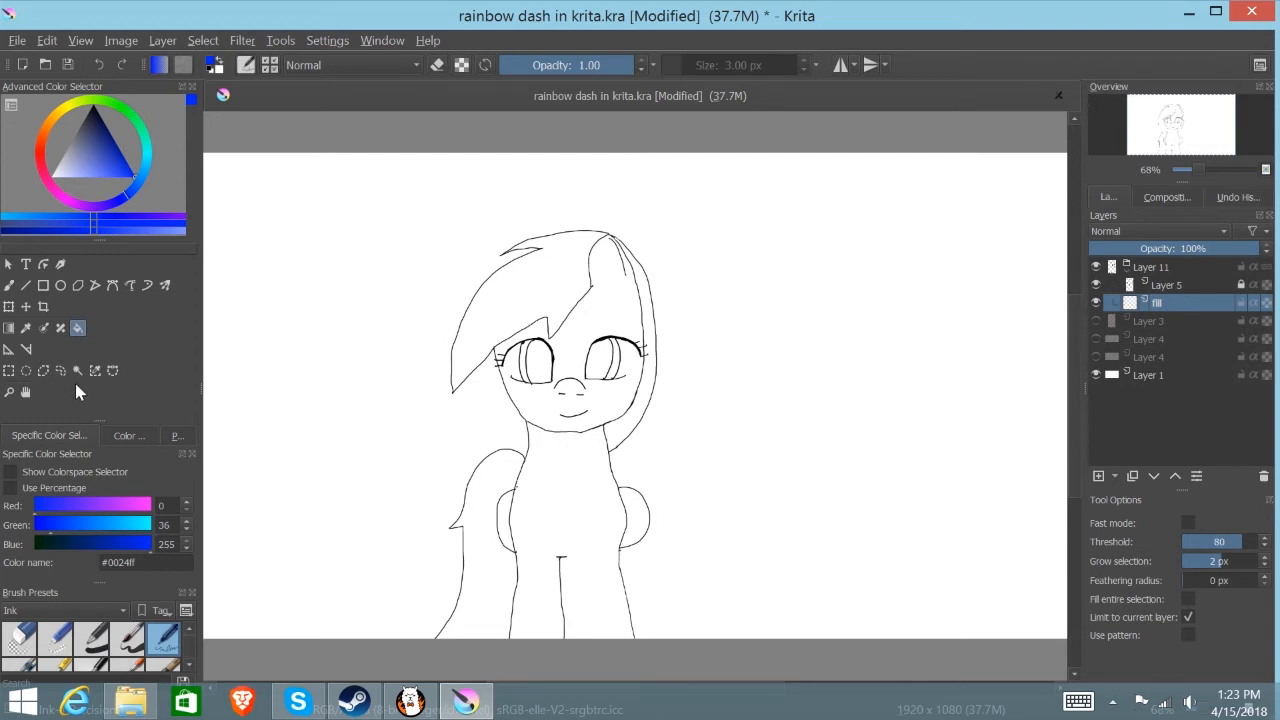
- Use the Contiguous Selection tool to pick the mane and neck hair and fill them blue
click(76, 370)
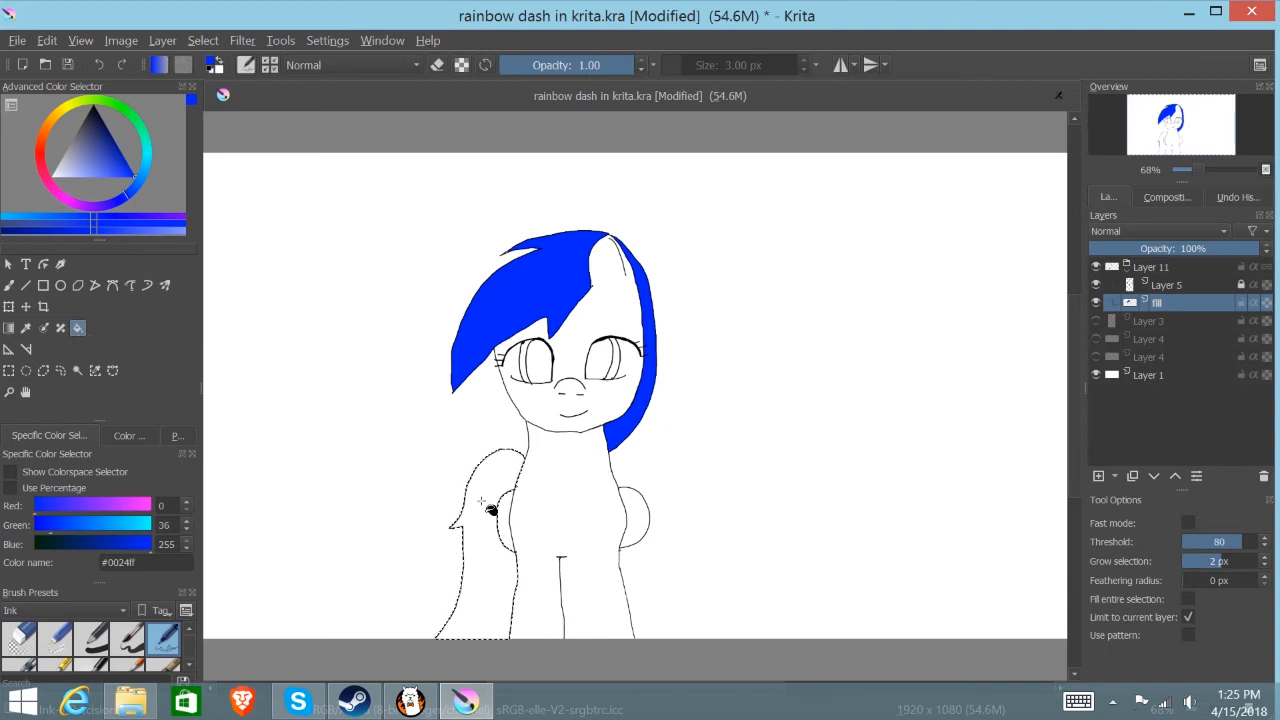
click(480, 504)
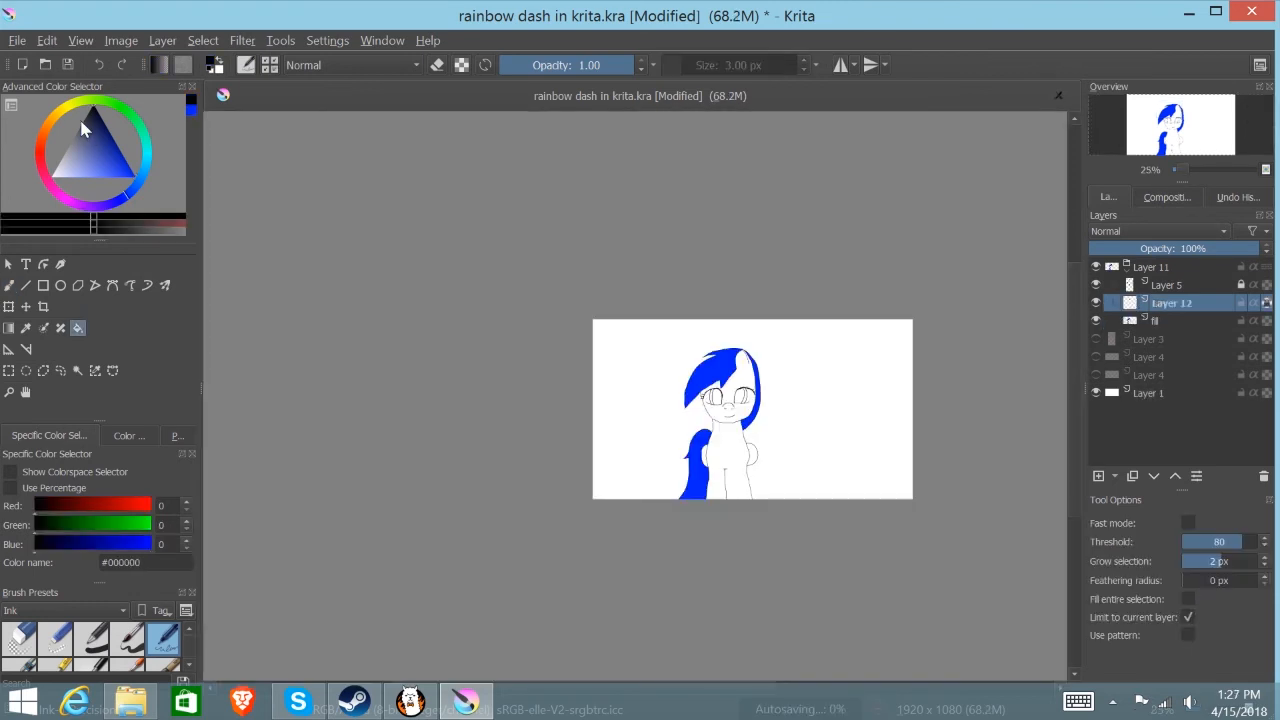
mouse_move(130, 184)
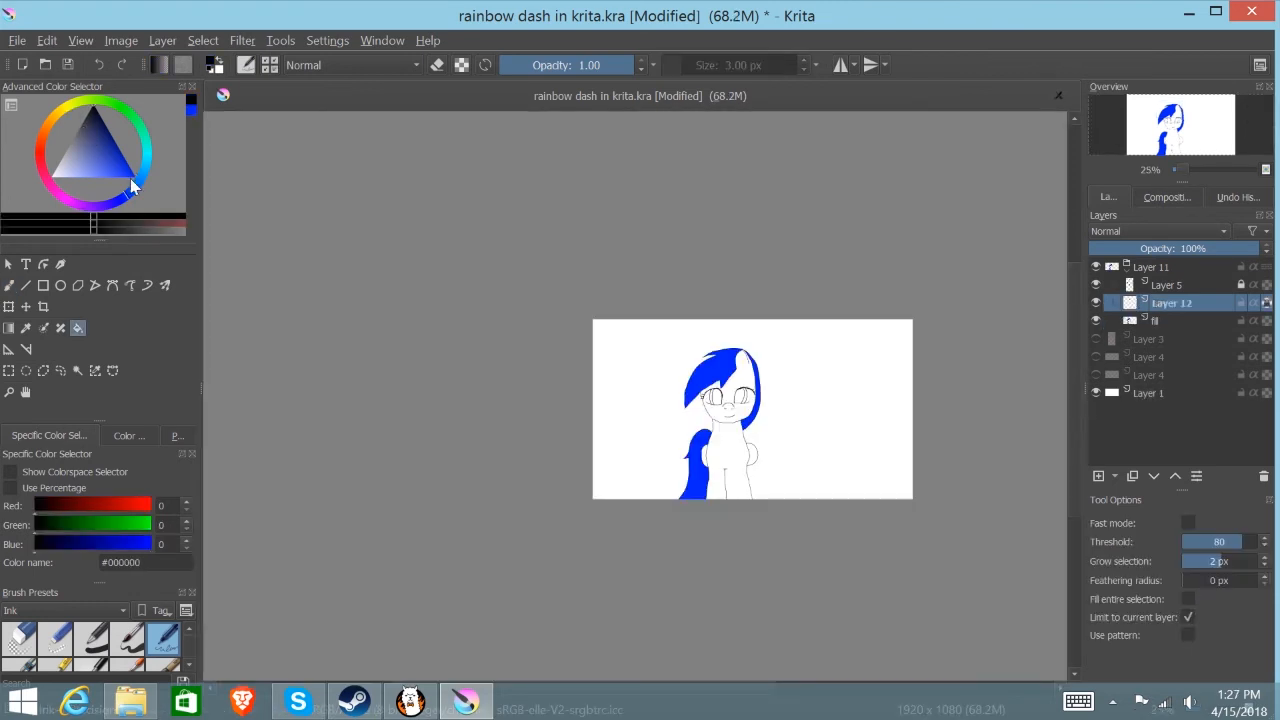
- Pick orange in the colour selector and fill the wand-selected front lock of the mane with it
click(108, 152)
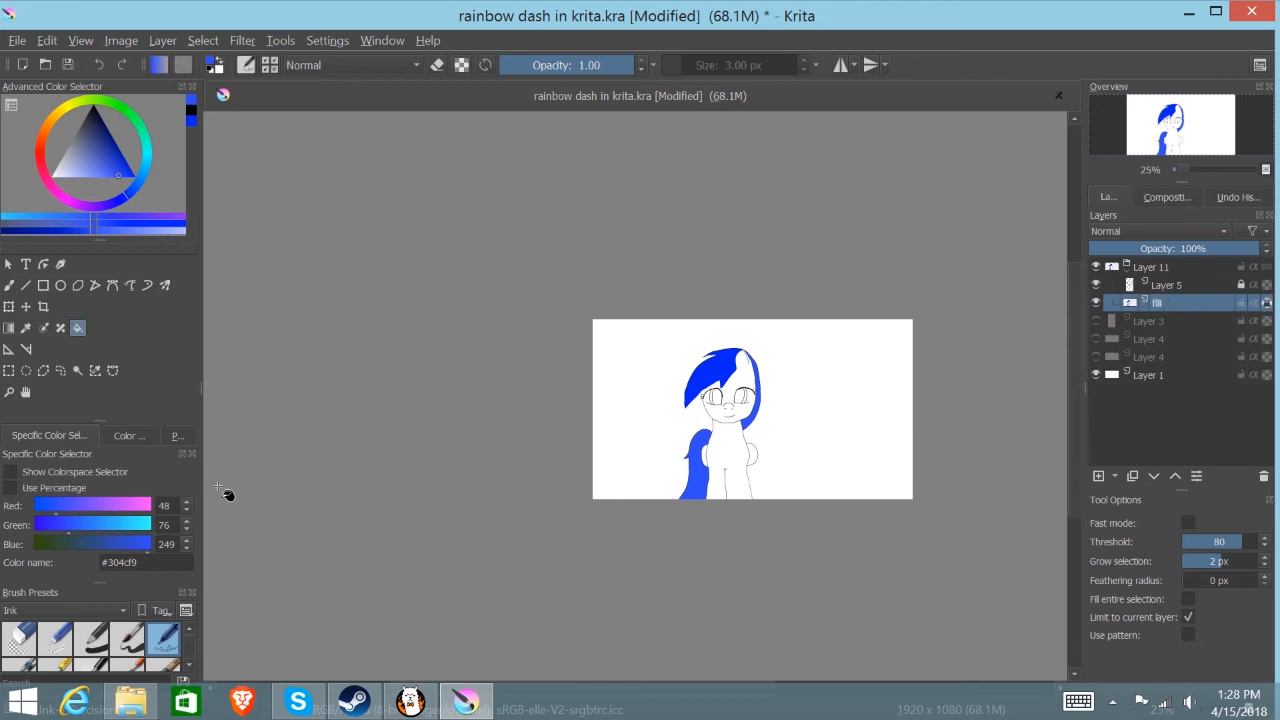
click(76, 130)
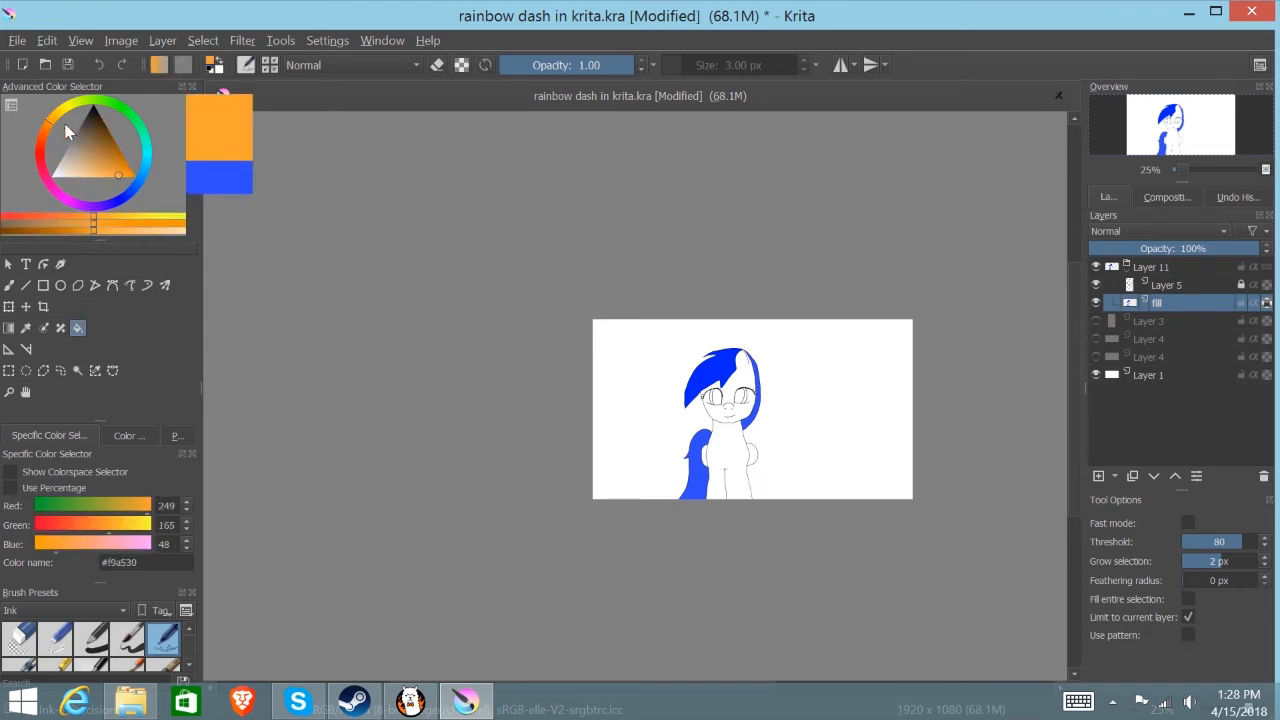
click(130, 176)
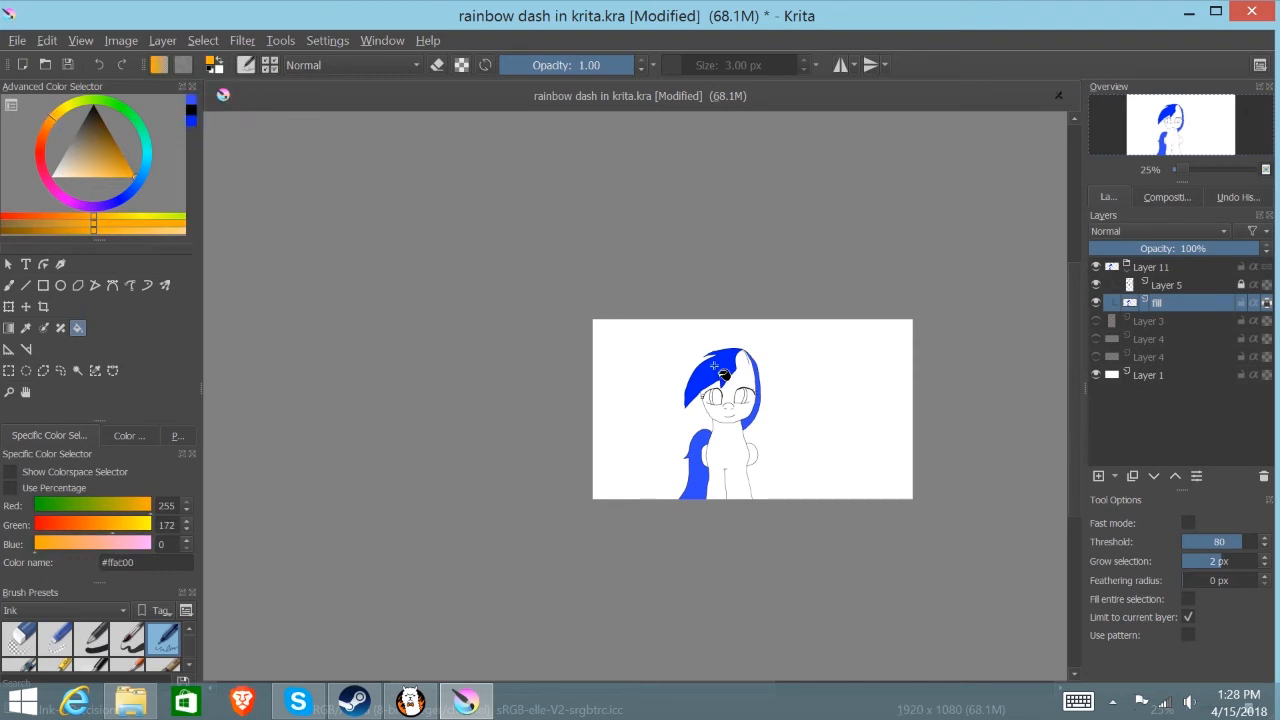
click(724, 376)
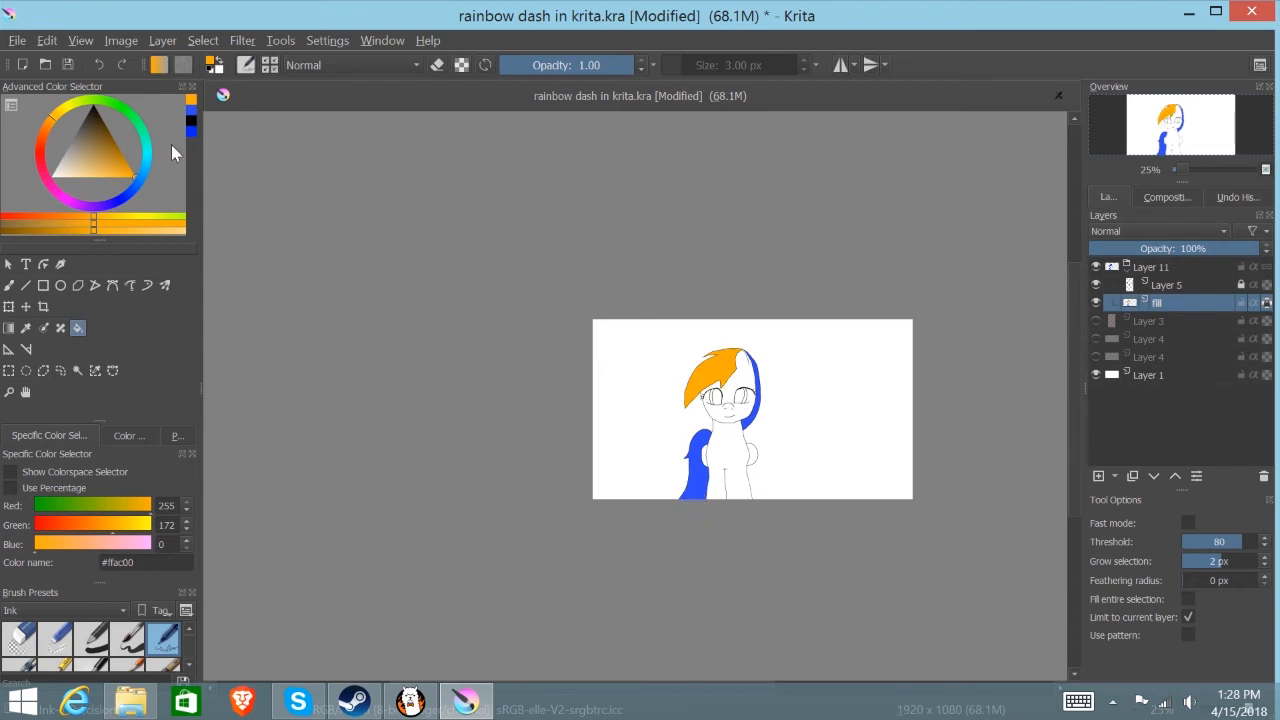
click(120, 160)
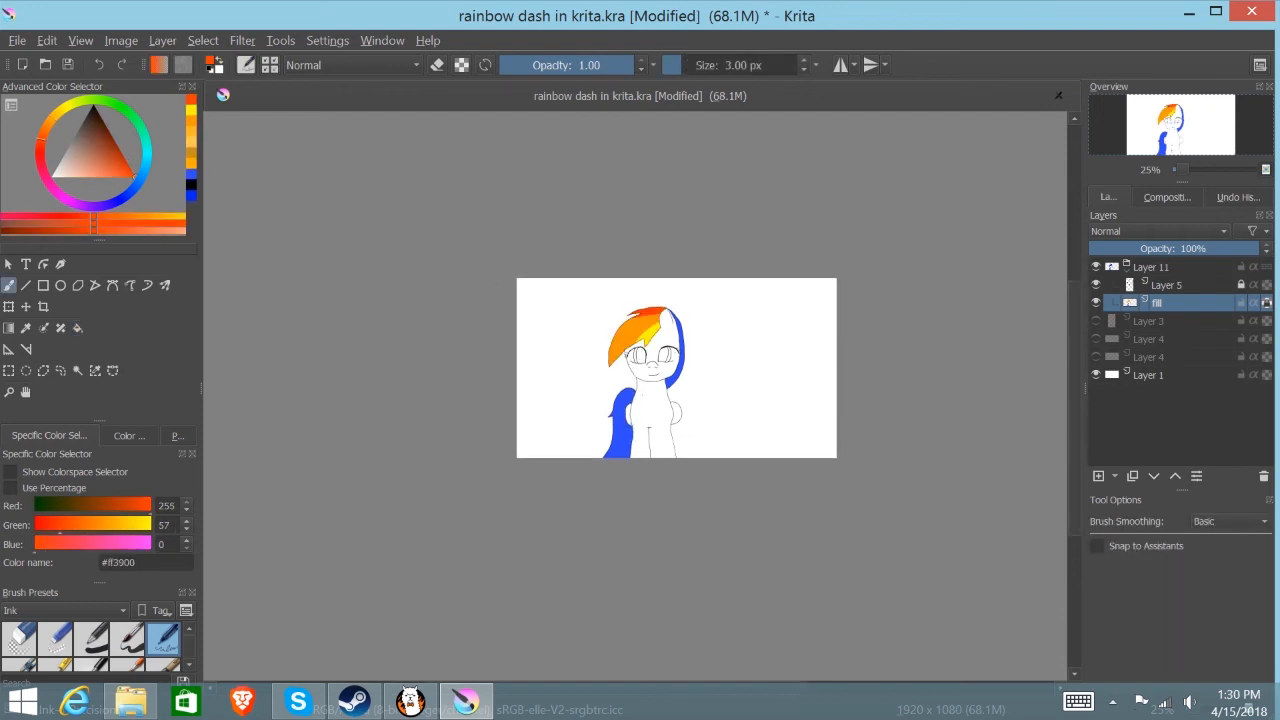
- Switch to the FireAlpaca drawing showing the finished rainbow mane as colour reference
click(462, 700)
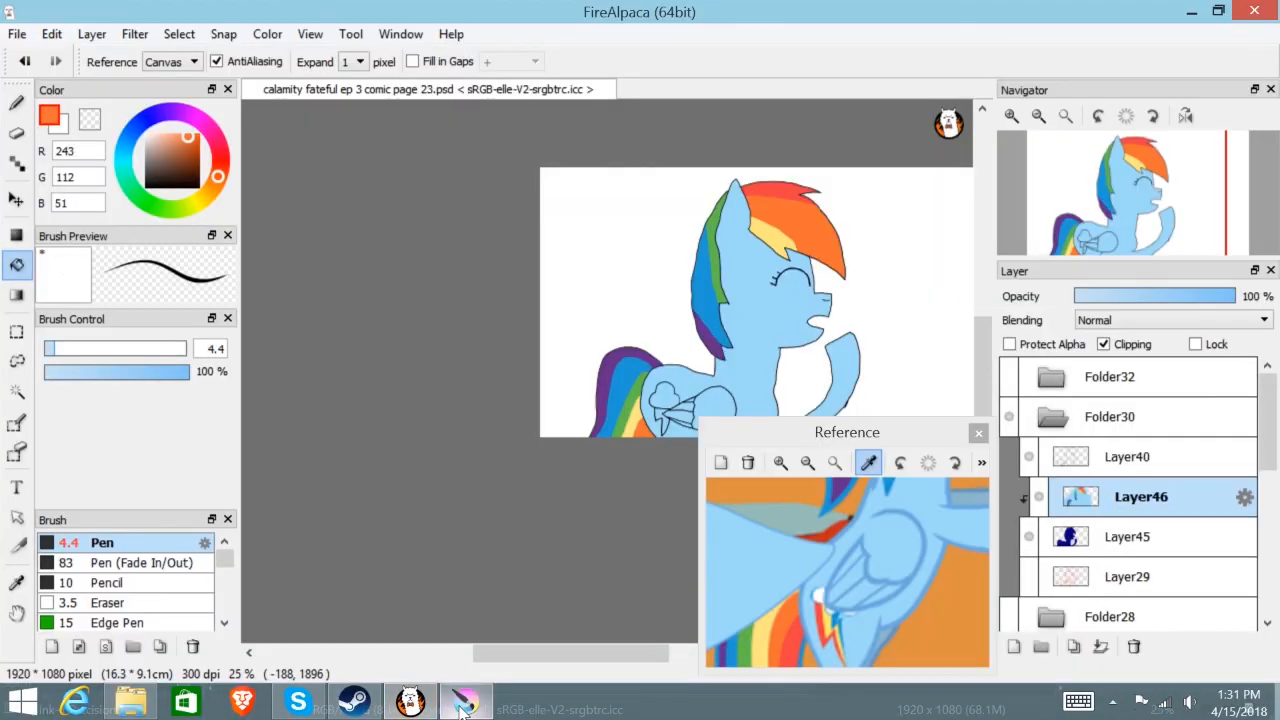
mouse_move(708, 136)
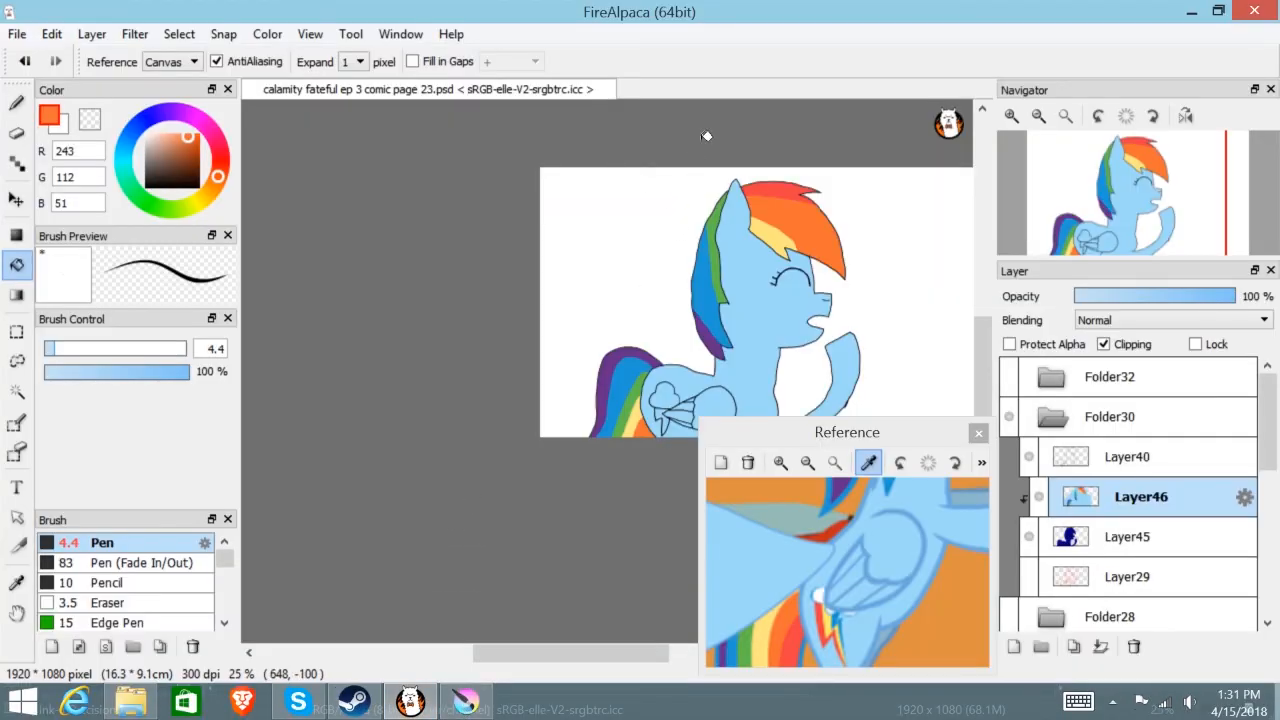
mouse_move(640, 38)
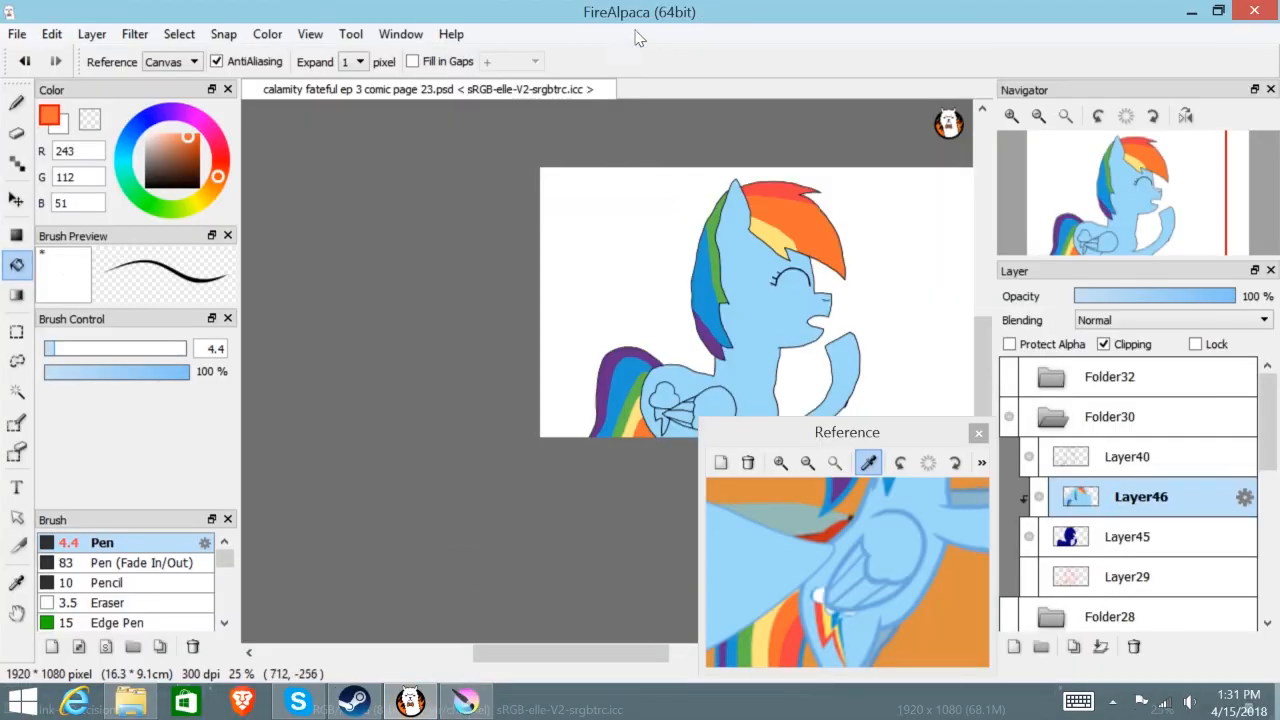
mouse_move(696, 68)
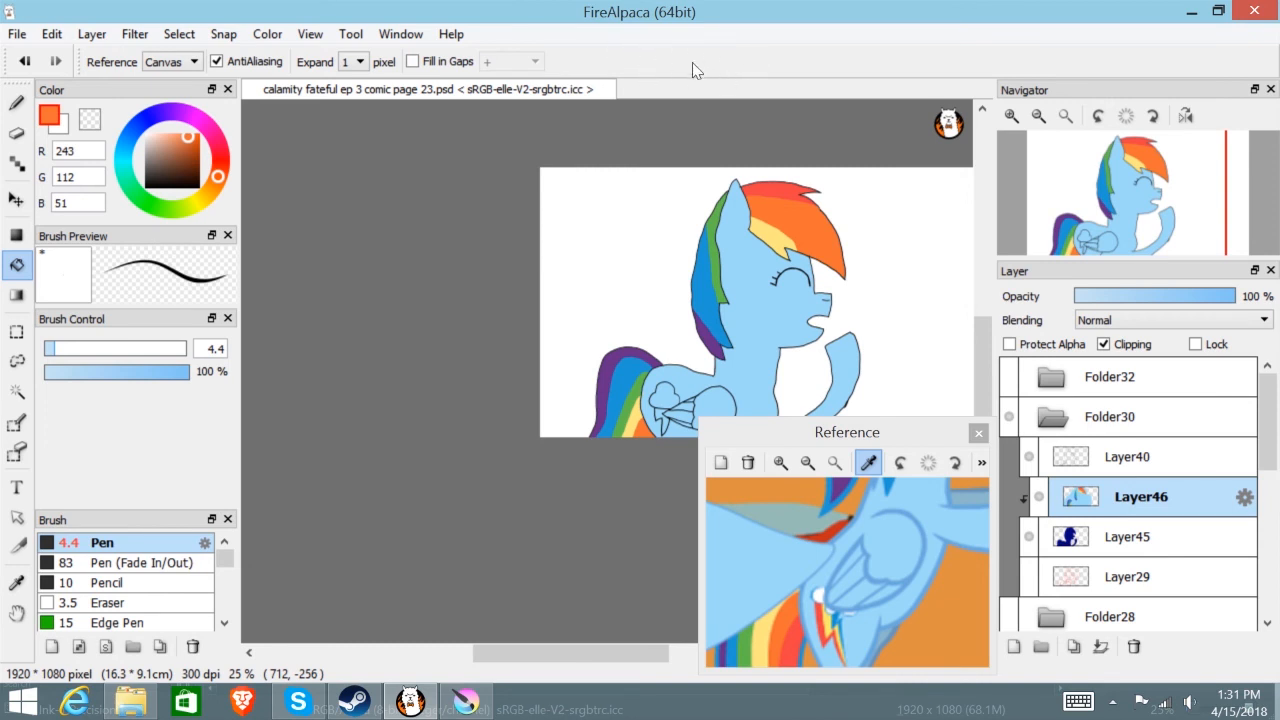
mouse_move(736, 72)
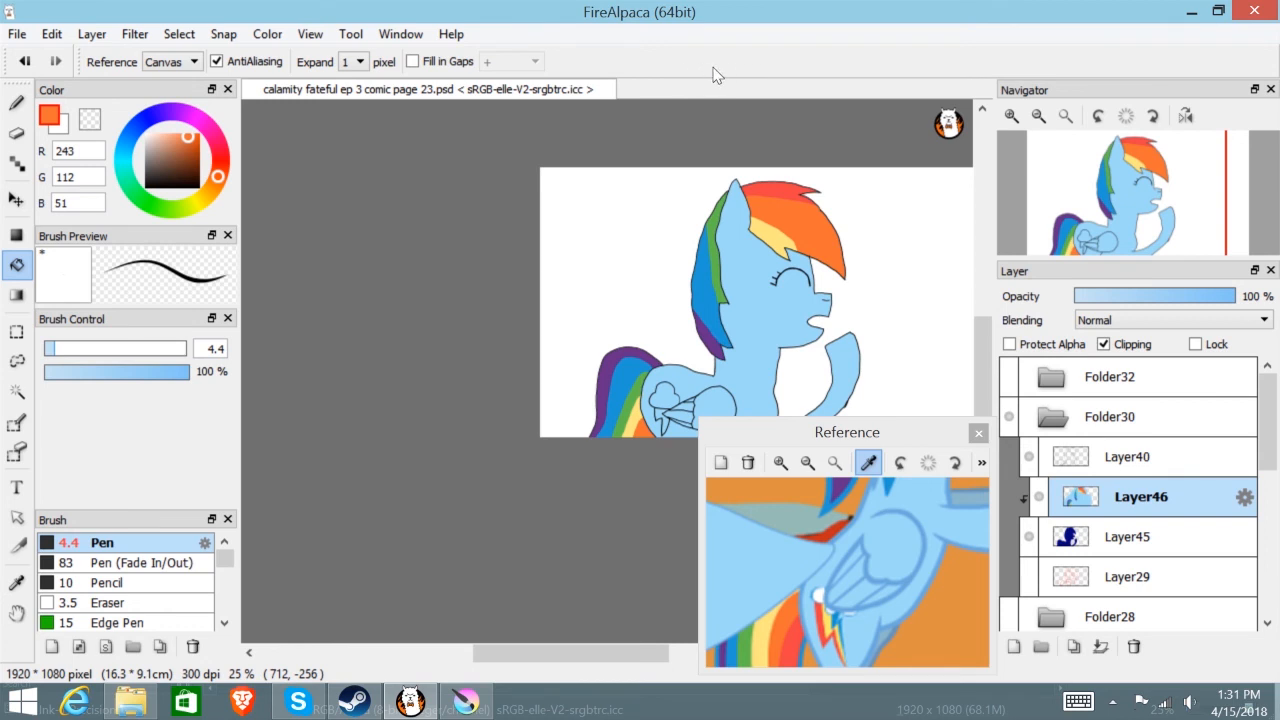
mouse_move(740, 72)
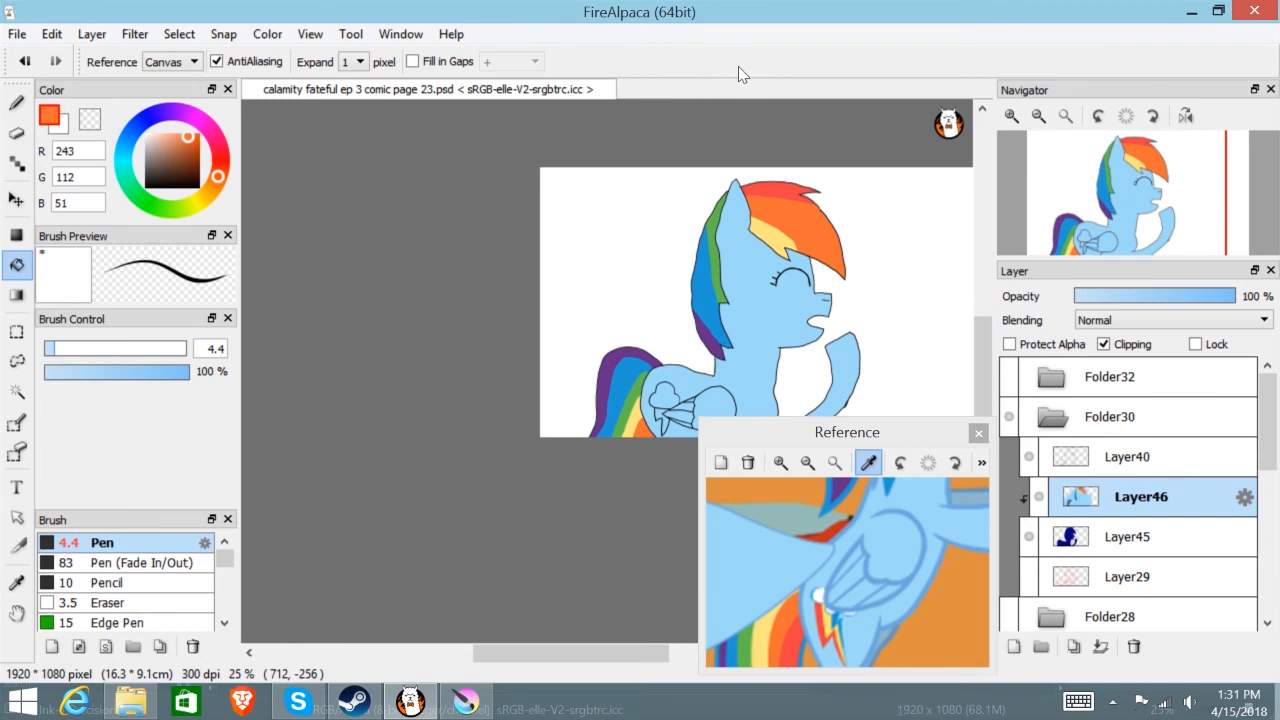
mouse_move(780, 90)
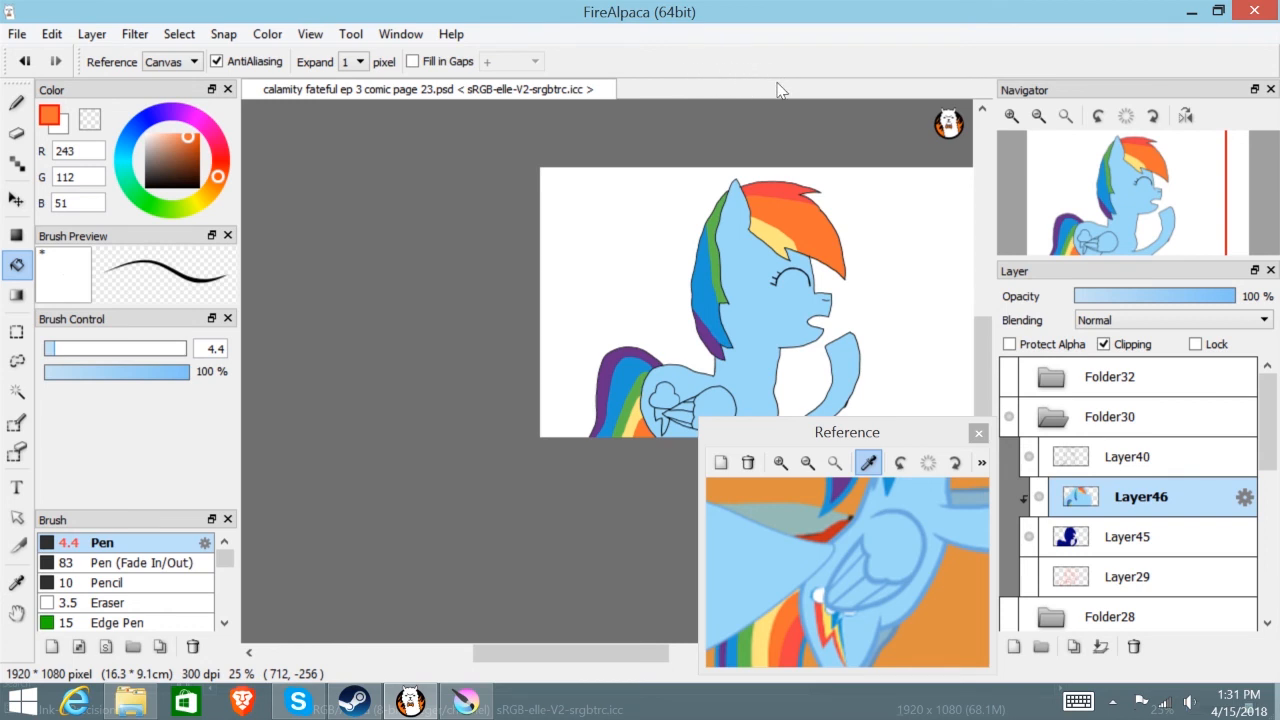
mouse_move(622, 24)
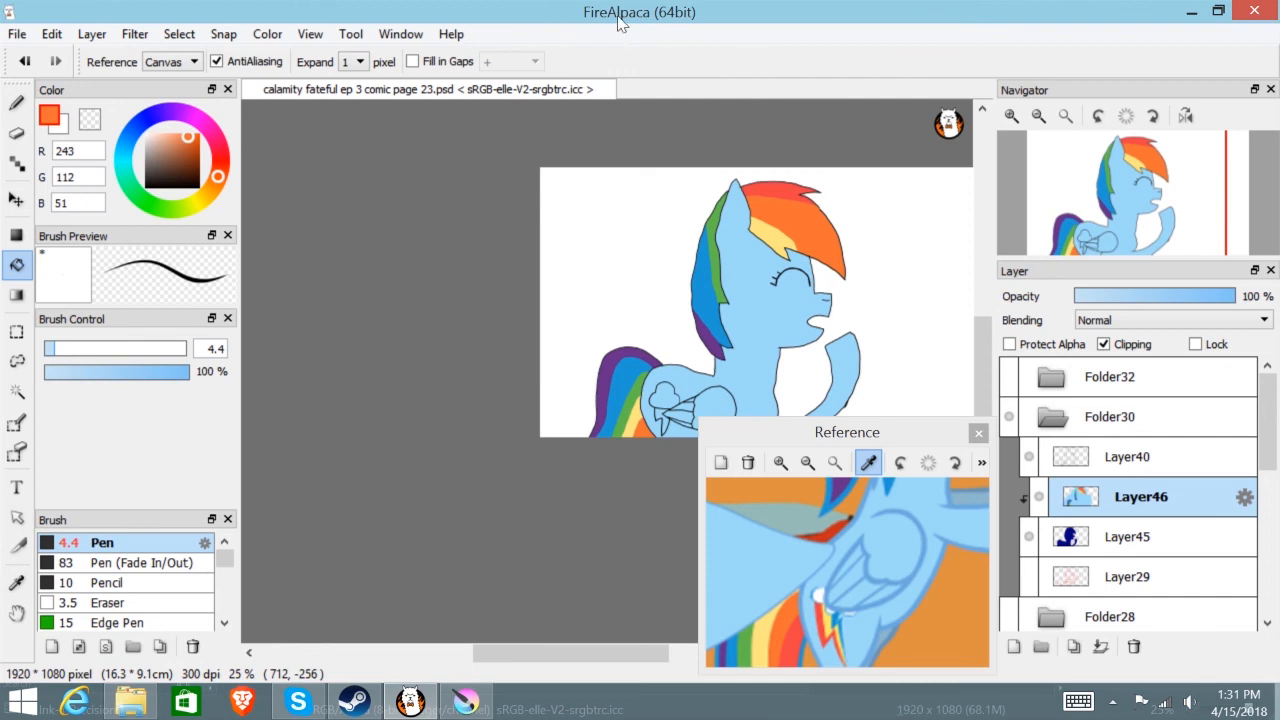
- Compare the Krita mane against the reference, ending zoomed on the flank cutie mark in FireAlpaca
click(464, 700)
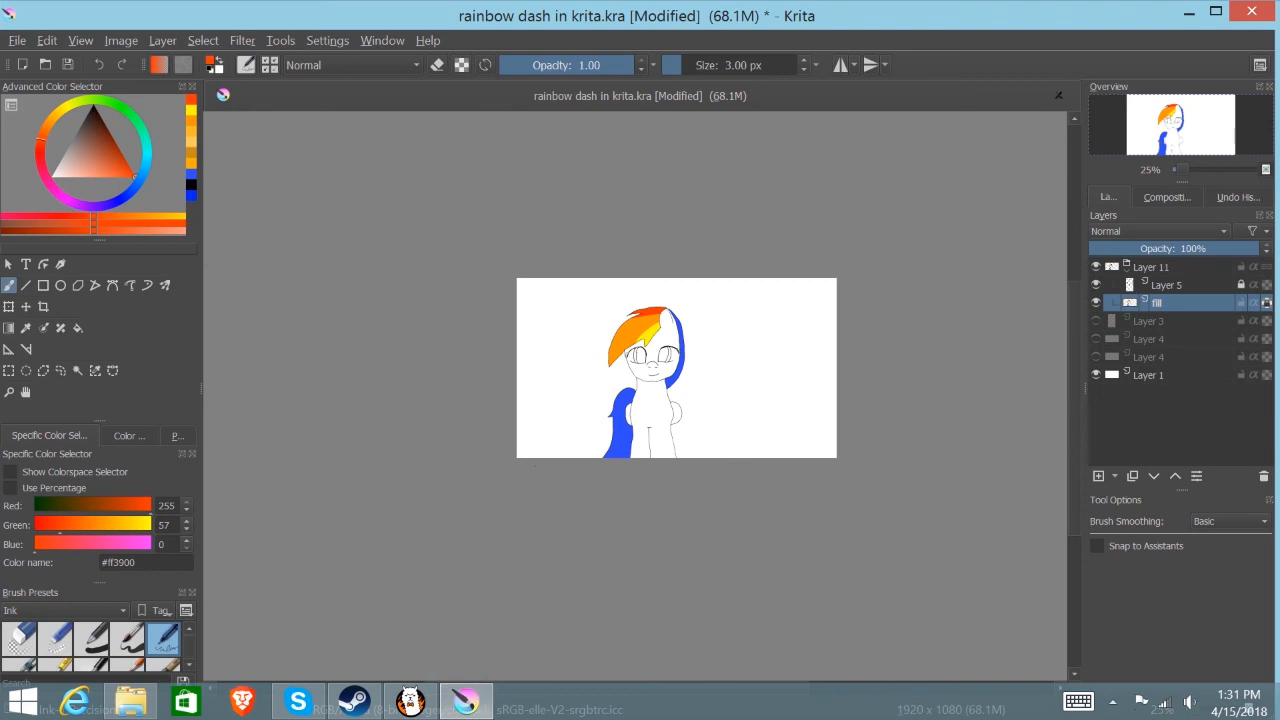
click(412, 700)
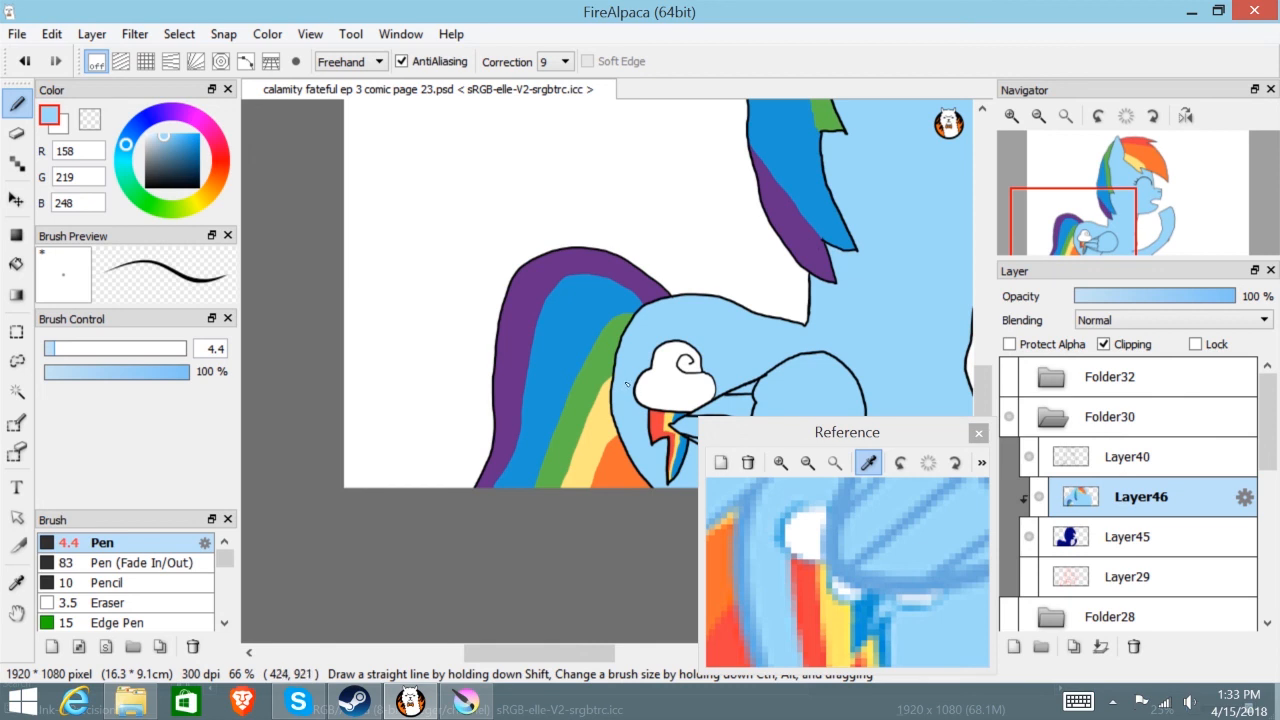
mouse_move(732, 236)
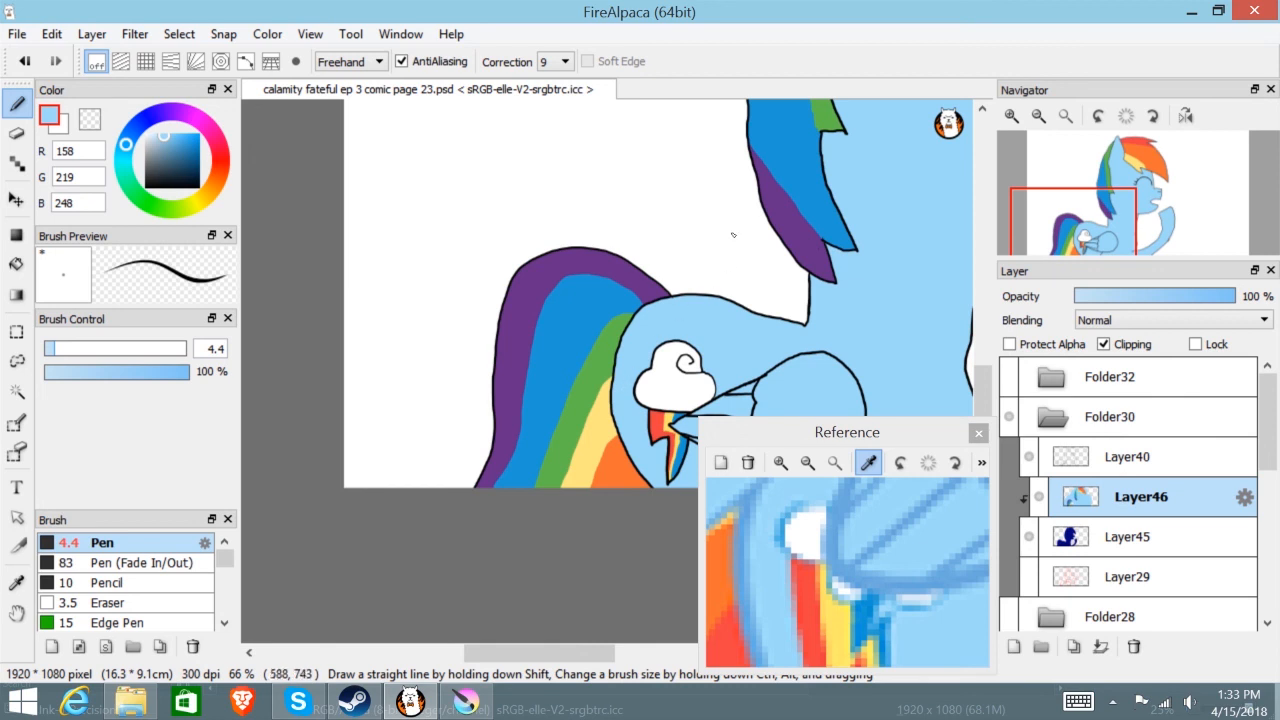
mouse_move(800, 252)
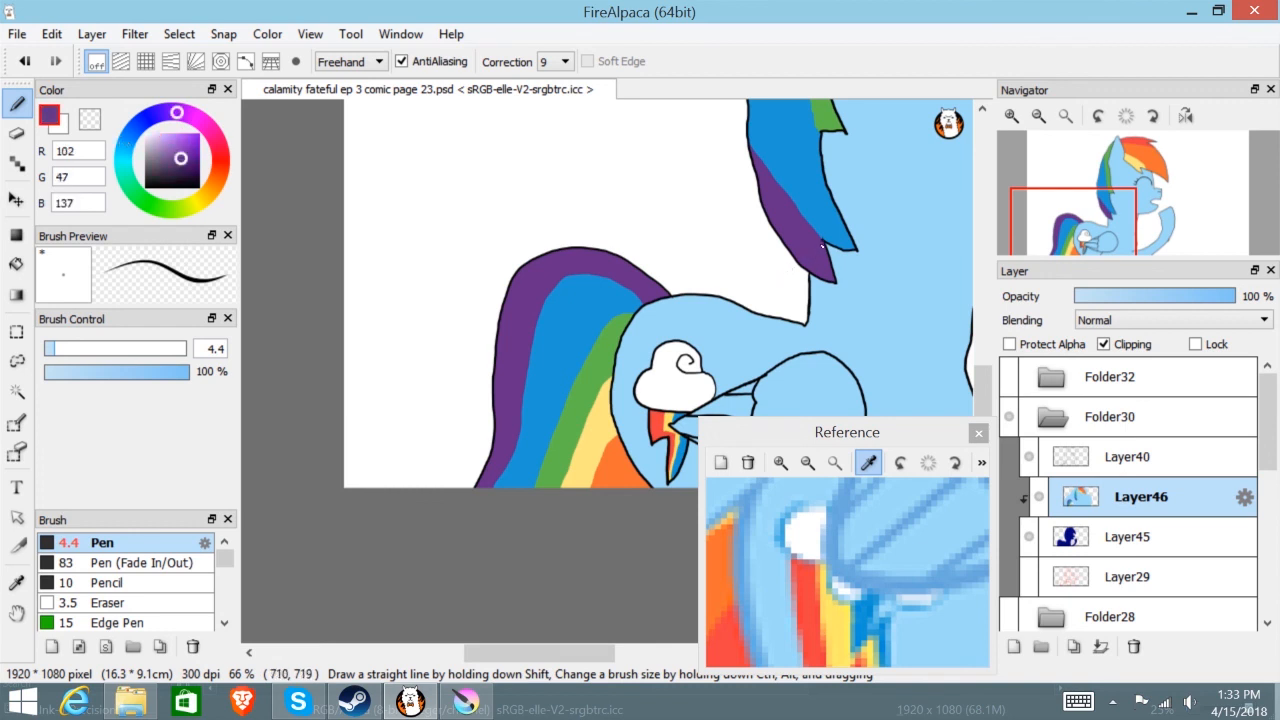
mouse_move(758, 290)
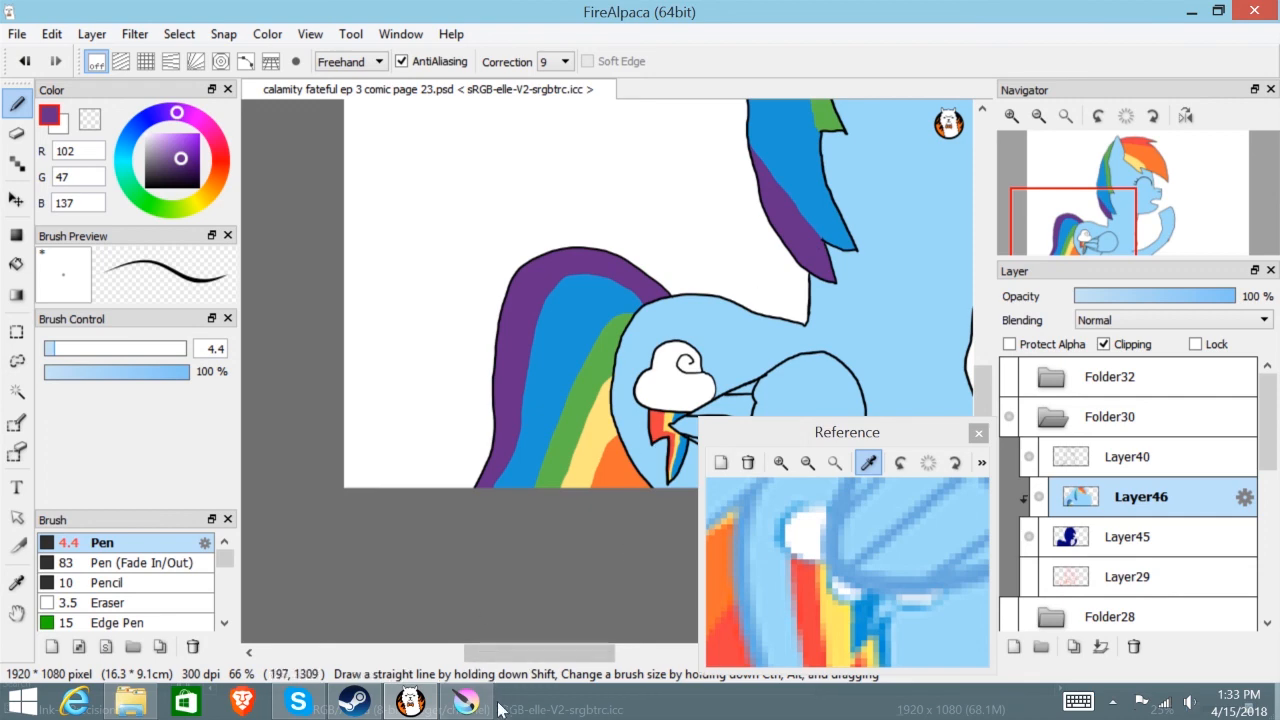
- Return to the Krita pony drawing with the purple tail-stripe colour picked
click(466, 702)
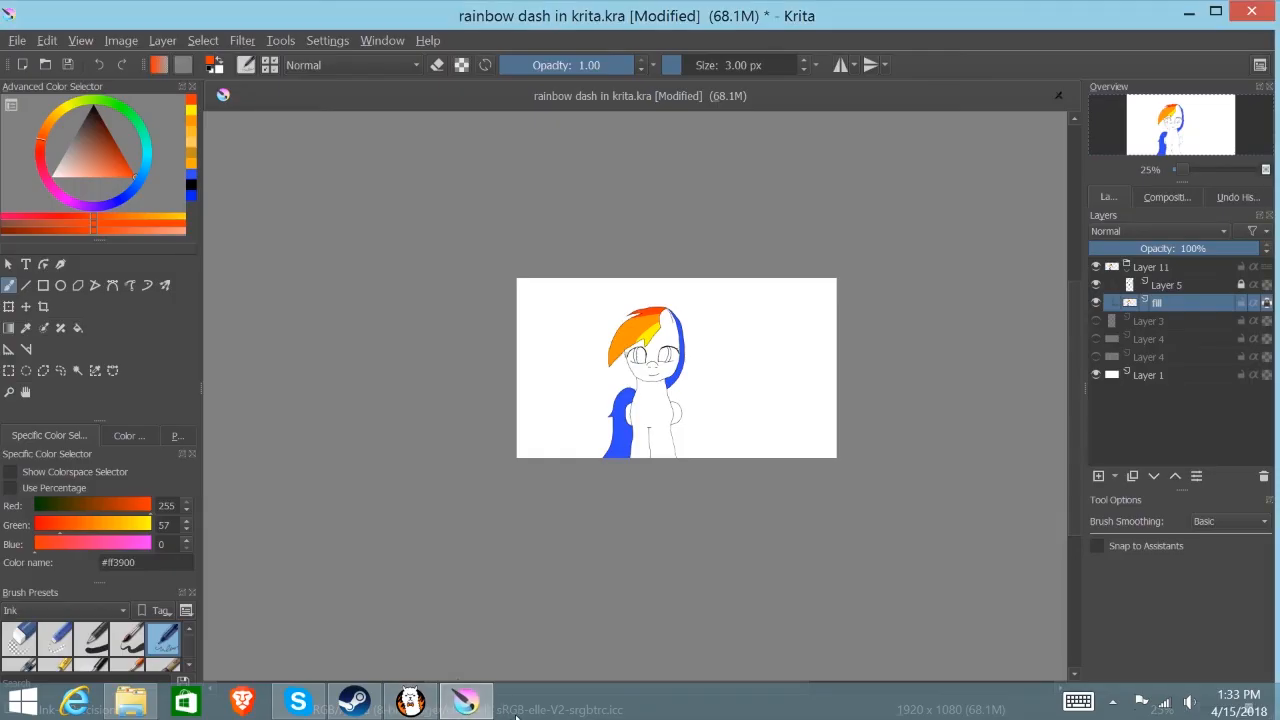